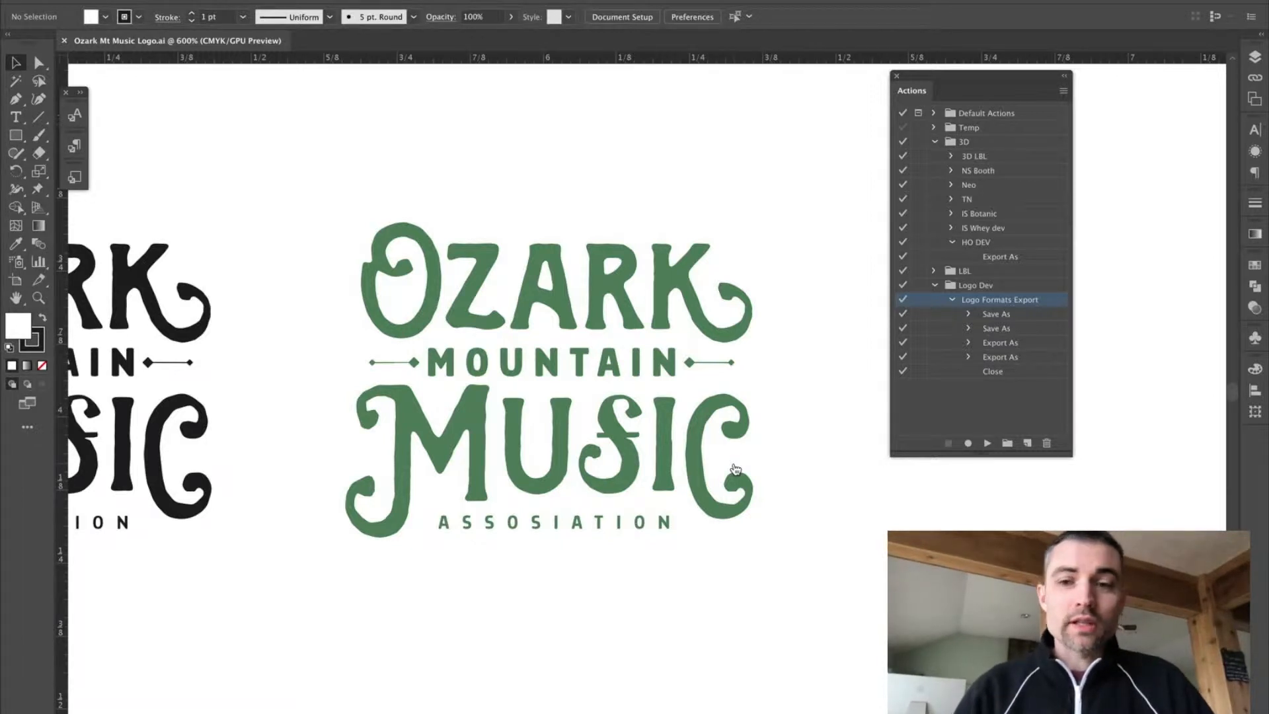
{"action": "mouse_move", "coordinate": [915, 183]}
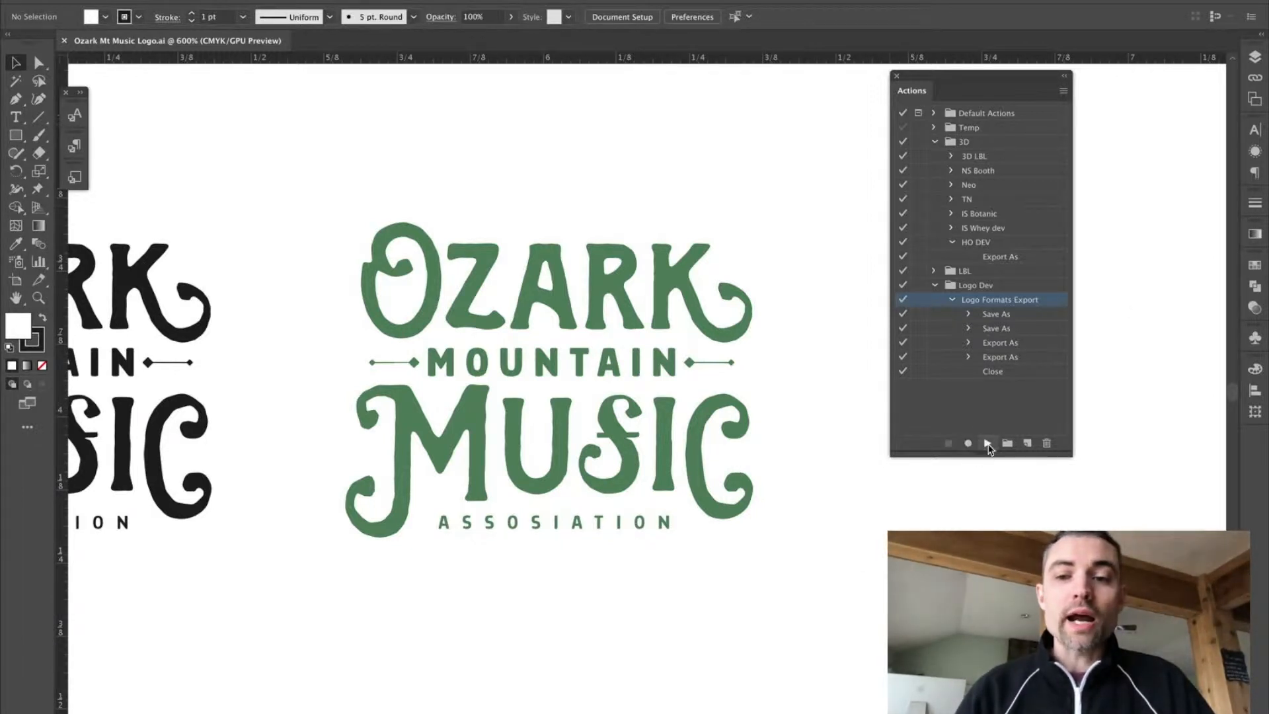
- Play the Logo Formats Export action from the Actions panel
{"action": "left_click", "coordinate": [986, 443]}
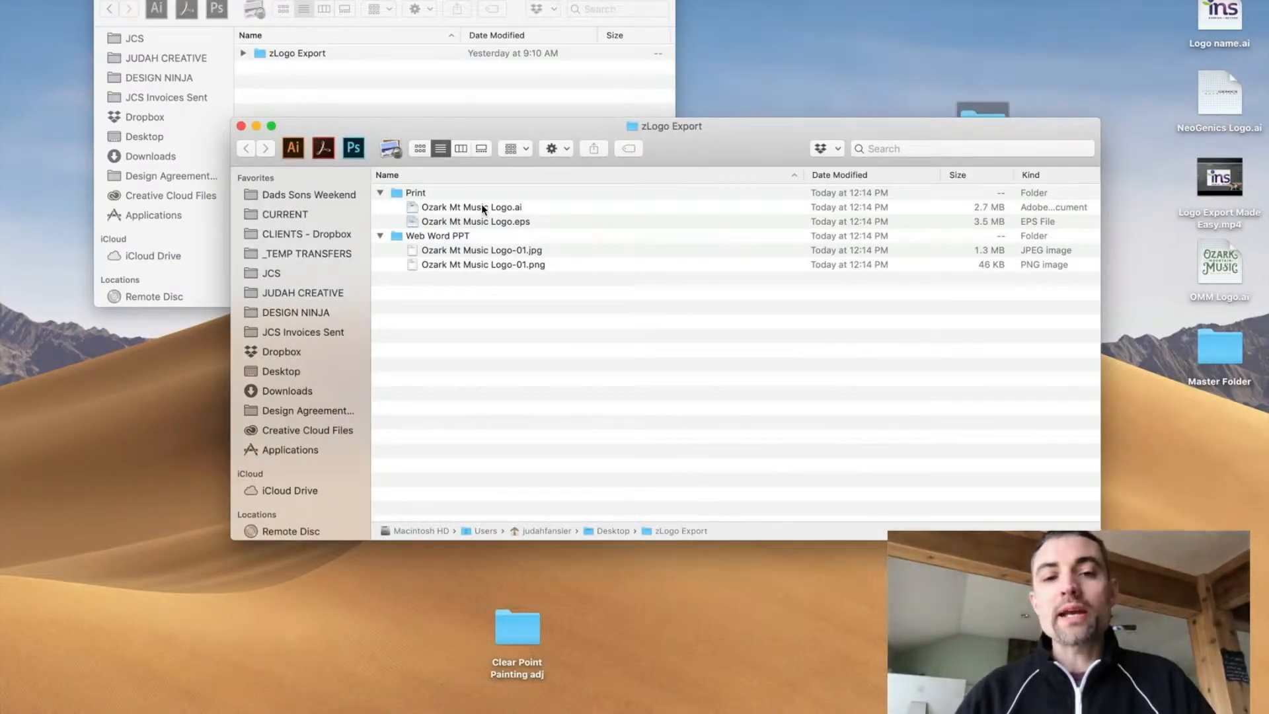
{"action": "mouse_move", "coordinate": [711, 68]}
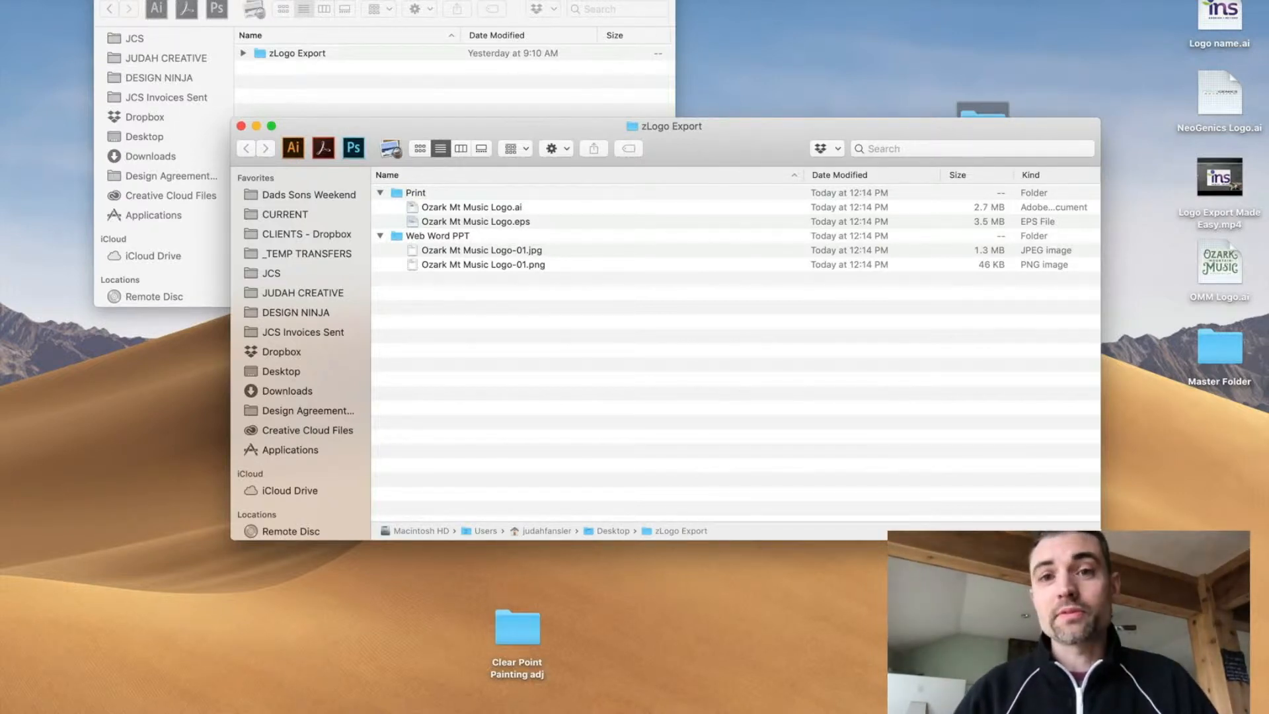
- Close the zLogo Export Finder window after reviewing the Print and Web folders
{"action": "left_click", "coordinate": [242, 126]}
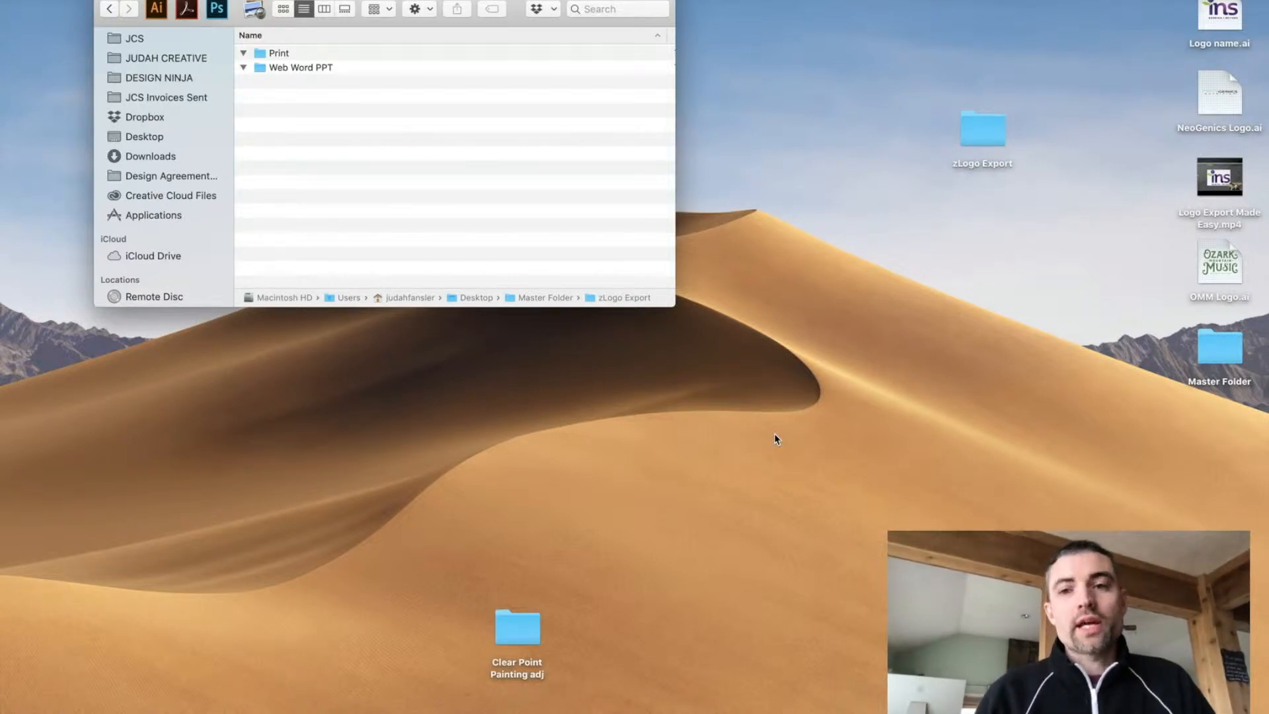
{"action": "mouse_move", "coordinate": [753, 419]}
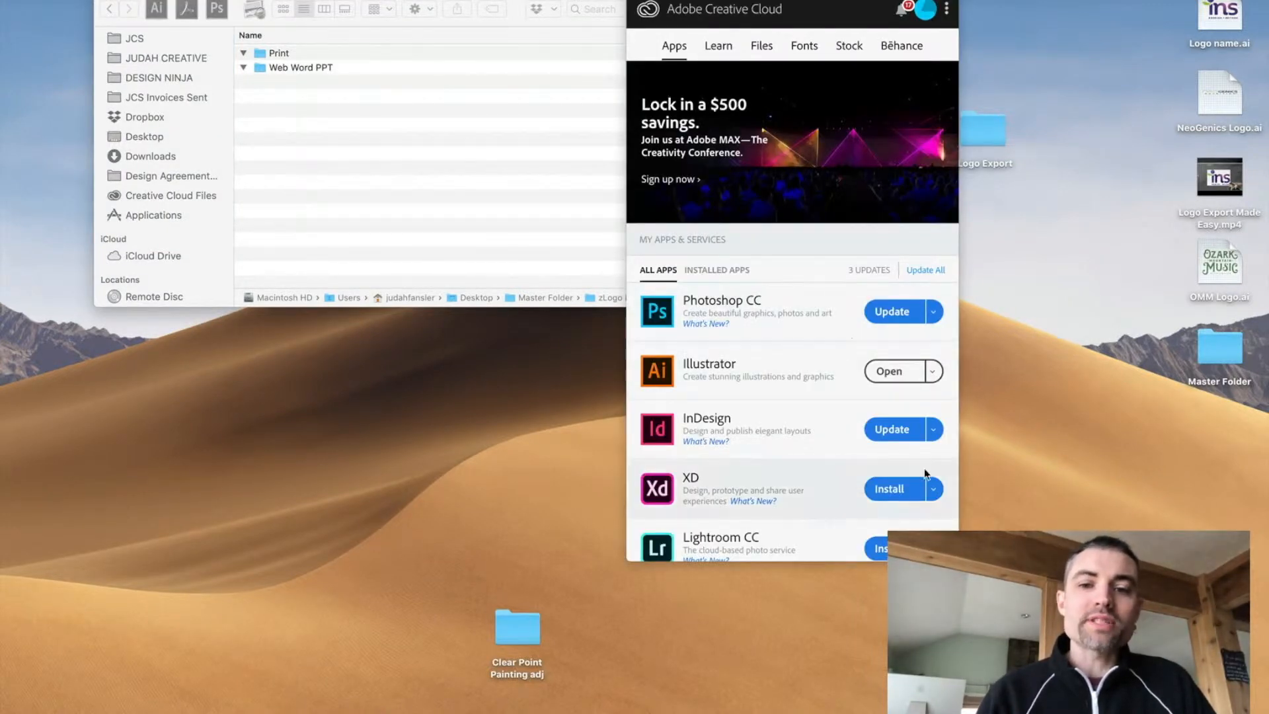
{"action": "mouse_move", "coordinate": [855, 334]}
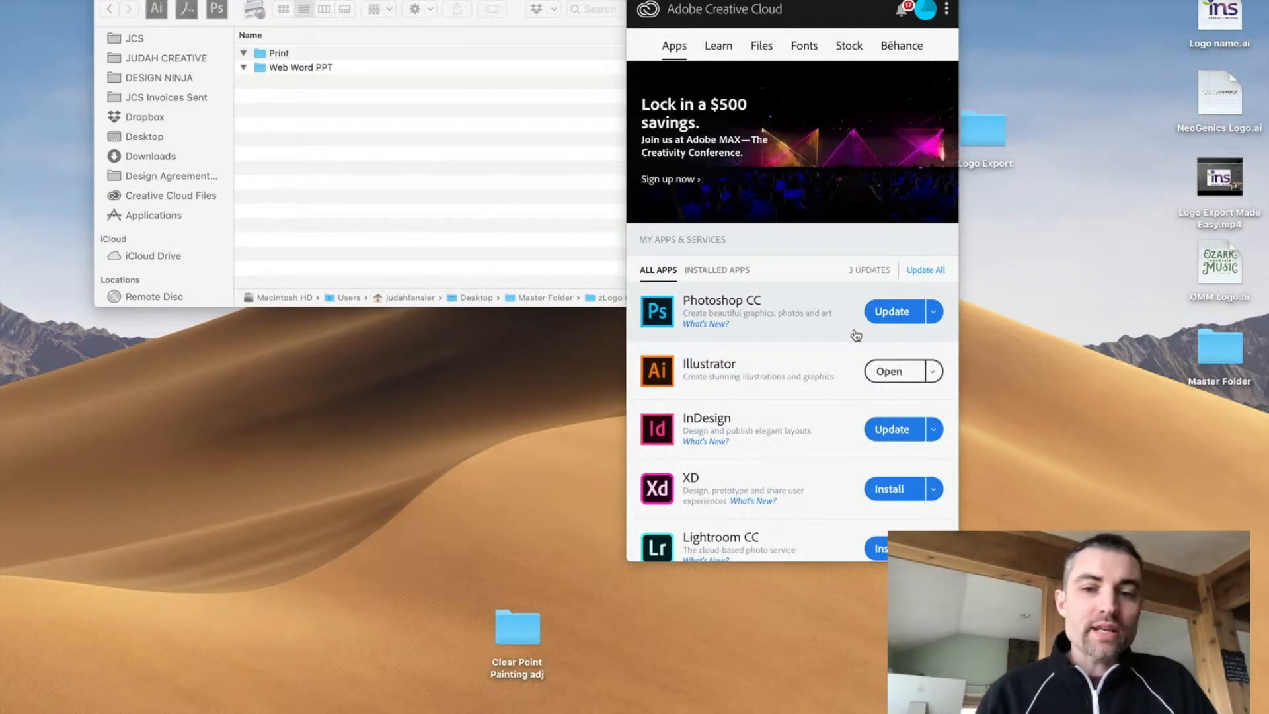
{"action": "mouse_move", "coordinate": [829, 447]}
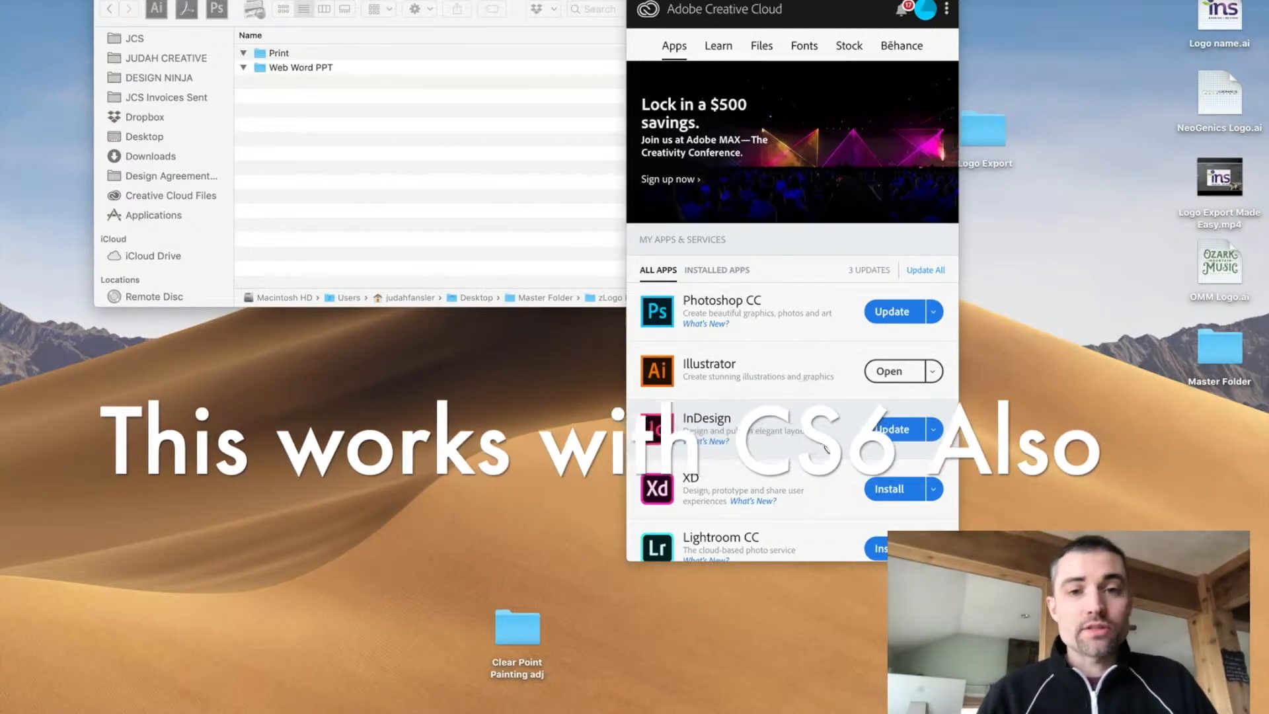
{"action": "left_click", "coordinate": [529, 154]}
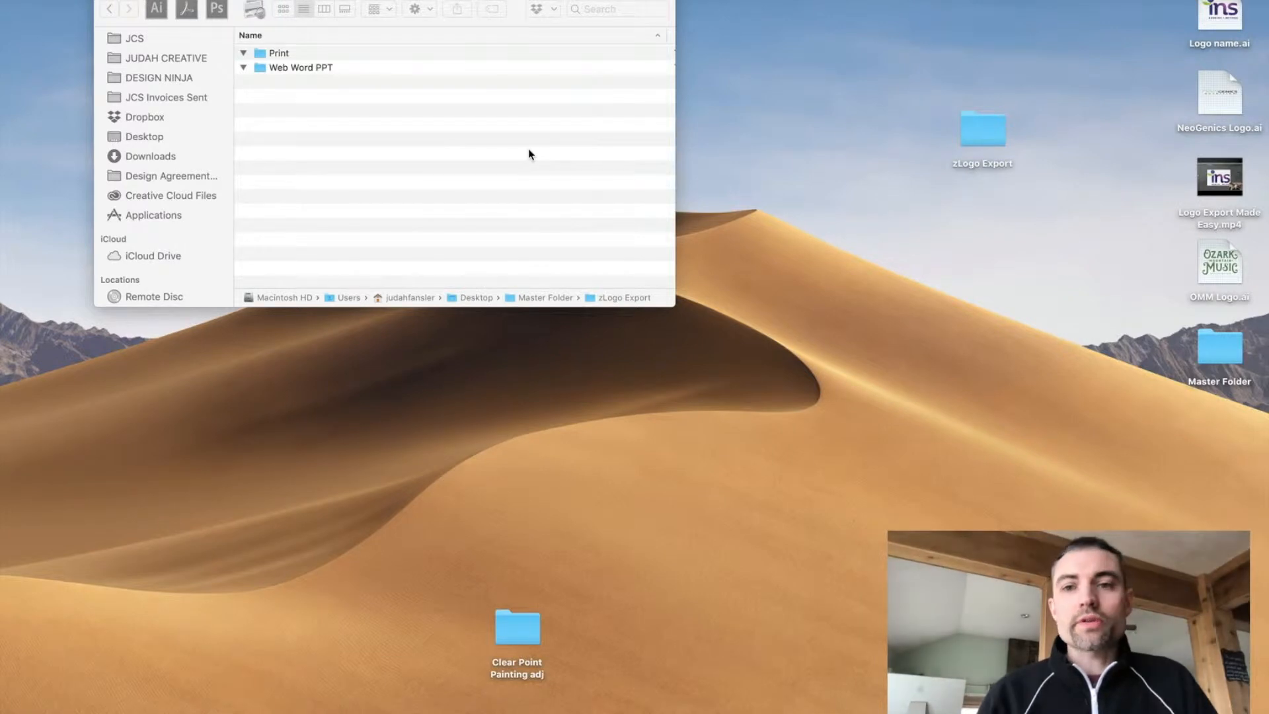
- Replace Master Folder's zLogo Export with the desktop copy, then open the desktop zLogo Export
{"action": "left_click", "coordinate": [981, 129]}
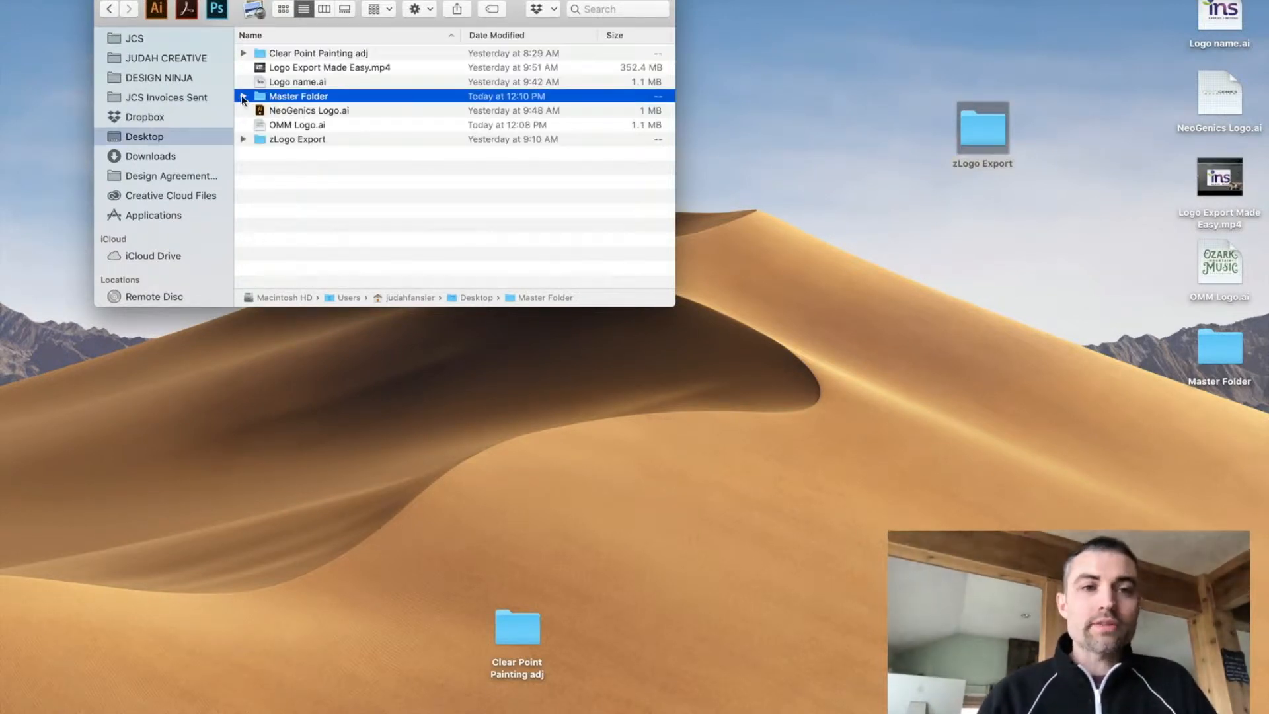
{"action": "left_click", "coordinate": [243, 95]}
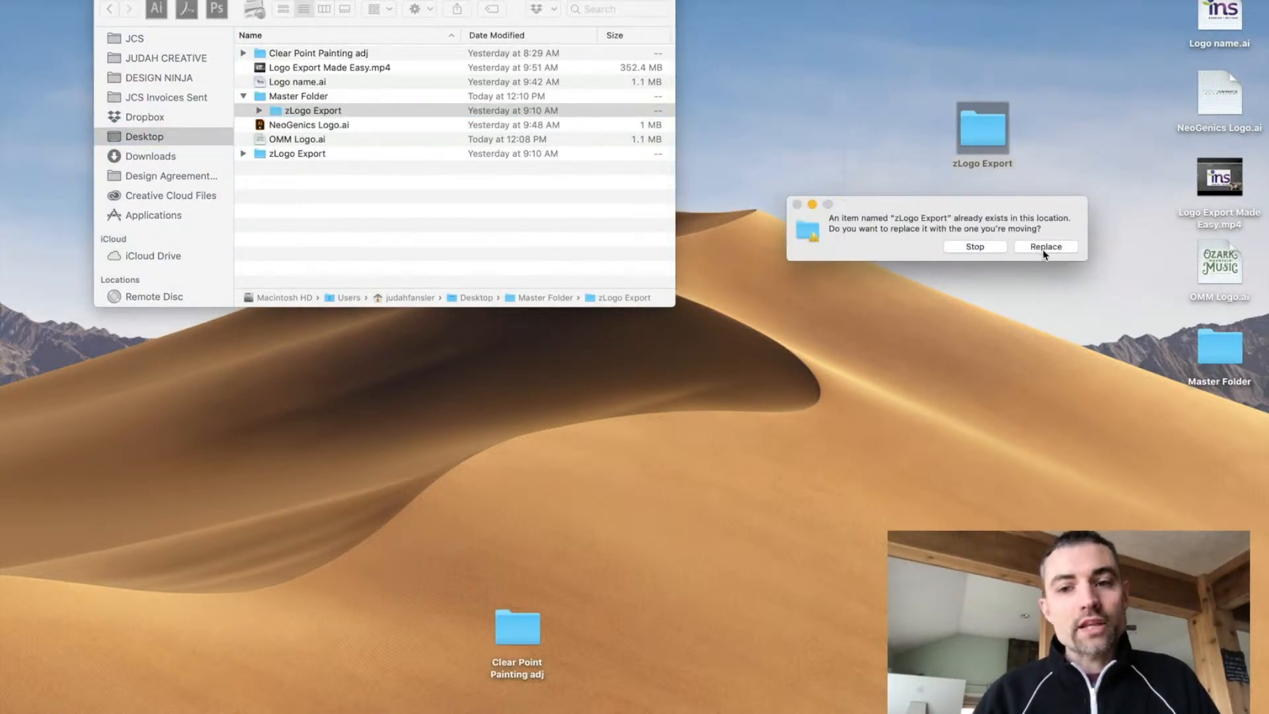
{"action": "left_click", "coordinate": [1045, 246]}
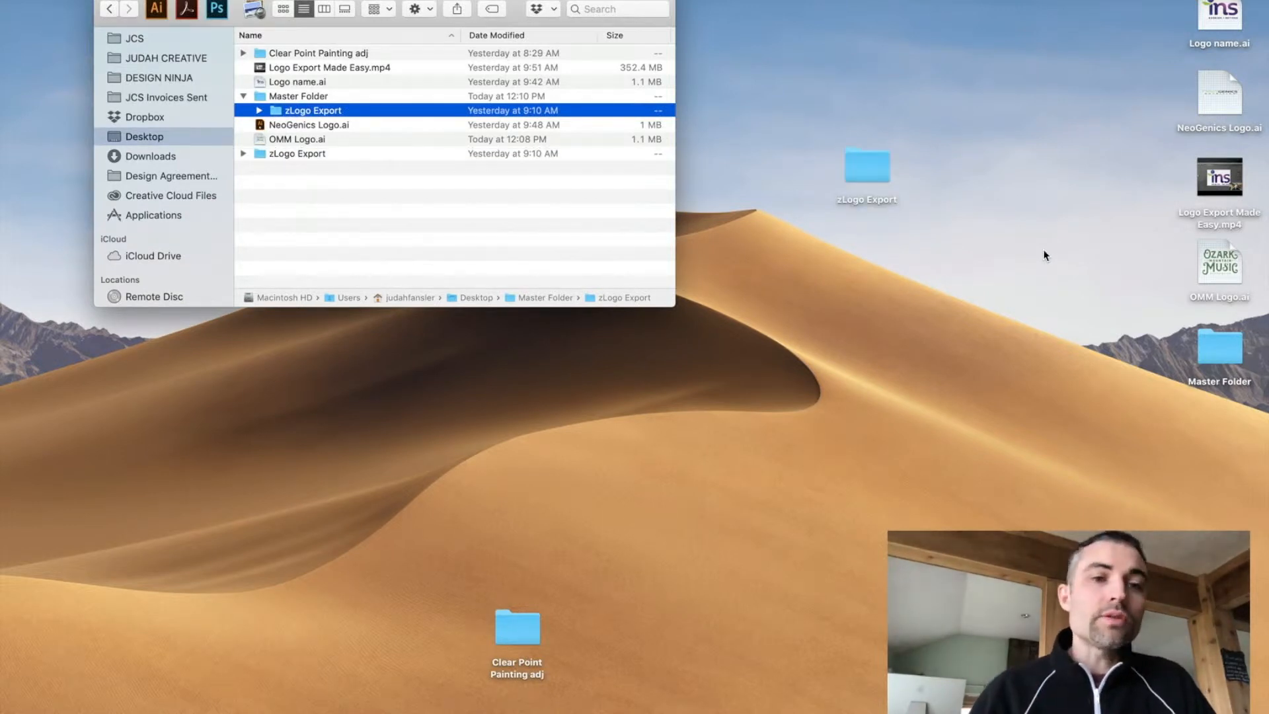
{"action": "left_click", "coordinate": [296, 152]}
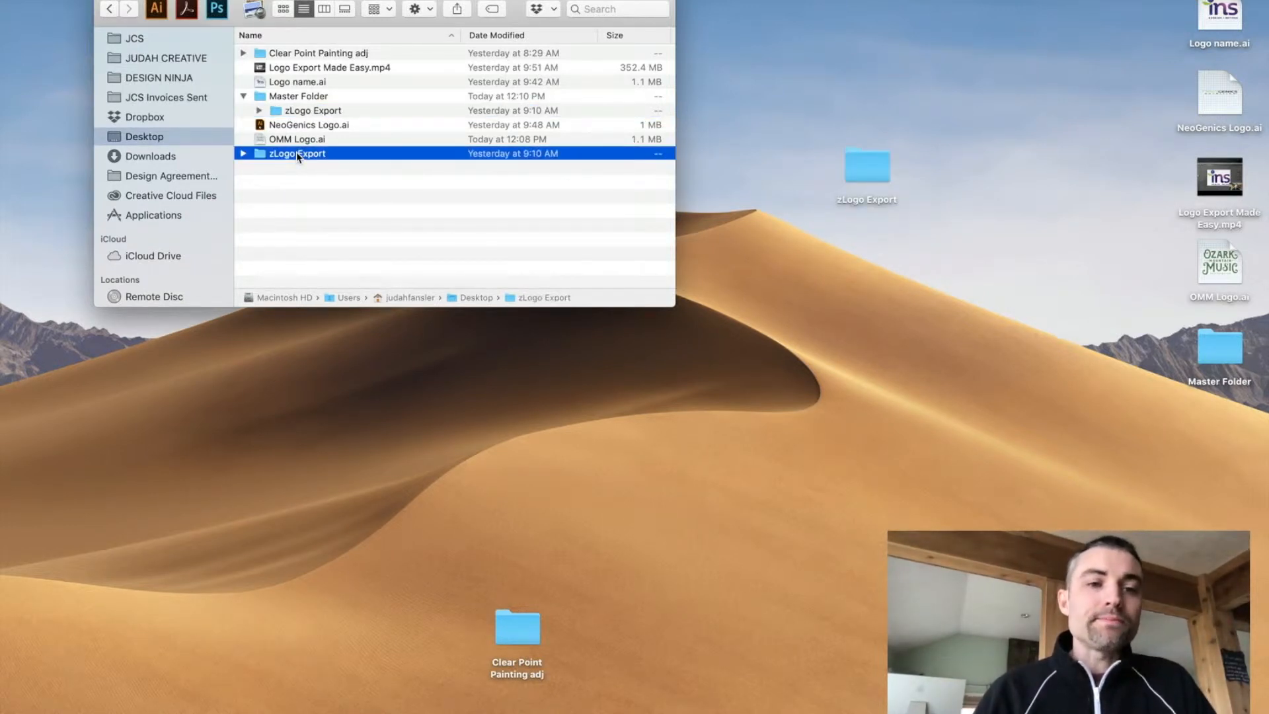
{"action": "double_click", "coordinate": [296, 152]}
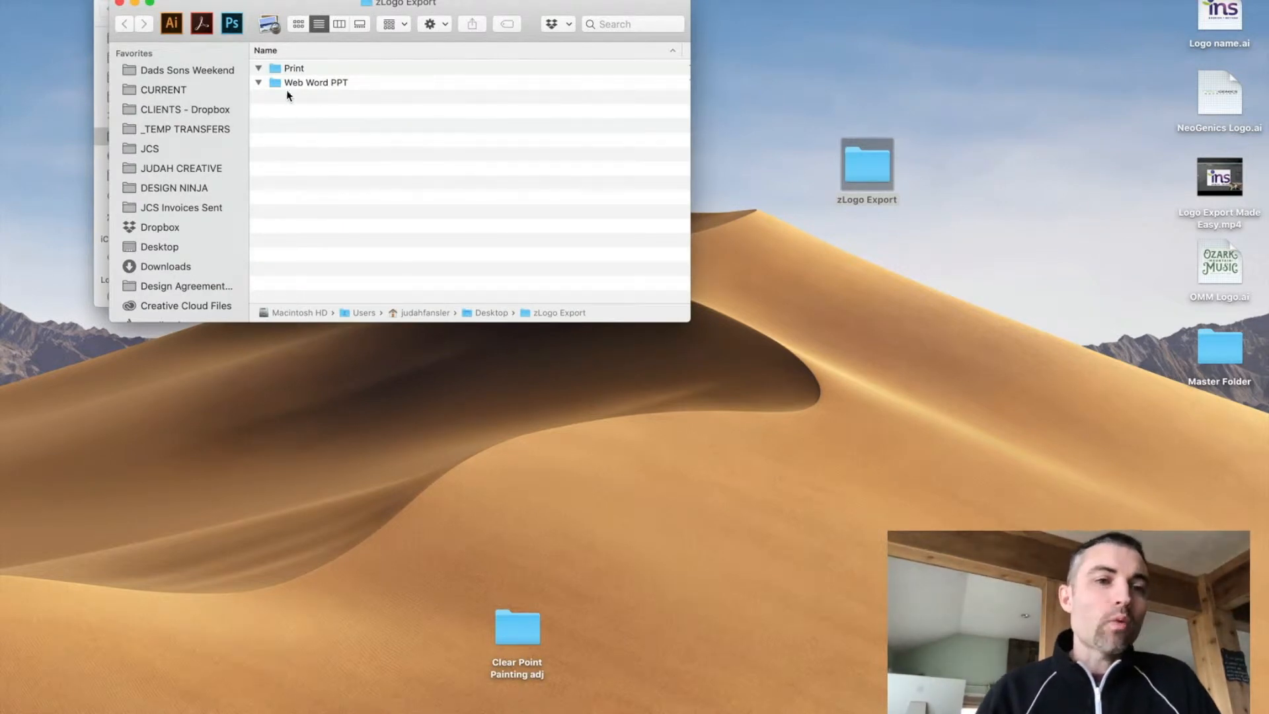
{"action": "mouse_move", "coordinate": [352, 172]}
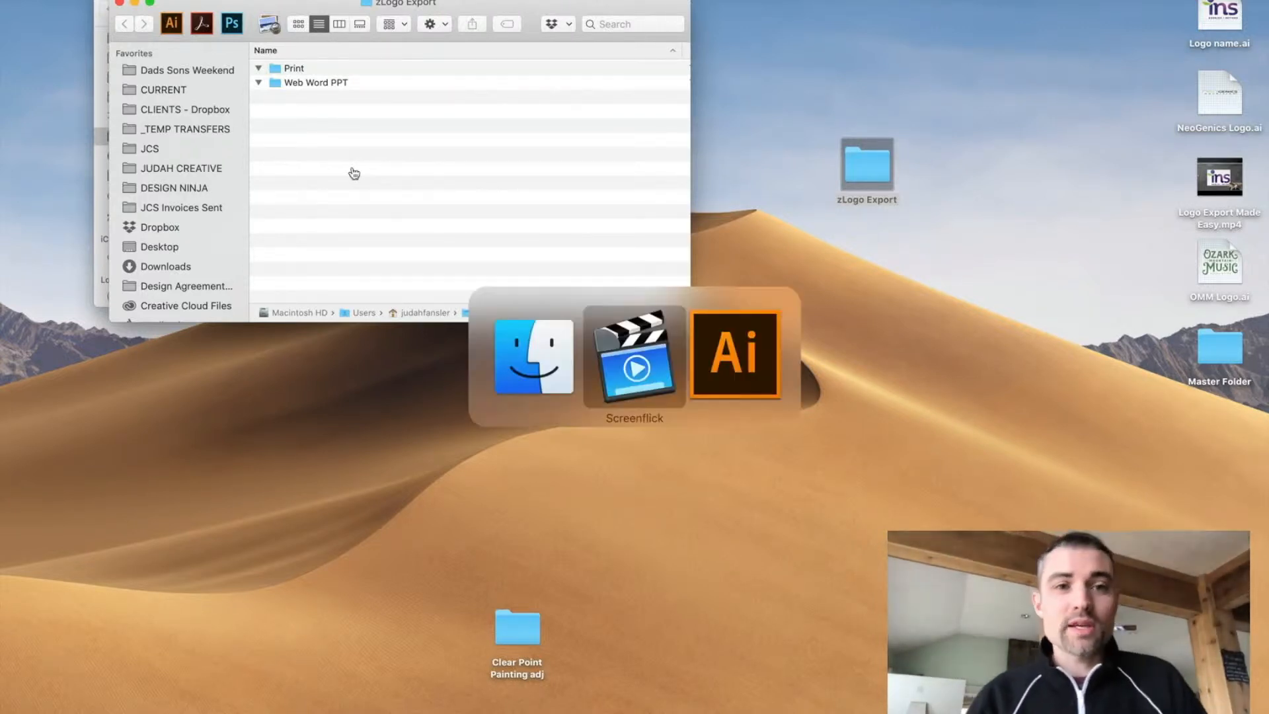
- Select the green logo and create a new 2000 × 2000 px document
{"action": "left_click", "coordinate": [735, 354]}
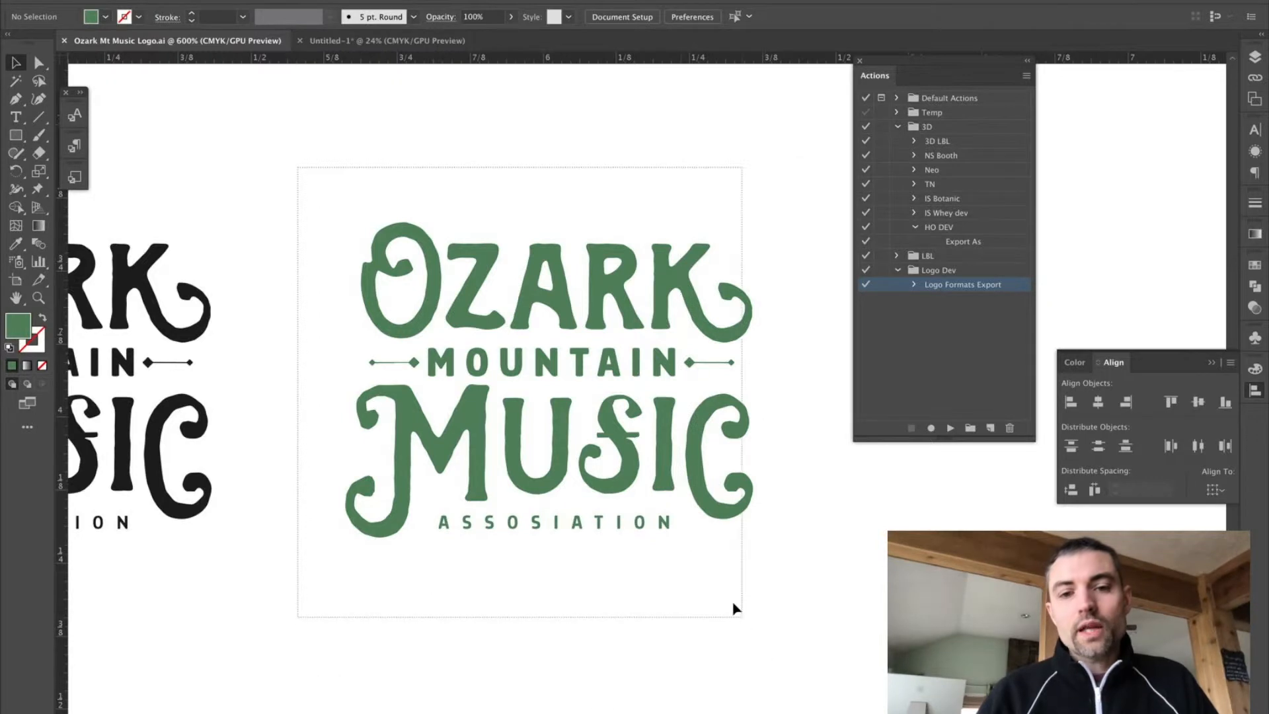
{"action": "left_click", "coordinate": [550, 381]}
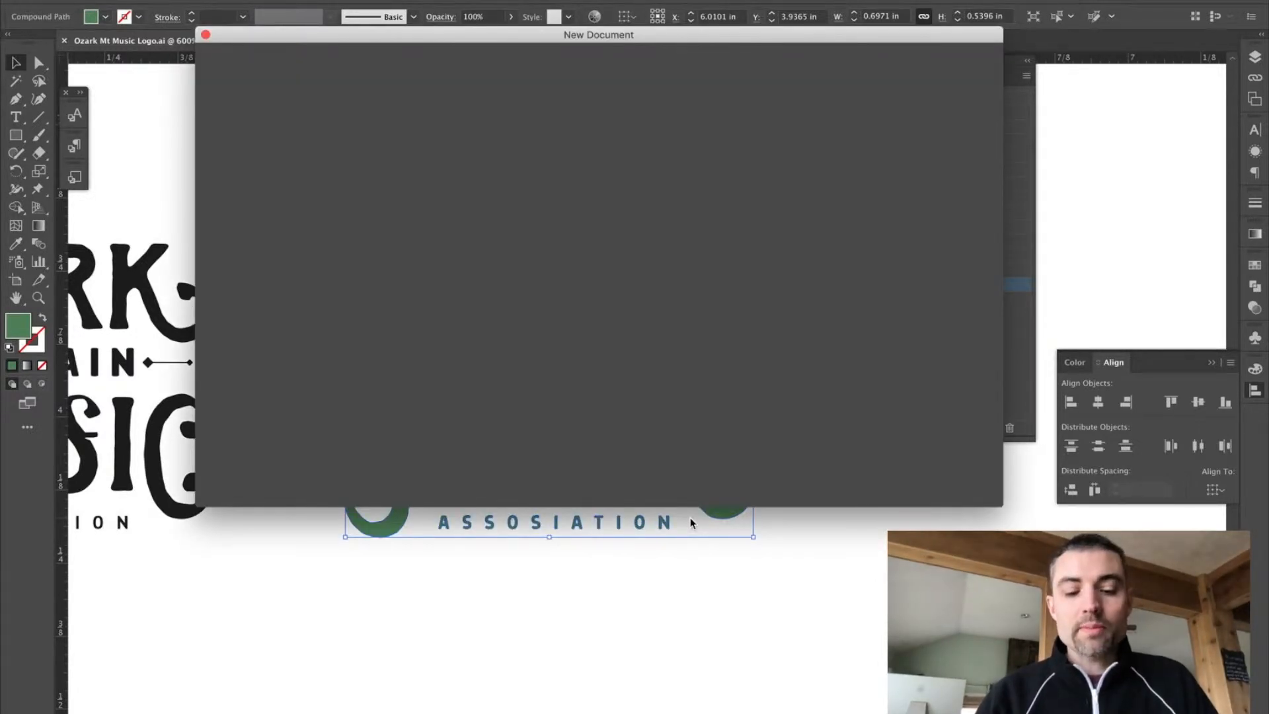
{"action": "mouse_move", "coordinate": [483, 220]}
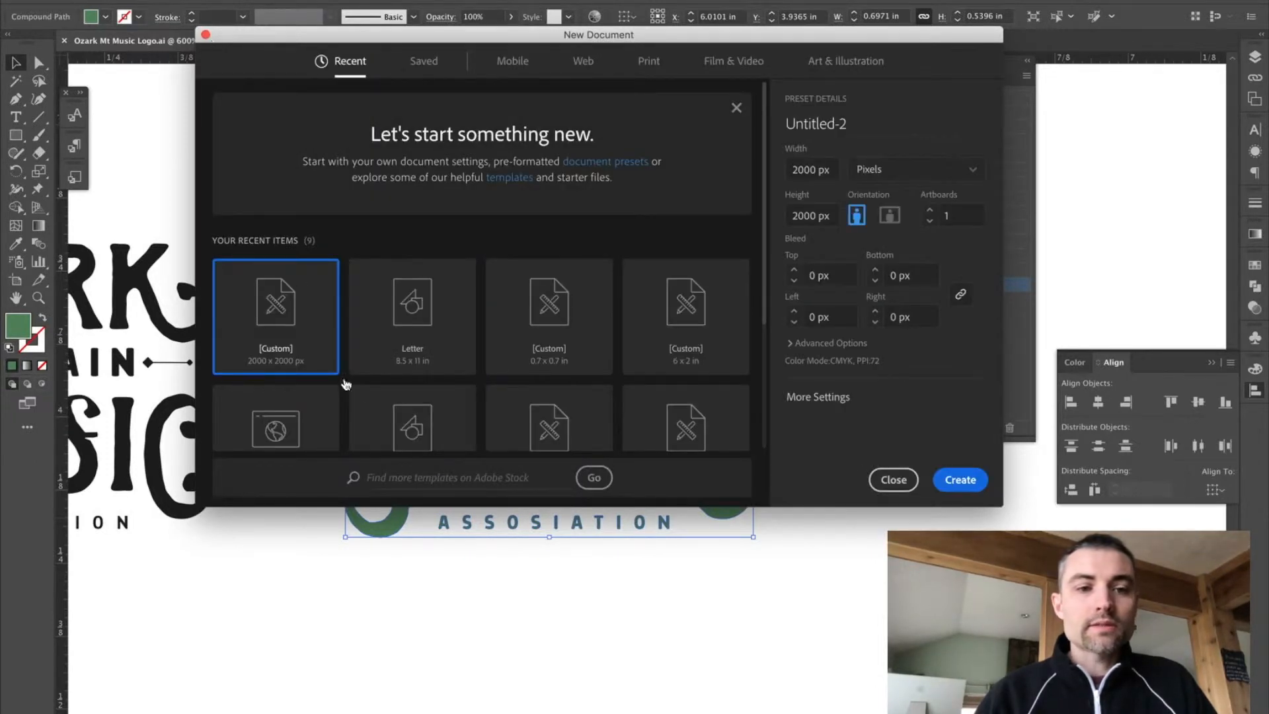
{"action": "mouse_move", "coordinate": [364, 388]}
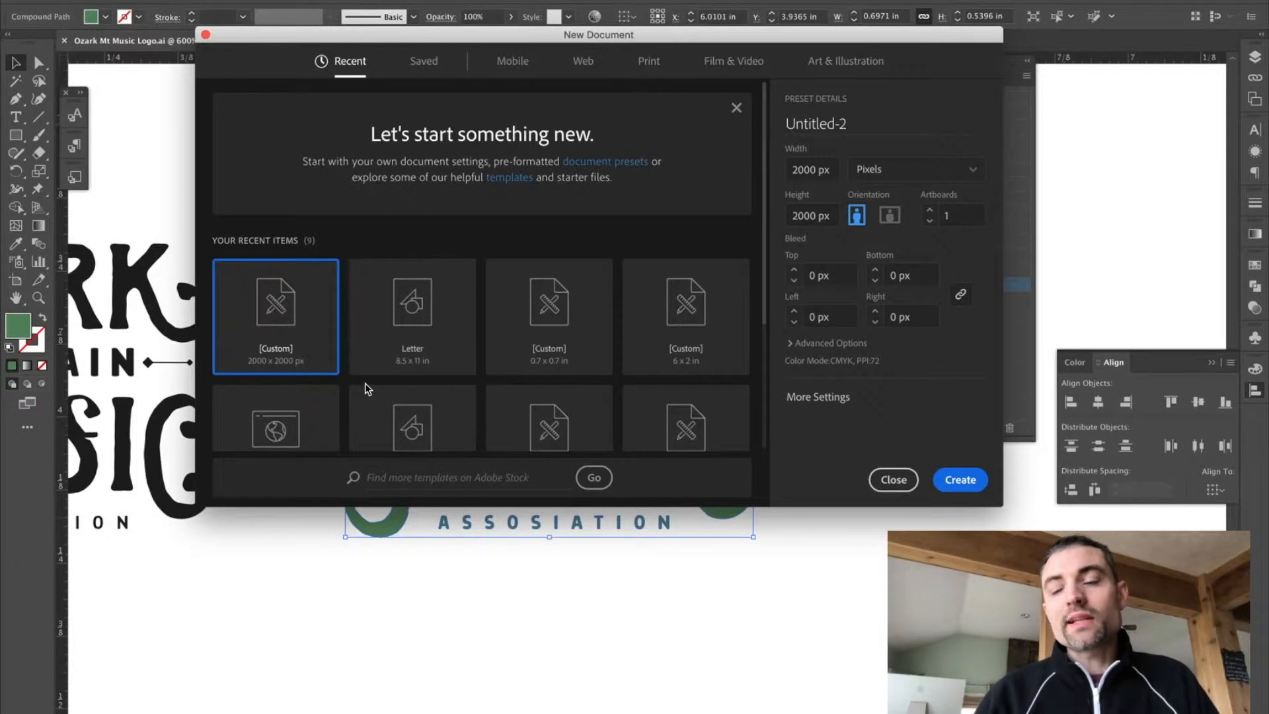
{"action": "mouse_move", "coordinate": [980, 482]}
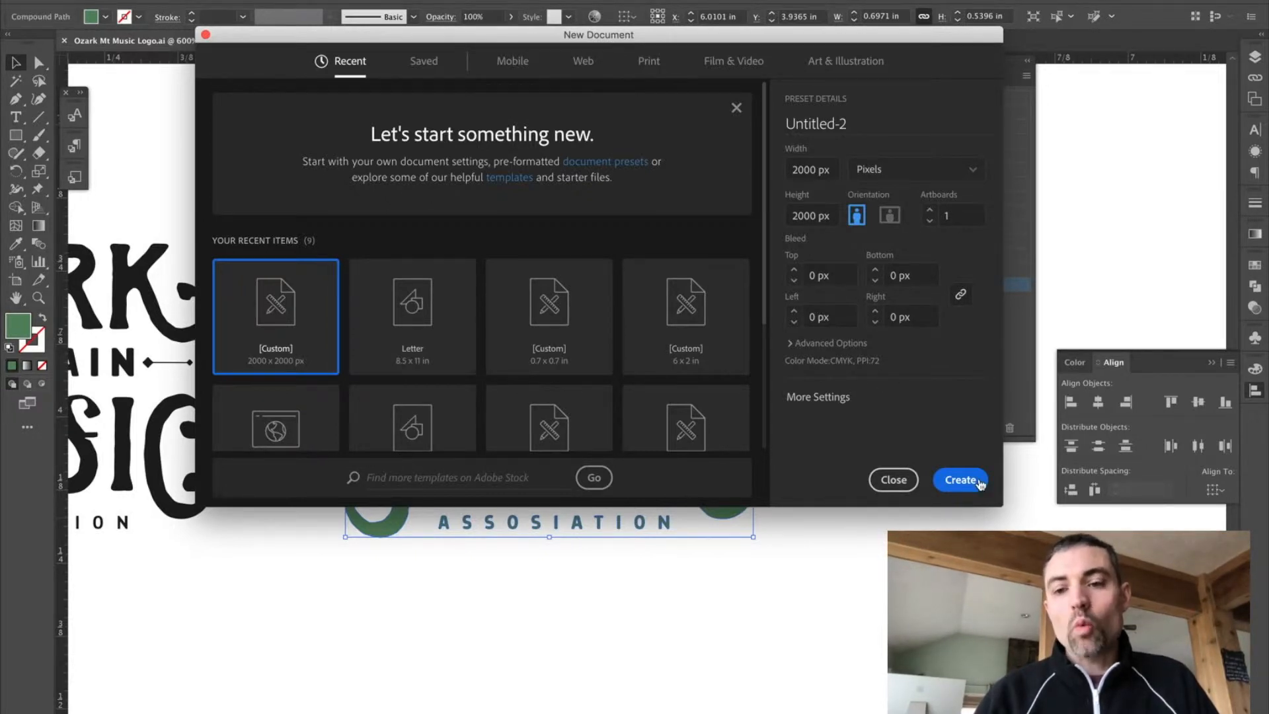
{"action": "left_click", "coordinate": [959, 479]}
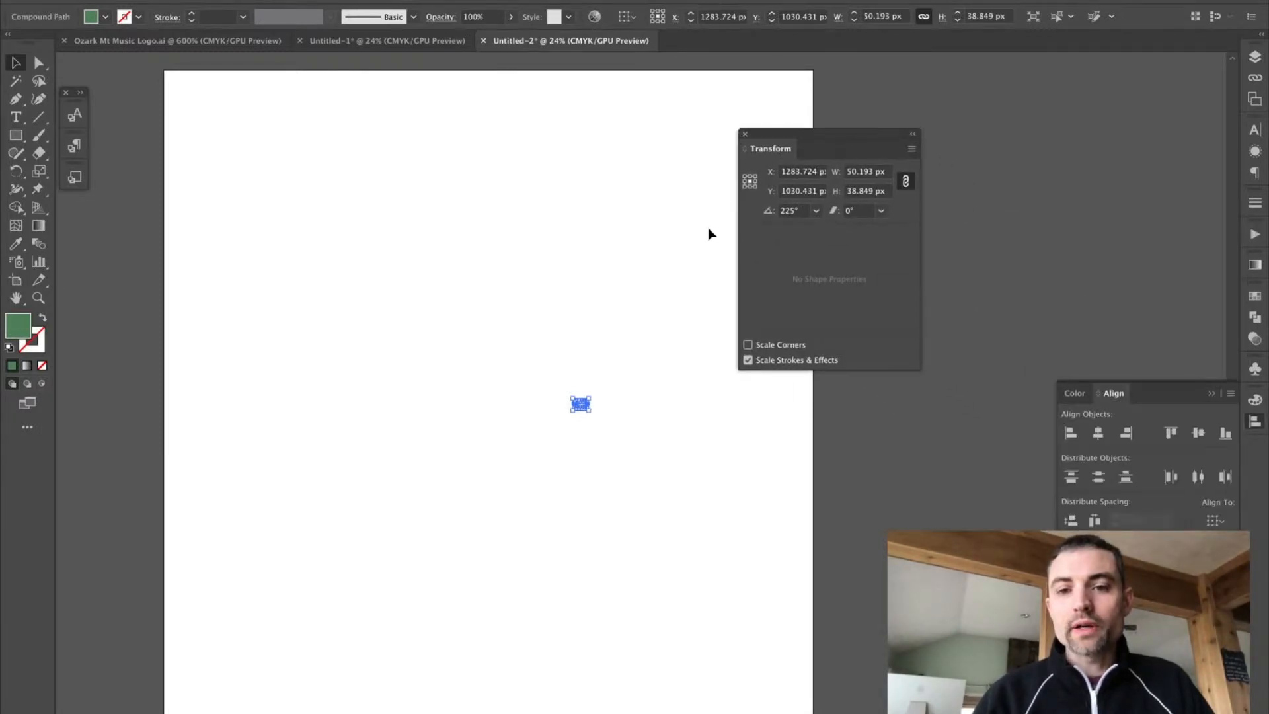
{"action": "mouse_move", "coordinate": [772, 385]}
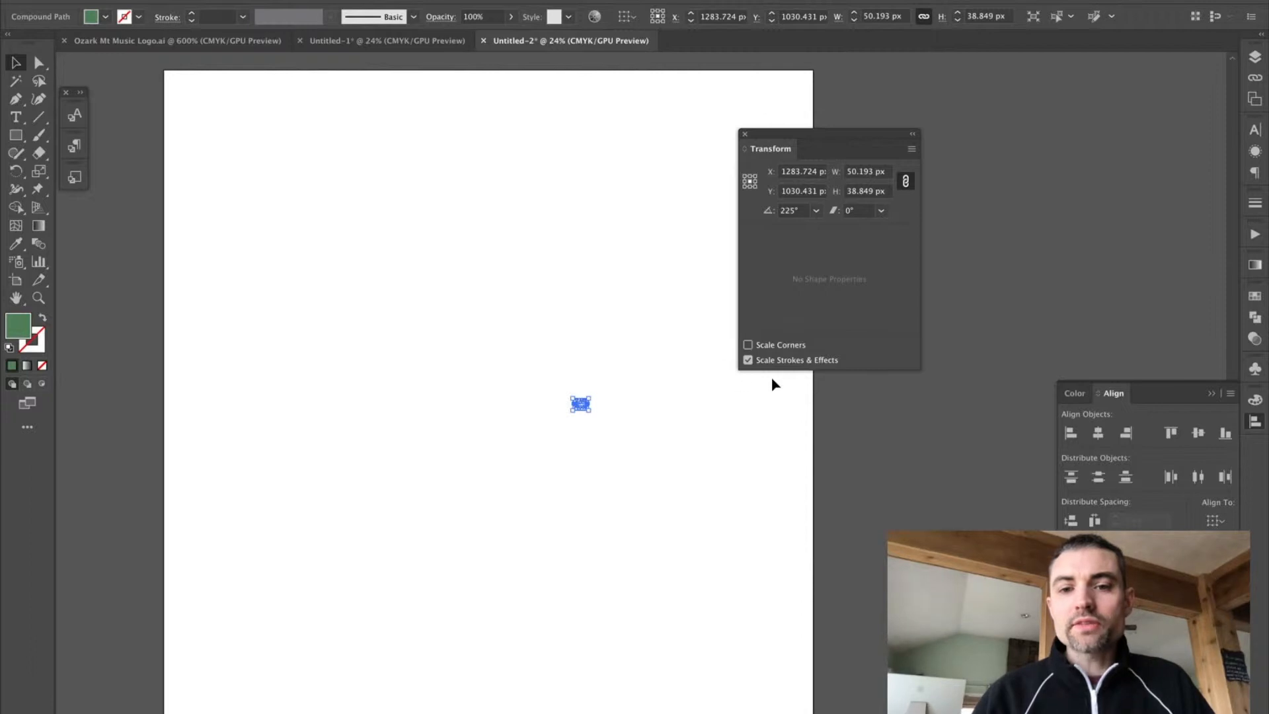
{"action": "mouse_move", "coordinate": [797, 303]}
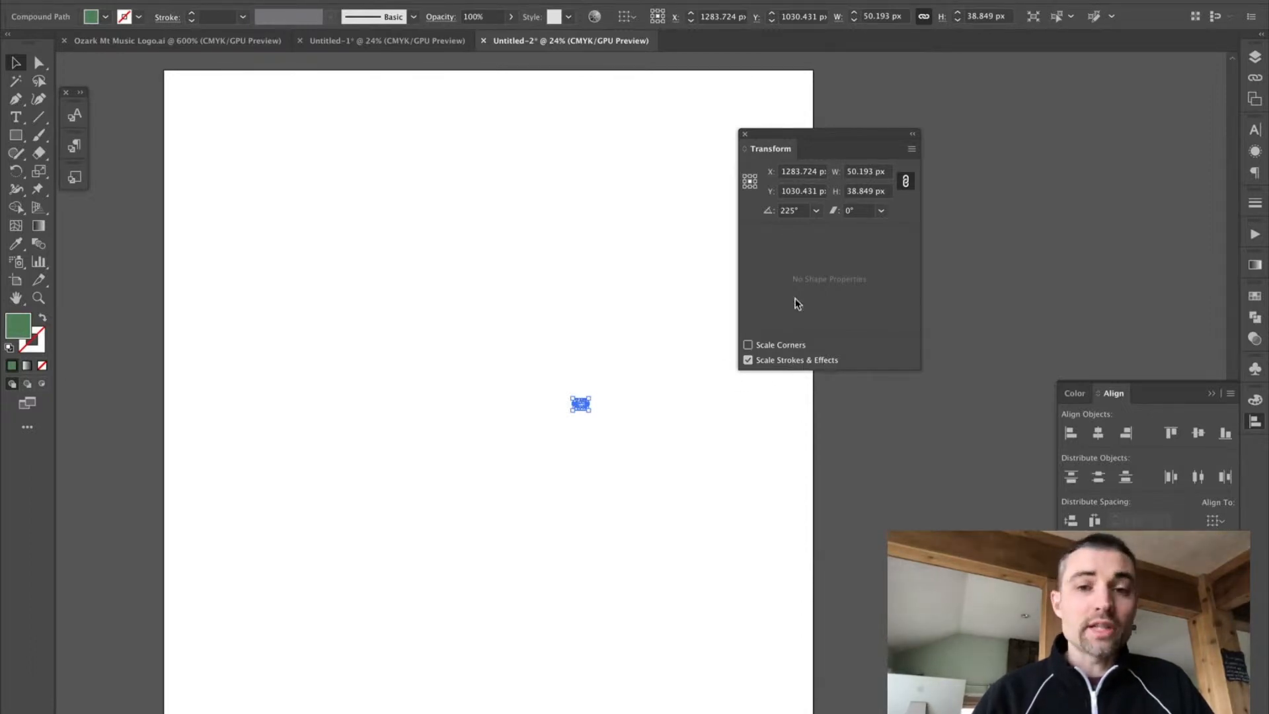
- Close the Transform panel and scale the pasted logo to fill the Untitled-2 artboard
{"action": "left_click", "coordinate": [743, 133]}
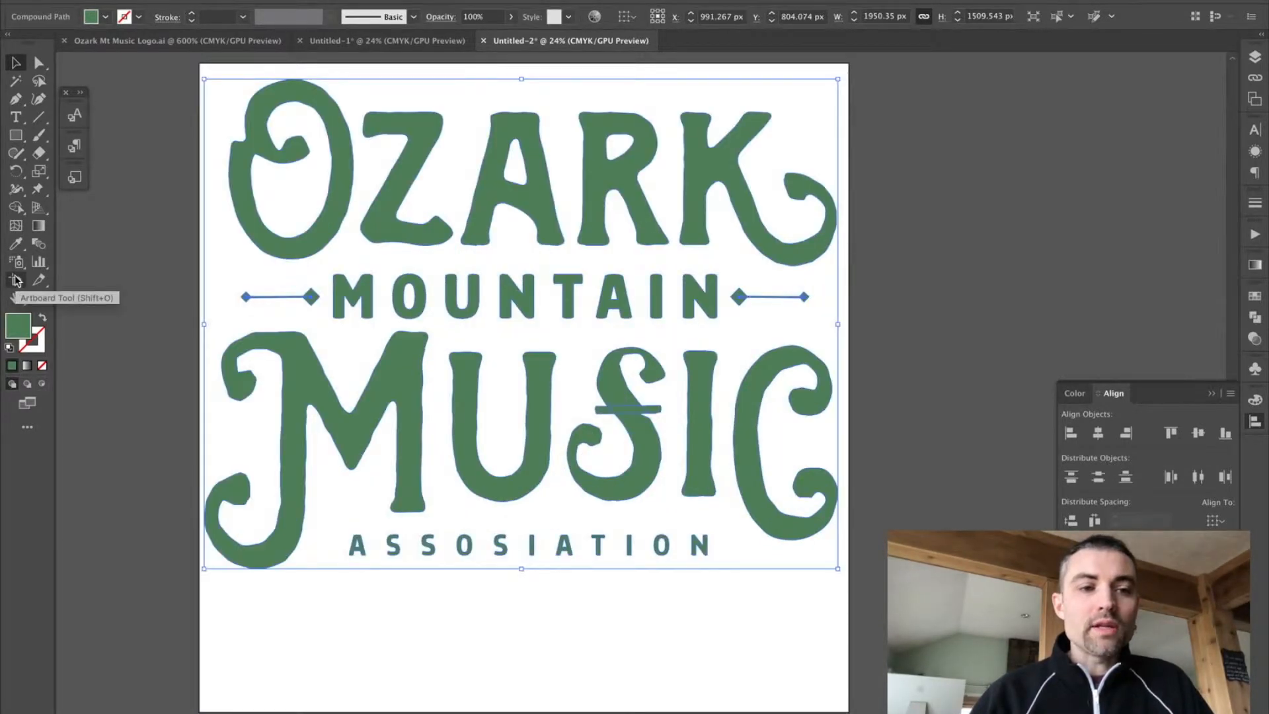
- Trim the artboard to the logo with the Artboard Tool and save as OMM Logo.ai
{"action": "left_click", "coordinate": [15, 279]}
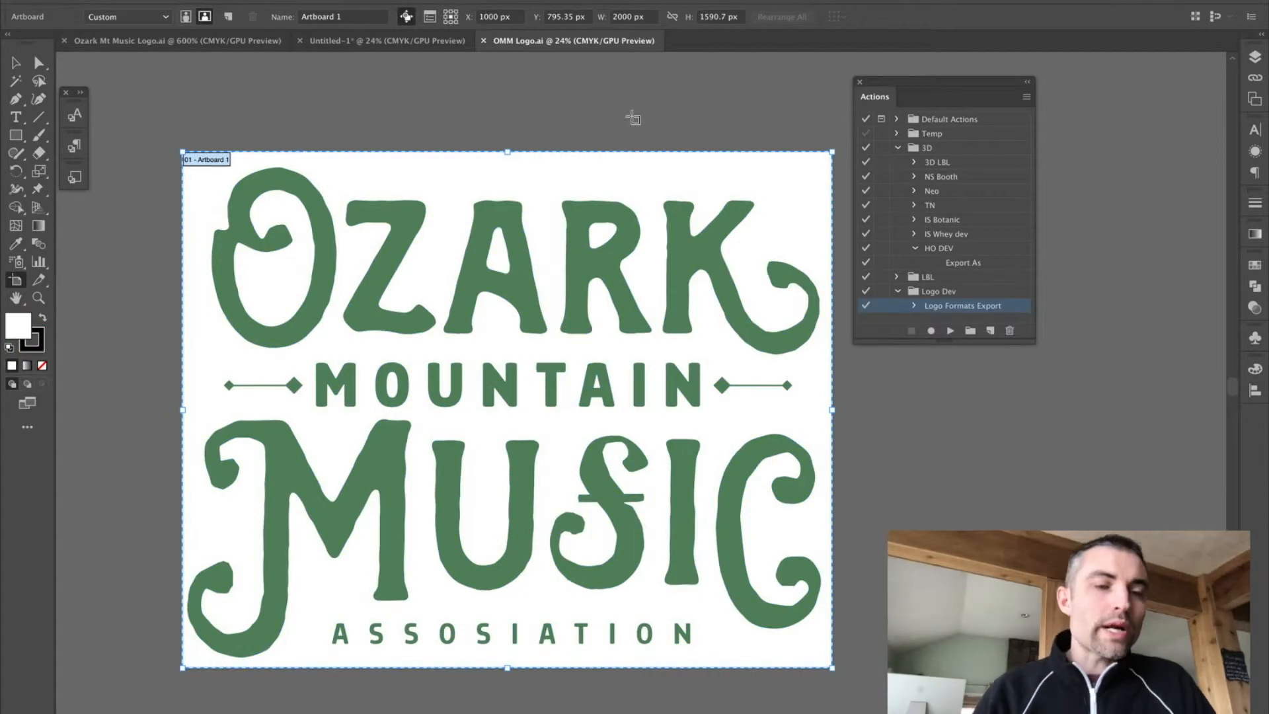
{"action": "mouse_move", "coordinate": [715, 197]}
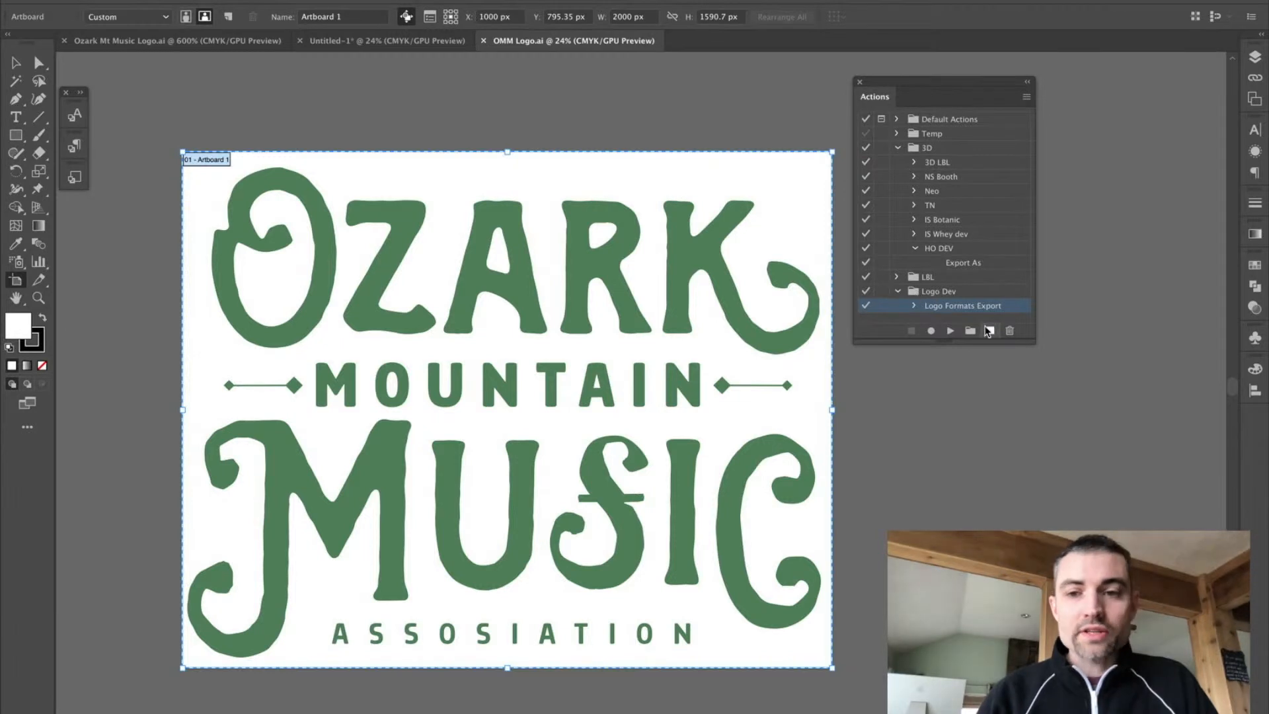
- Create the 'Logo Format Export' action in the Logo Dev set and start recording
{"action": "left_click", "coordinate": [990, 331]}
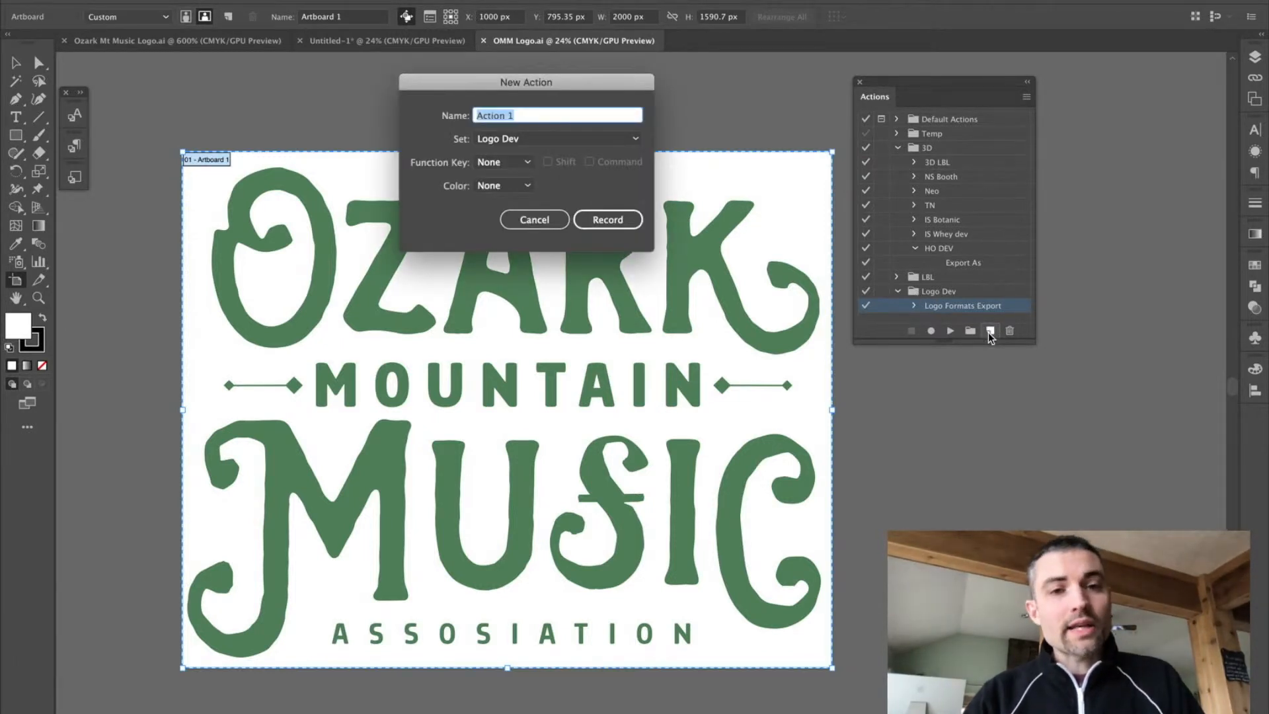
{"action": "type", "text": "Logo Format"}
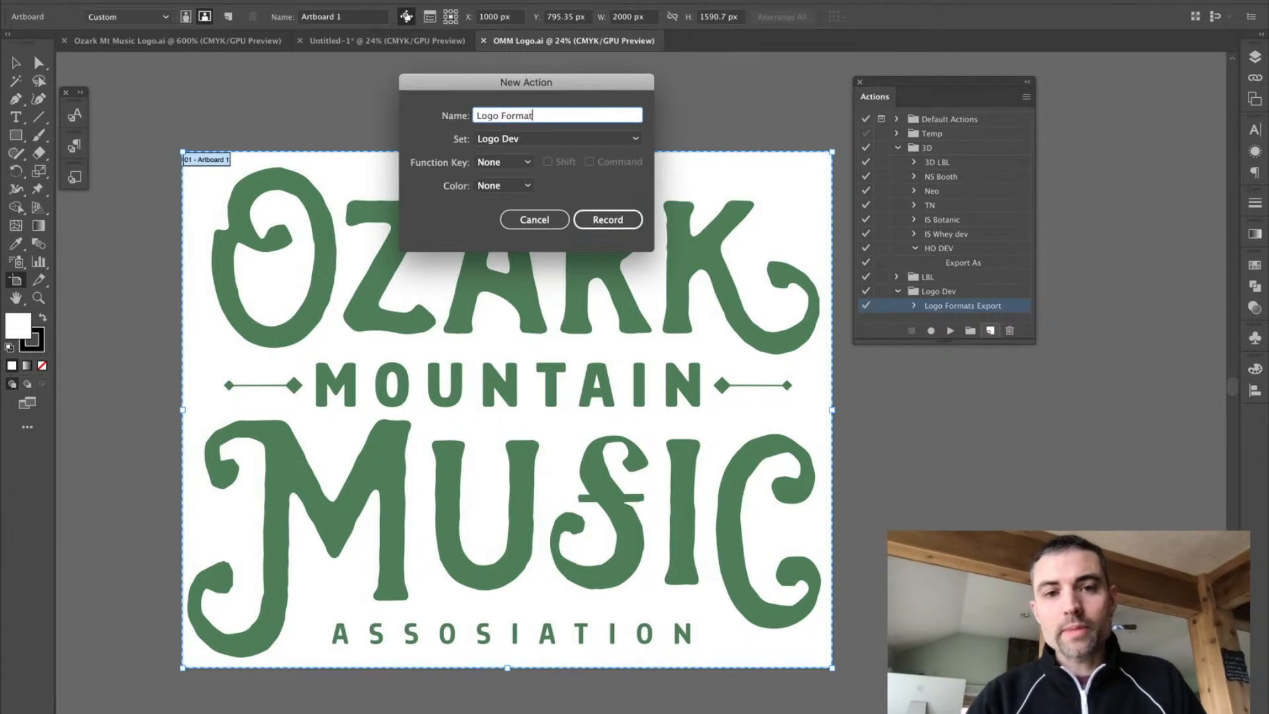
{"action": "type", "text": "Export"}
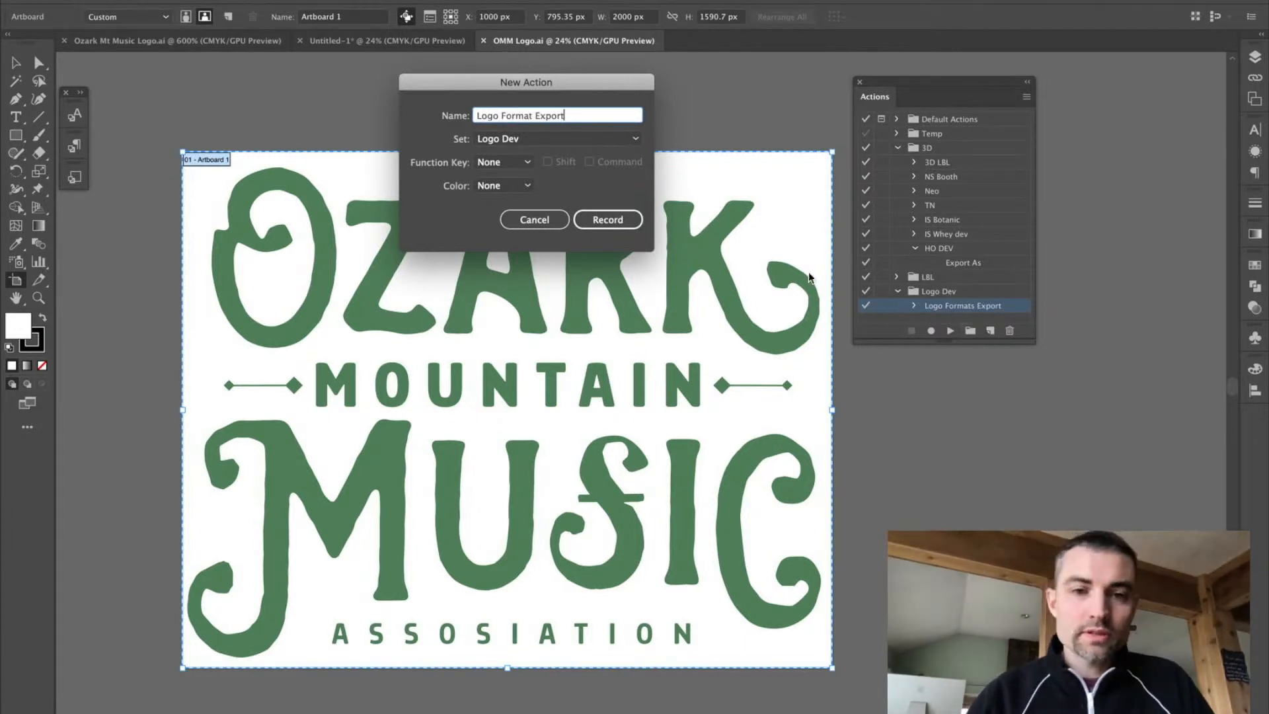
{"action": "left_click", "coordinate": [607, 220]}
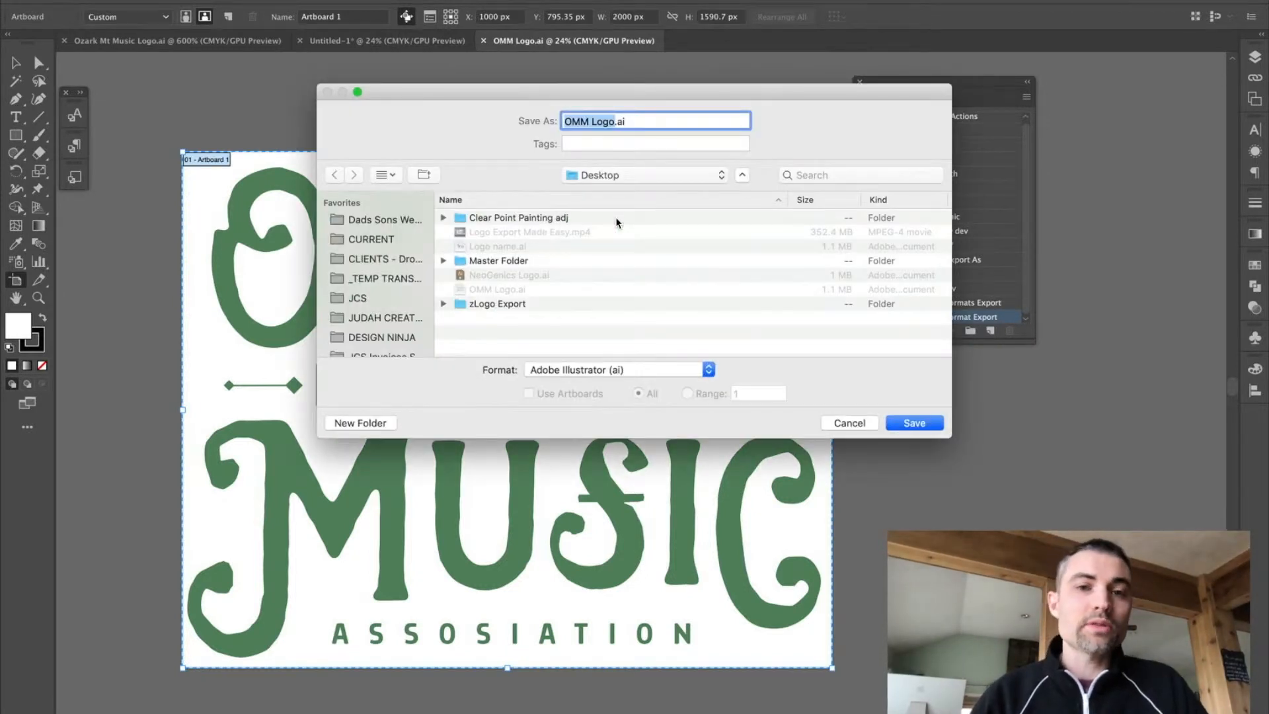
{"action": "mouse_move", "coordinate": [503, 293]}
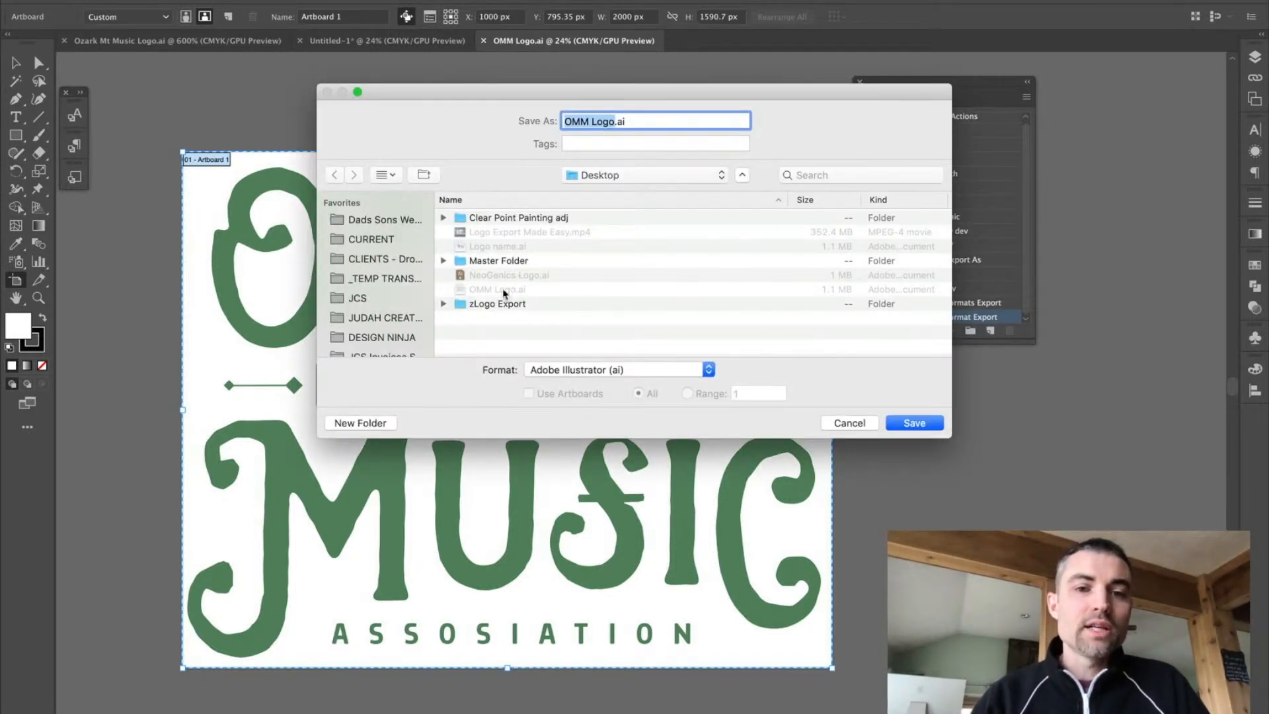
- Save the logo as an AI file in the zLogo Export Print folder
{"action": "left_click", "coordinate": [497, 303]}
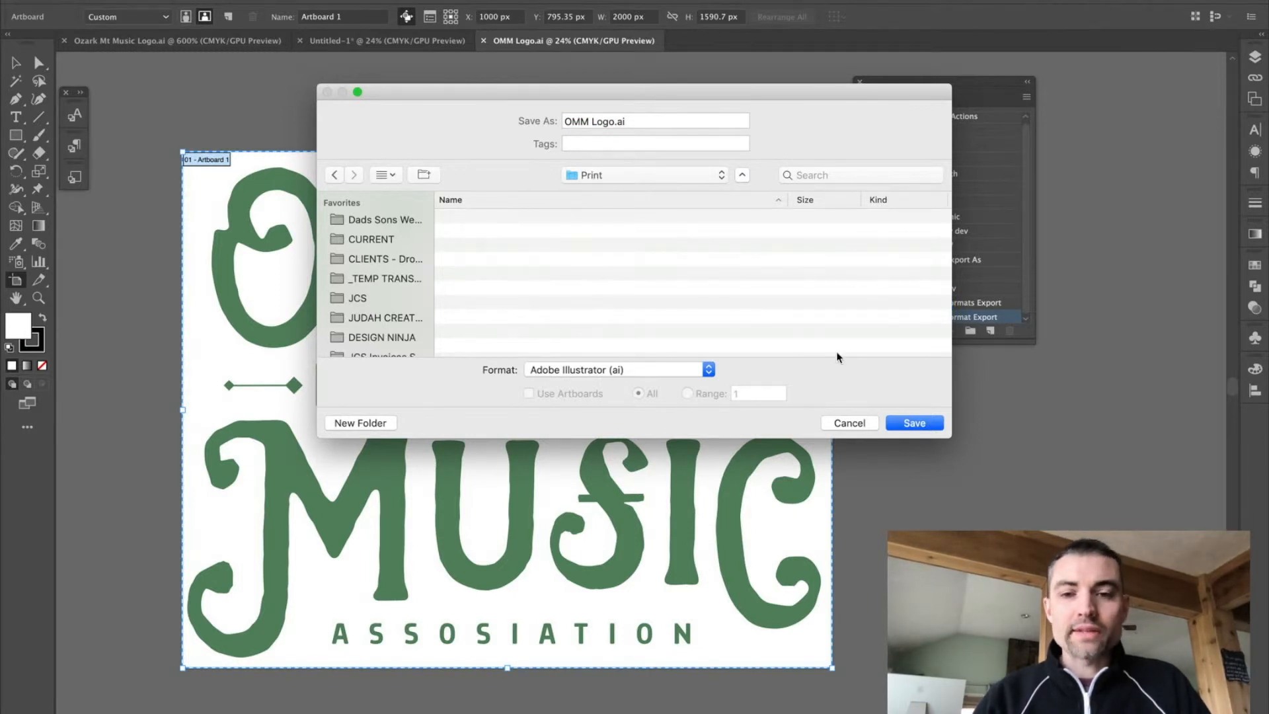
{"action": "left_click", "coordinate": [913, 422]}
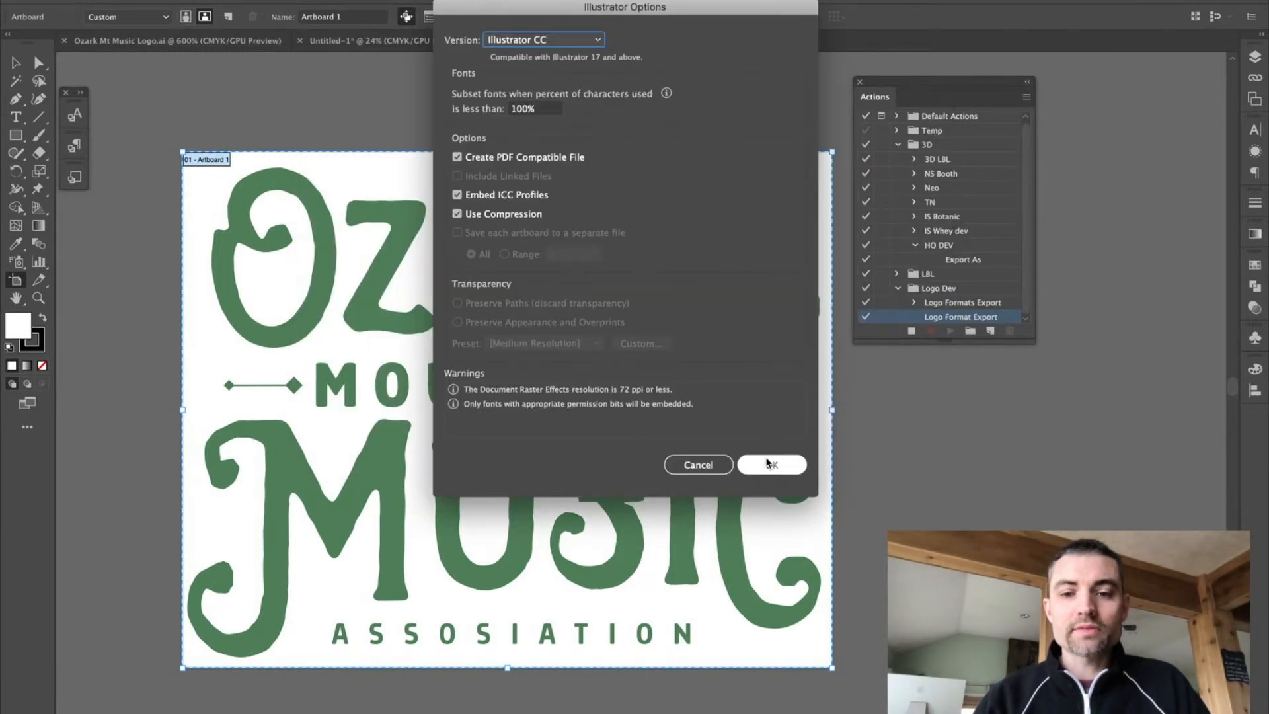
{"action": "left_click", "coordinate": [769, 465]}
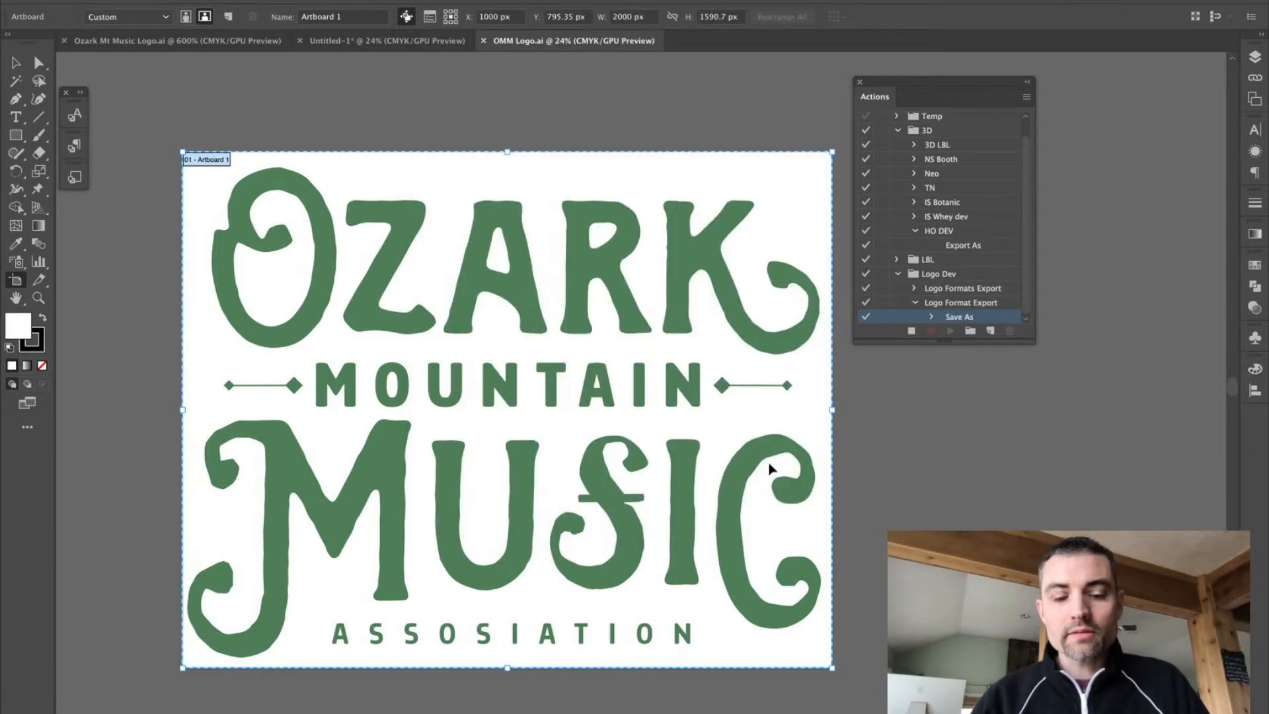
- Save a copy as OMM Logo.eps using the Illustrator CS6 EPS version
{"action": "left_click", "coordinate": [959, 317]}
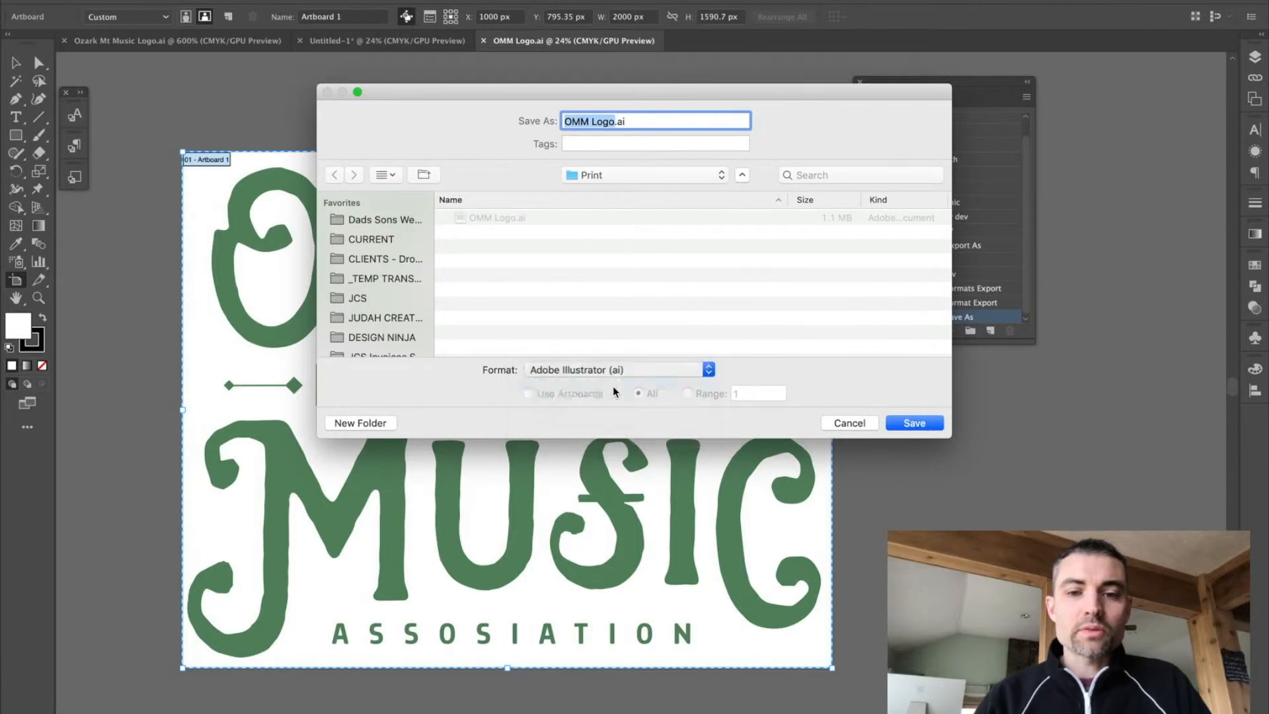
{"action": "left_click", "coordinate": [912, 422]}
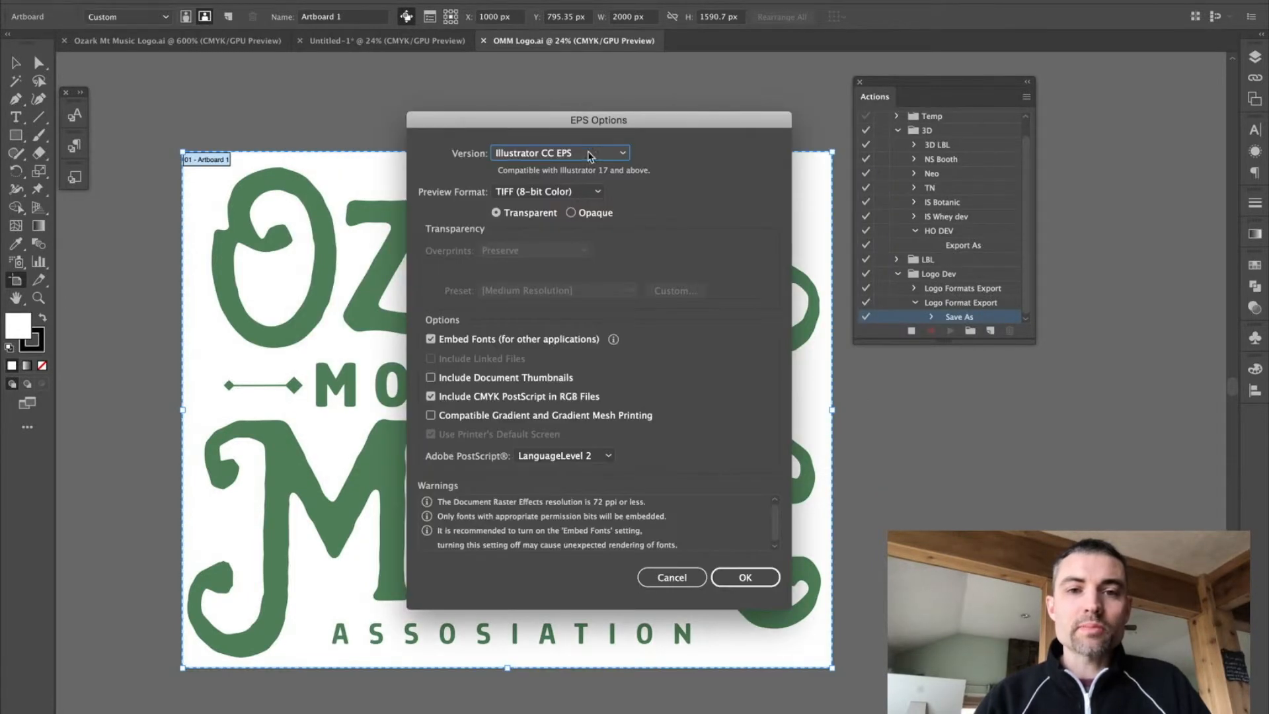
{"action": "left_click", "coordinate": [559, 152]}
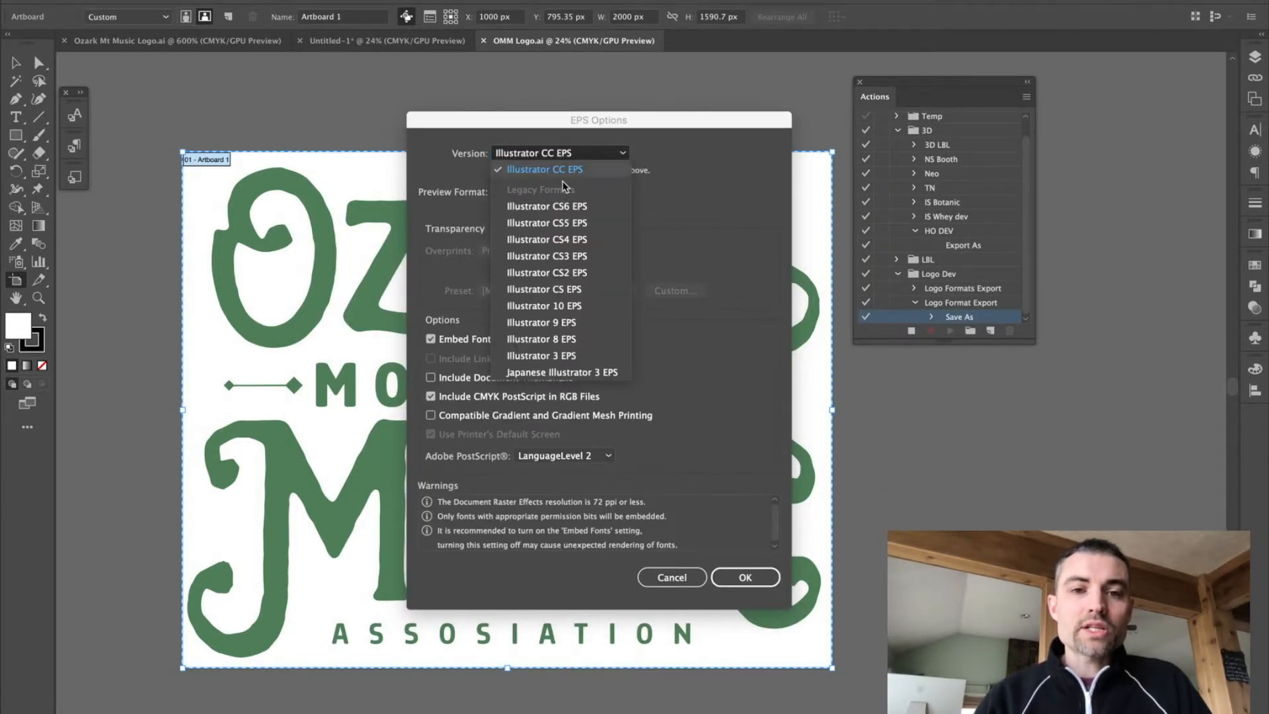
{"action": "left_click", "coordinate": [547, 205]}
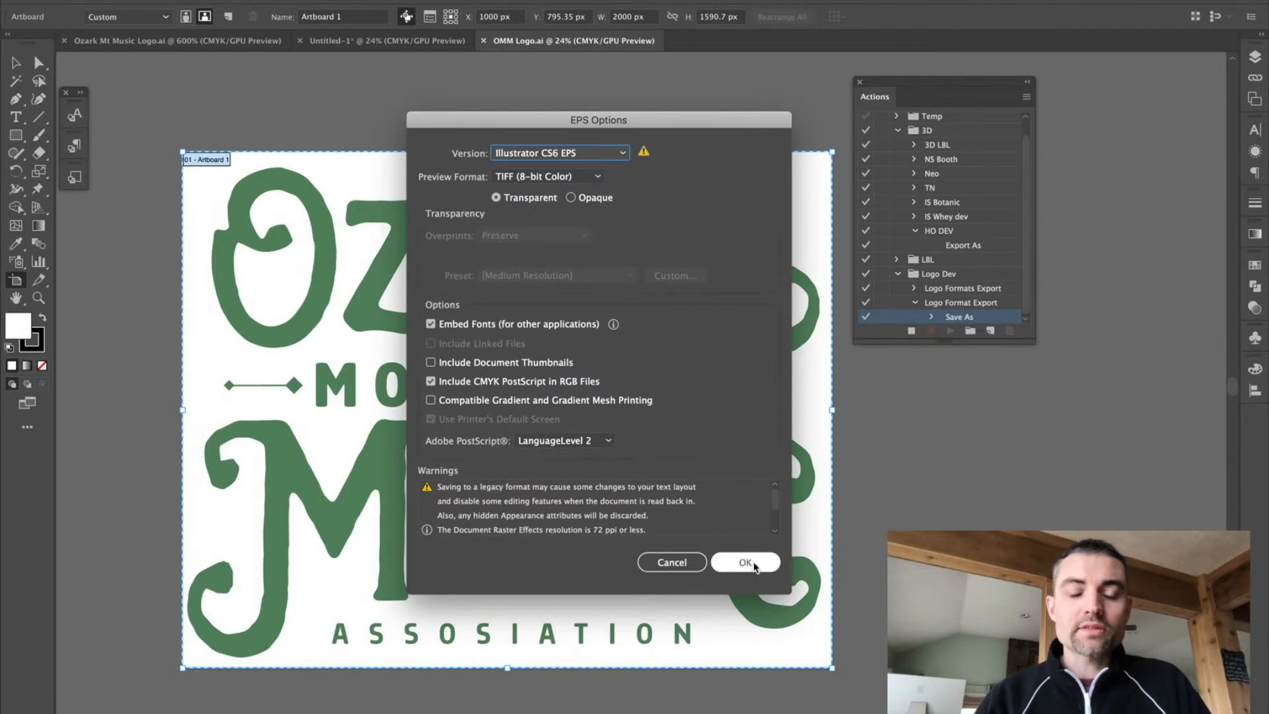
{"action": "left_click", "coordinate": [744, 561]}
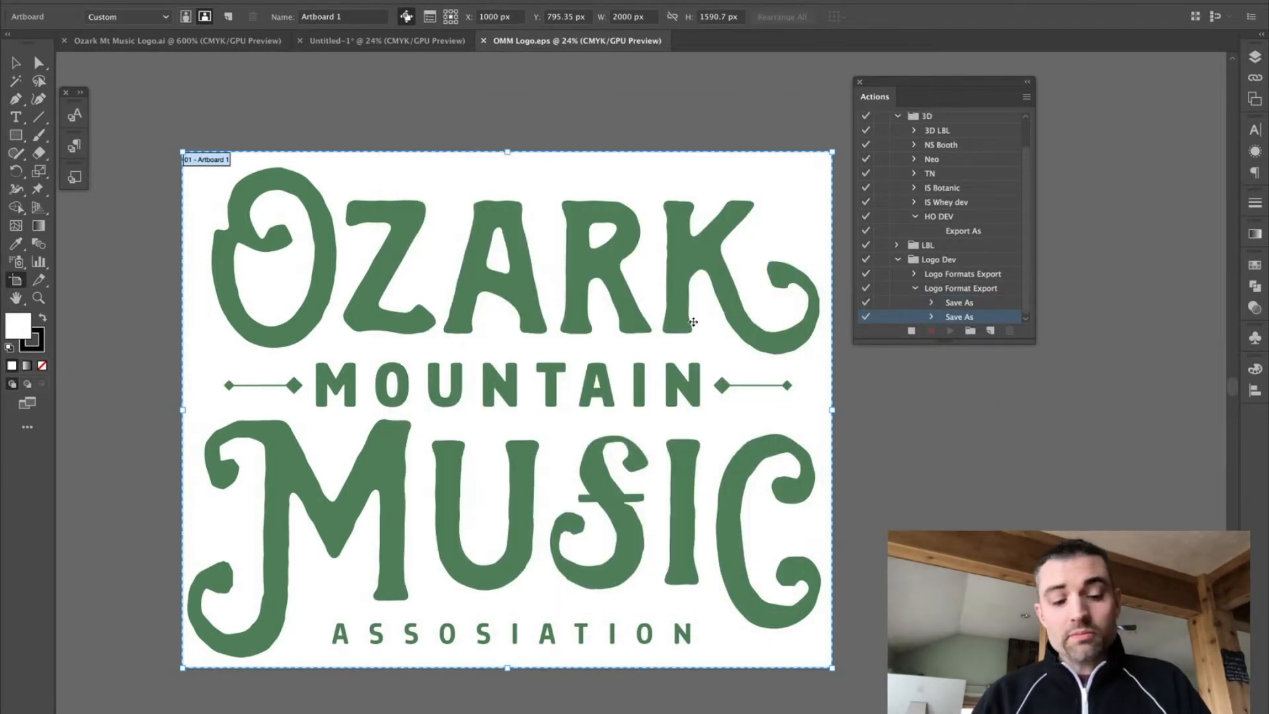
- Save the logo as OMM Logo.pdf with the [High Quality Print] preset
{"action": "left_click", "coordinate": [958, 316]}
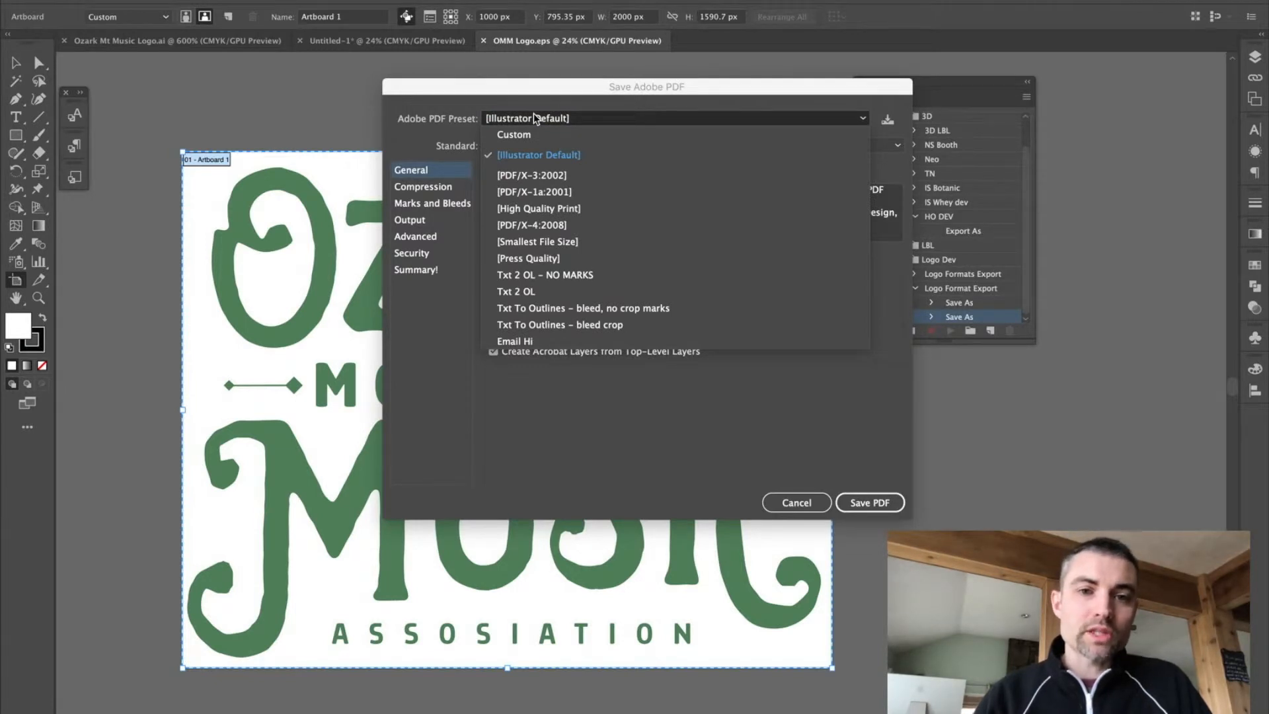
{"action": "mouse_move", "coordinate": [524, 212]}
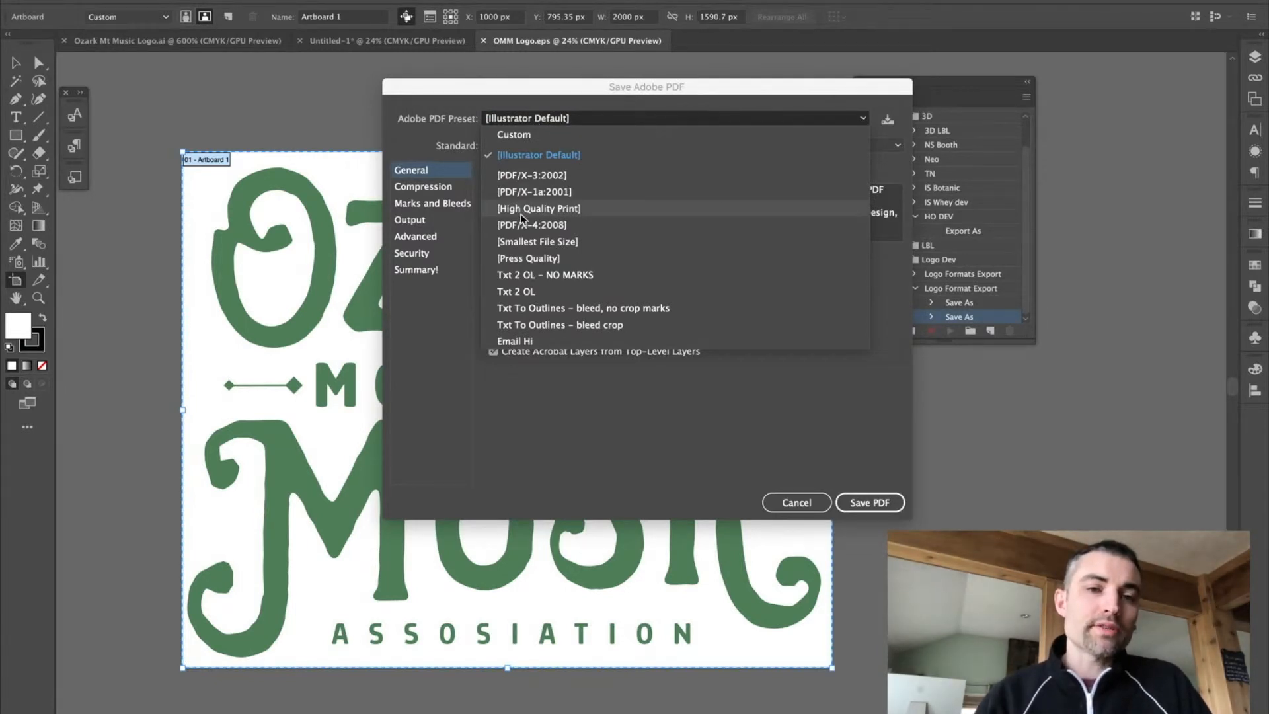
{"action": "left_click", "coordinate": [537, 208]}
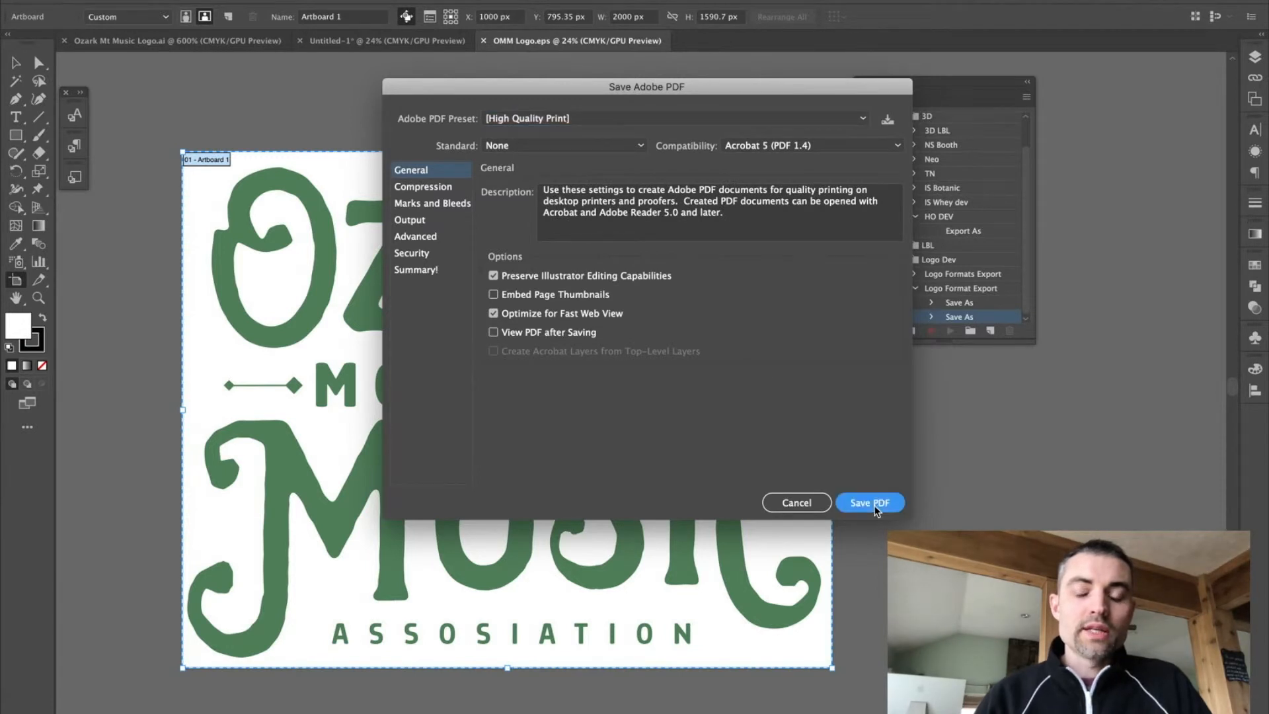
{"action": "left_click", "coordinate": [869, 502]}
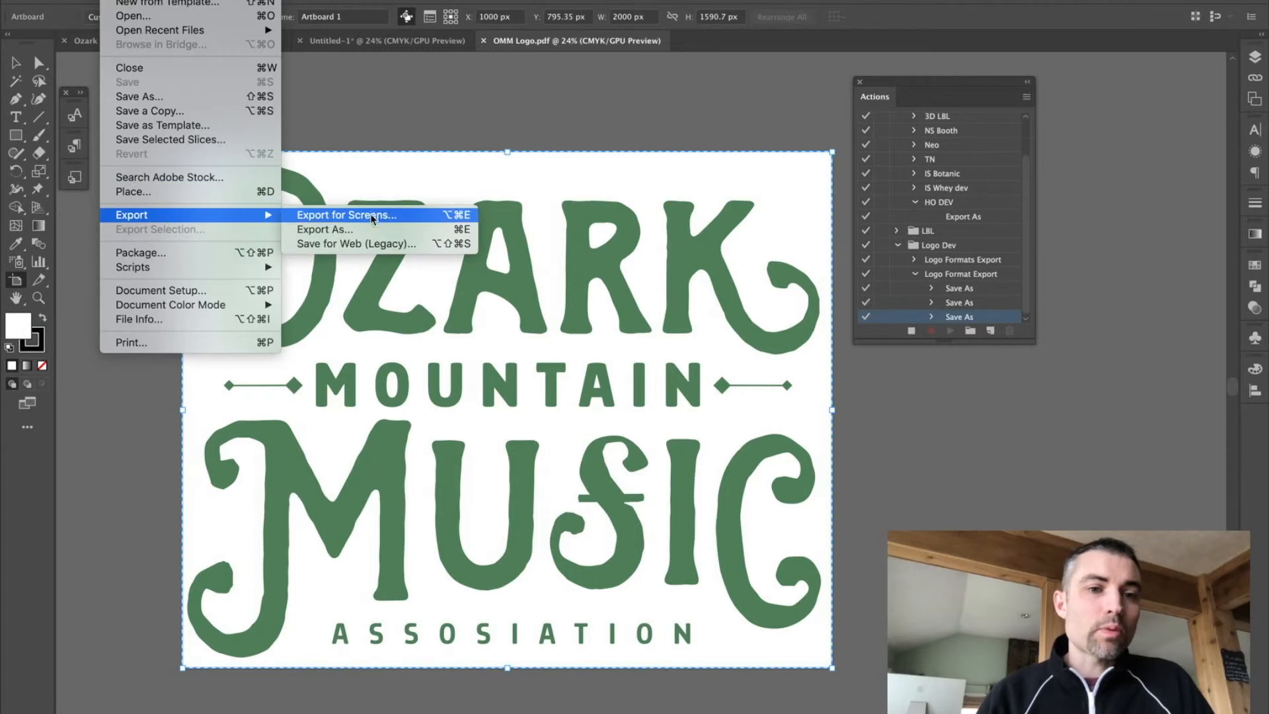
- Export the artboard as a TIFF with CMYK color at High (300 ppi)
{"action": "left_click", "coordinate": [323, 229]}
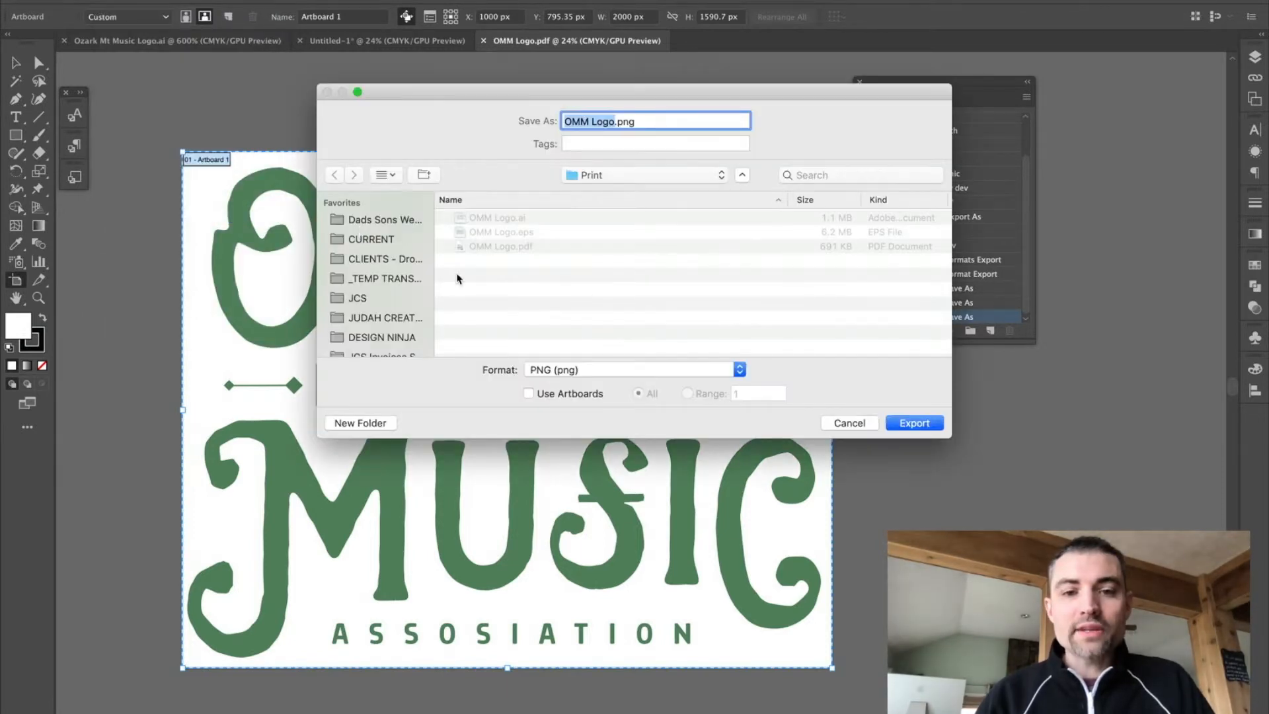
{"action": "mouse_move", "coordinate": [524, 403]}
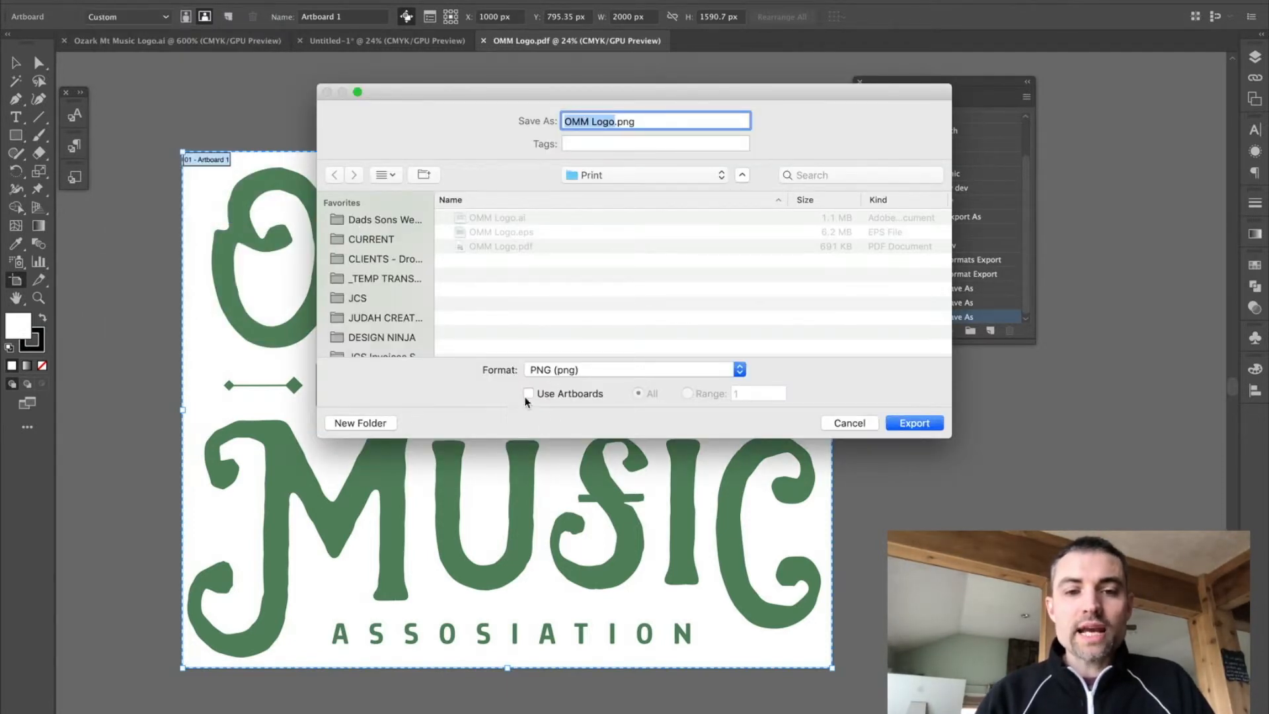
{"action": "left_click", "coordinate": [529, 394]}
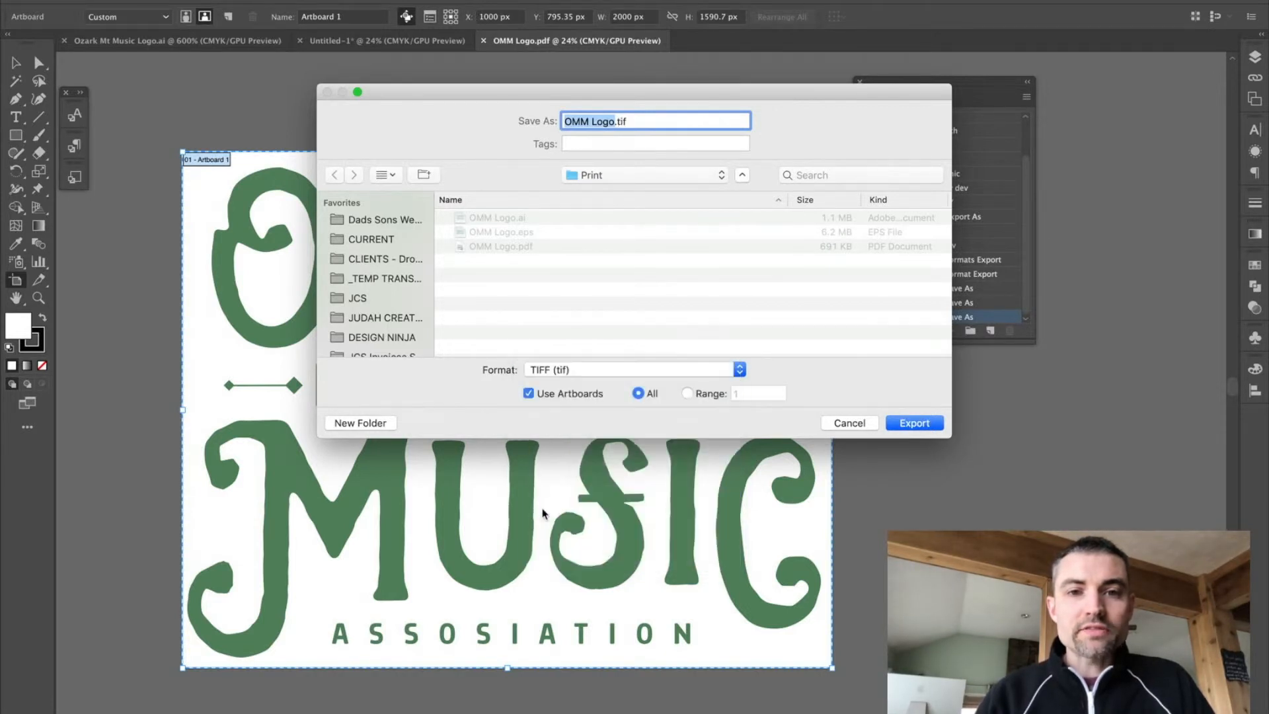
{"action": "left_click", "coordinate": [913, 422]}
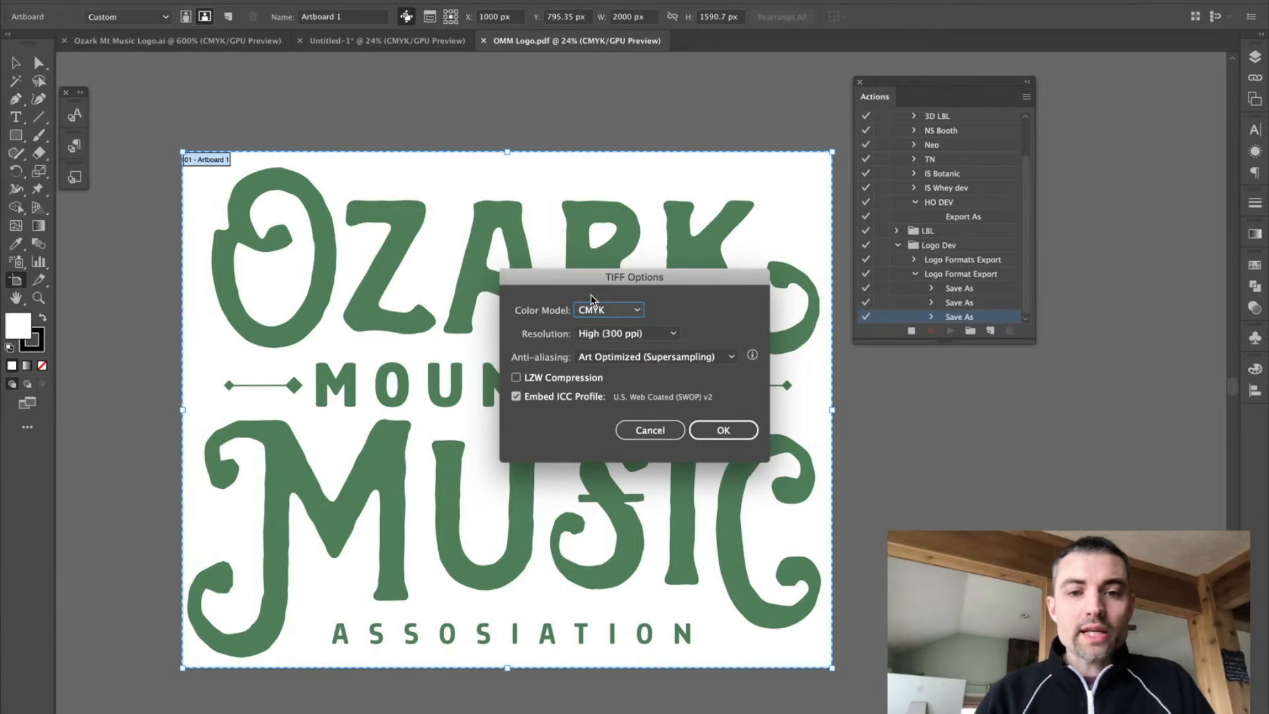
{"action": "mouse_move", "coordinate": [620, 333]}
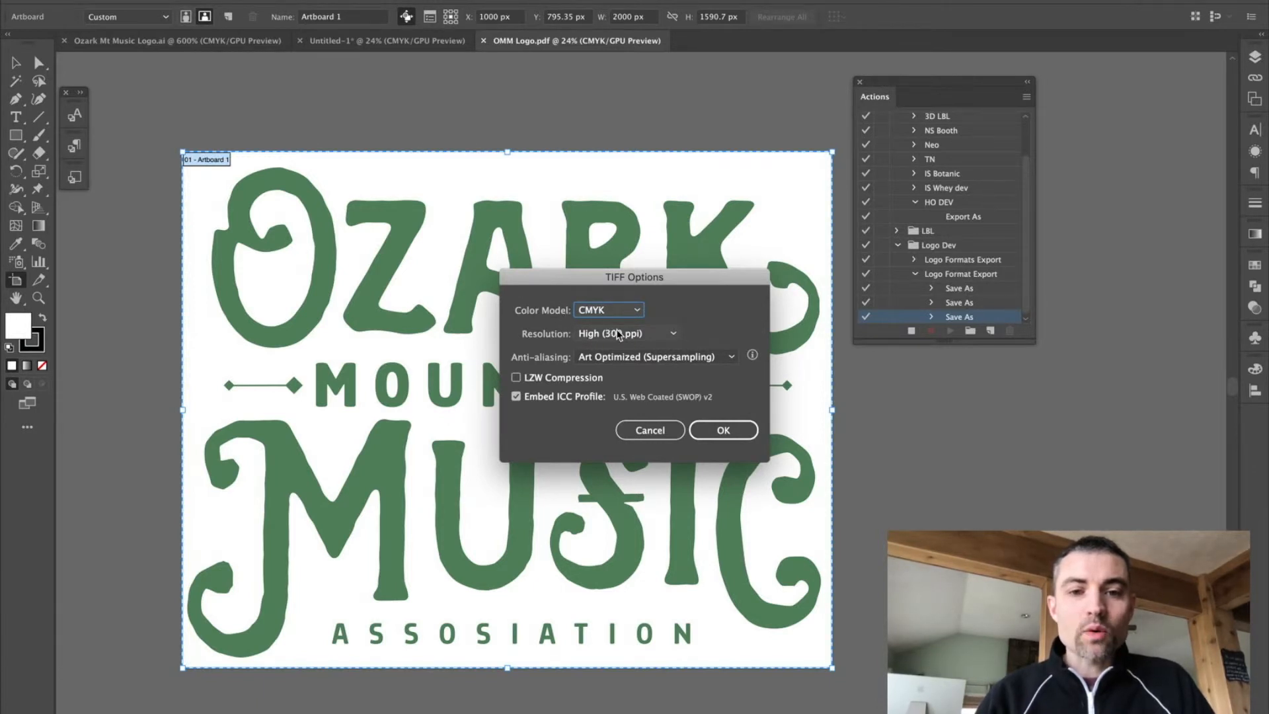
{"action": "left_click", "coordinate": [721, 429]}
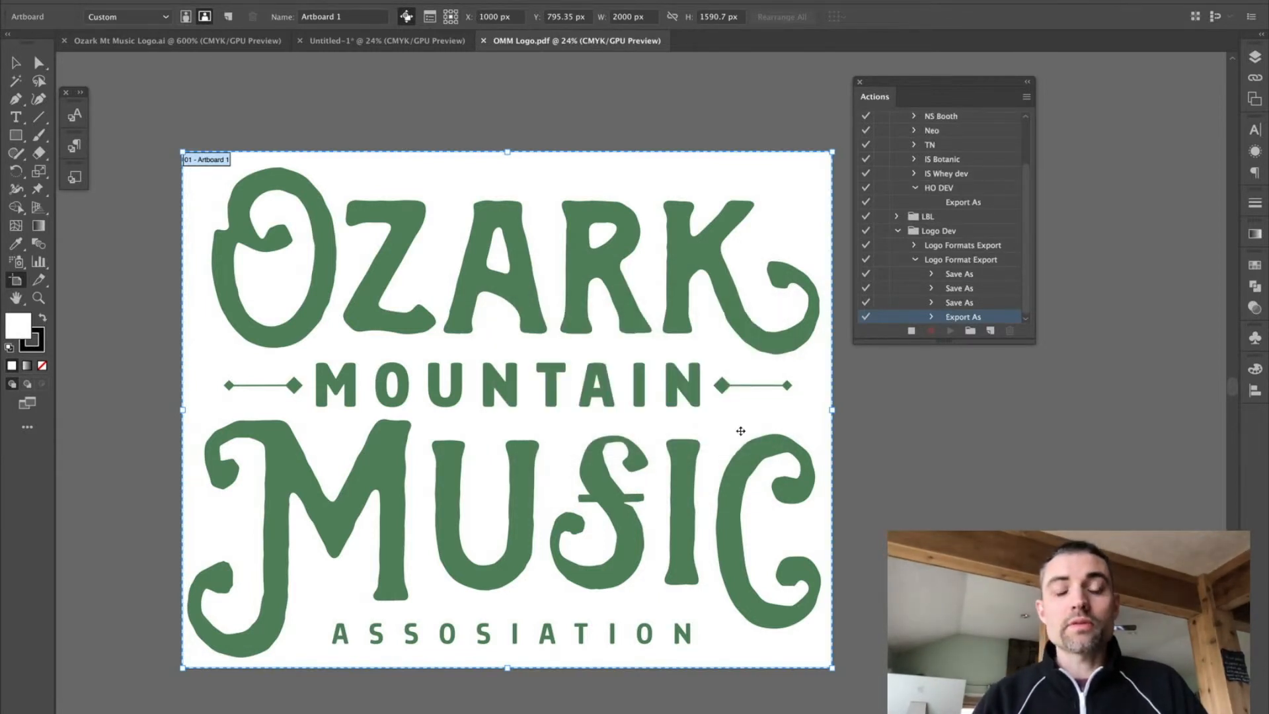
{"action": "mouse_move", "coordinate": [727, 410]}
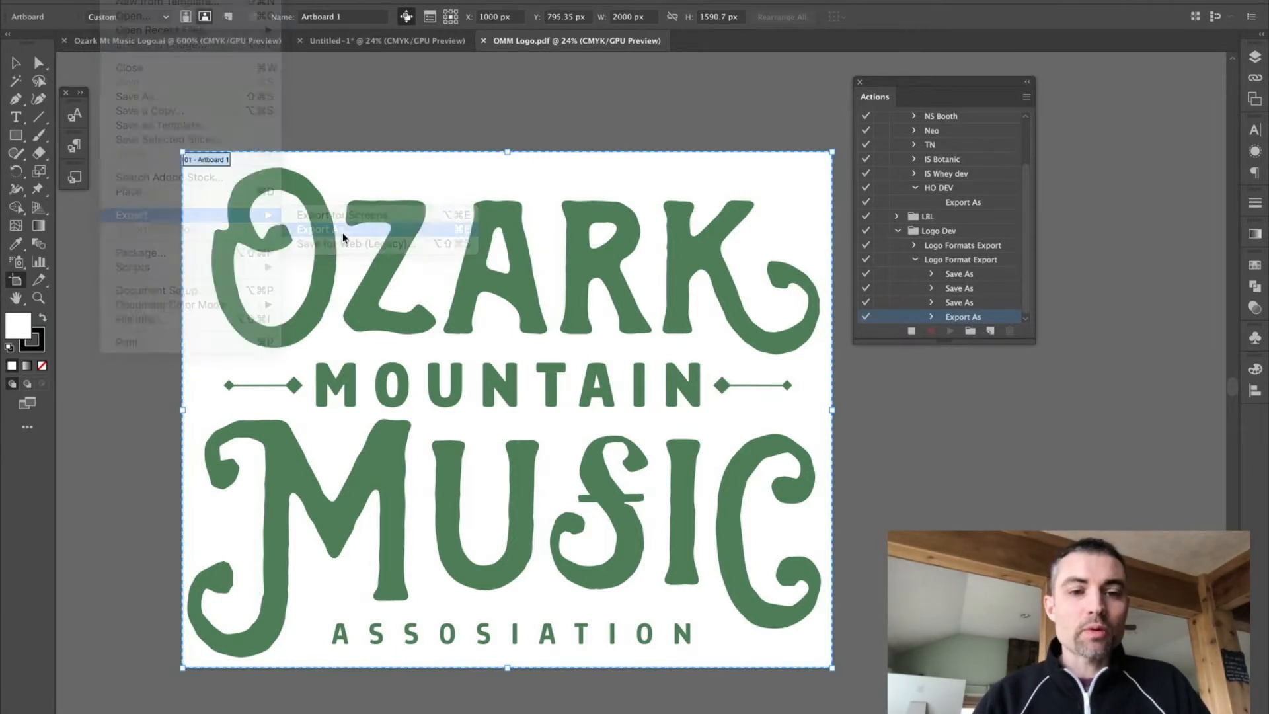
- Export the logo as a PNG into Web Word PPT at Screen (72 ppi) resolution
{"action": "left_click", "coordinate": [318, 229]}
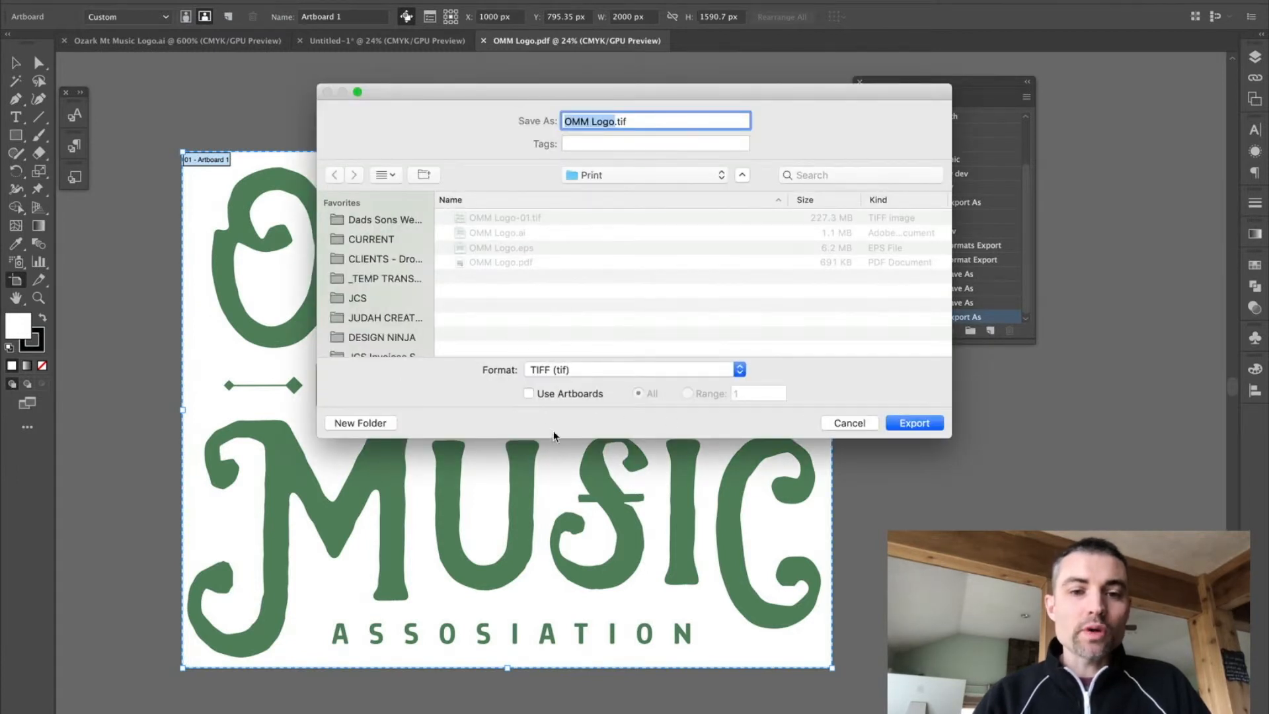
{"action": "left_click", "coordinate": [529, 393]}
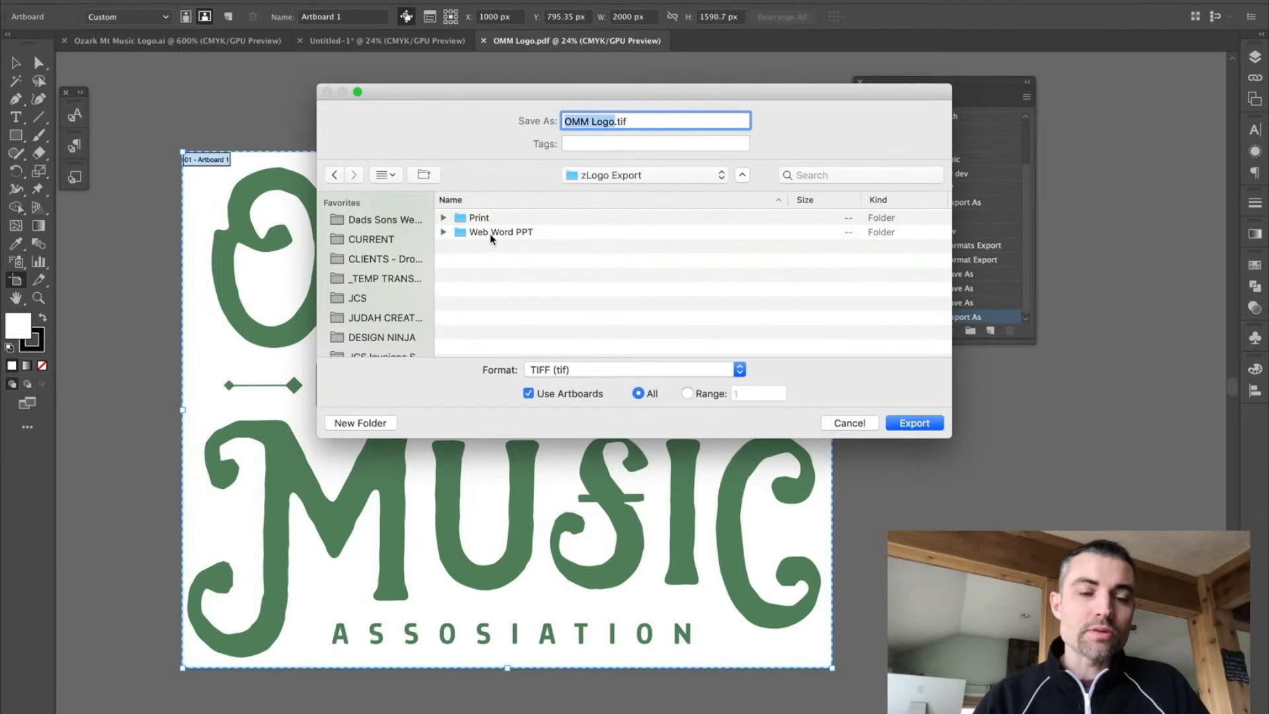
{"action": "double_click", "coordinate": [500, 232]}
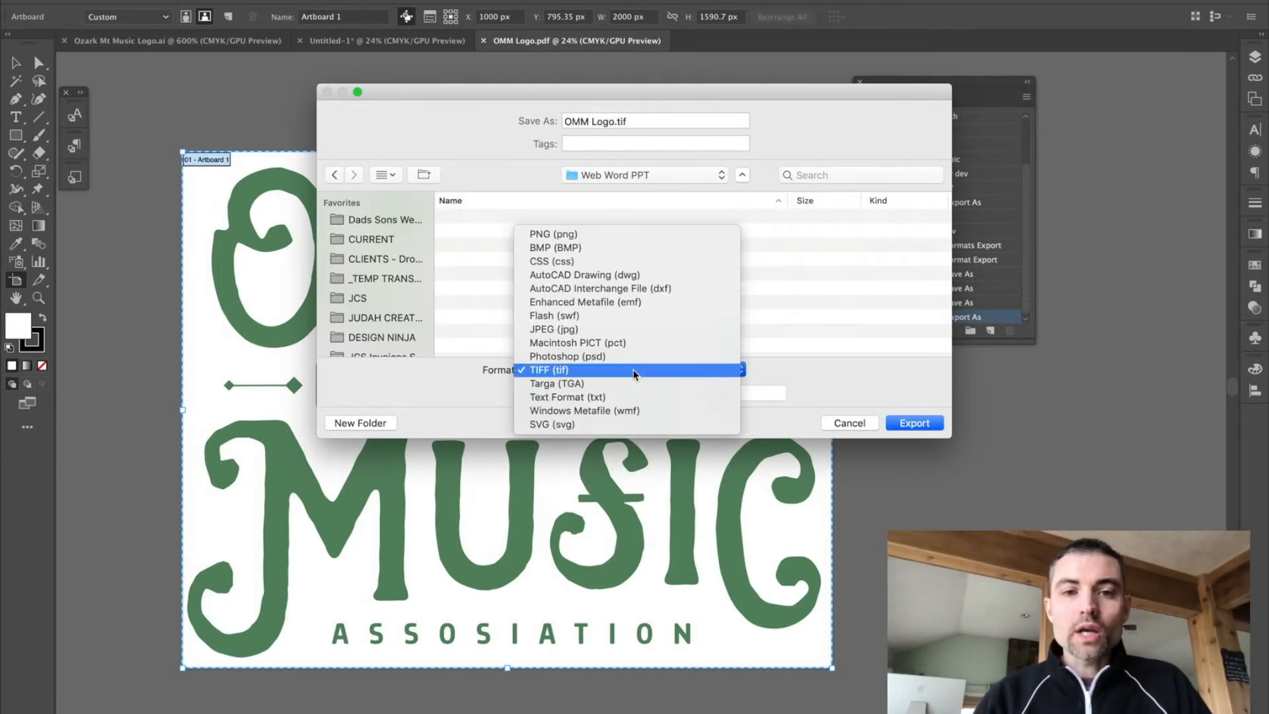
{"action": "left_click", "coordinate": [553, 234]}
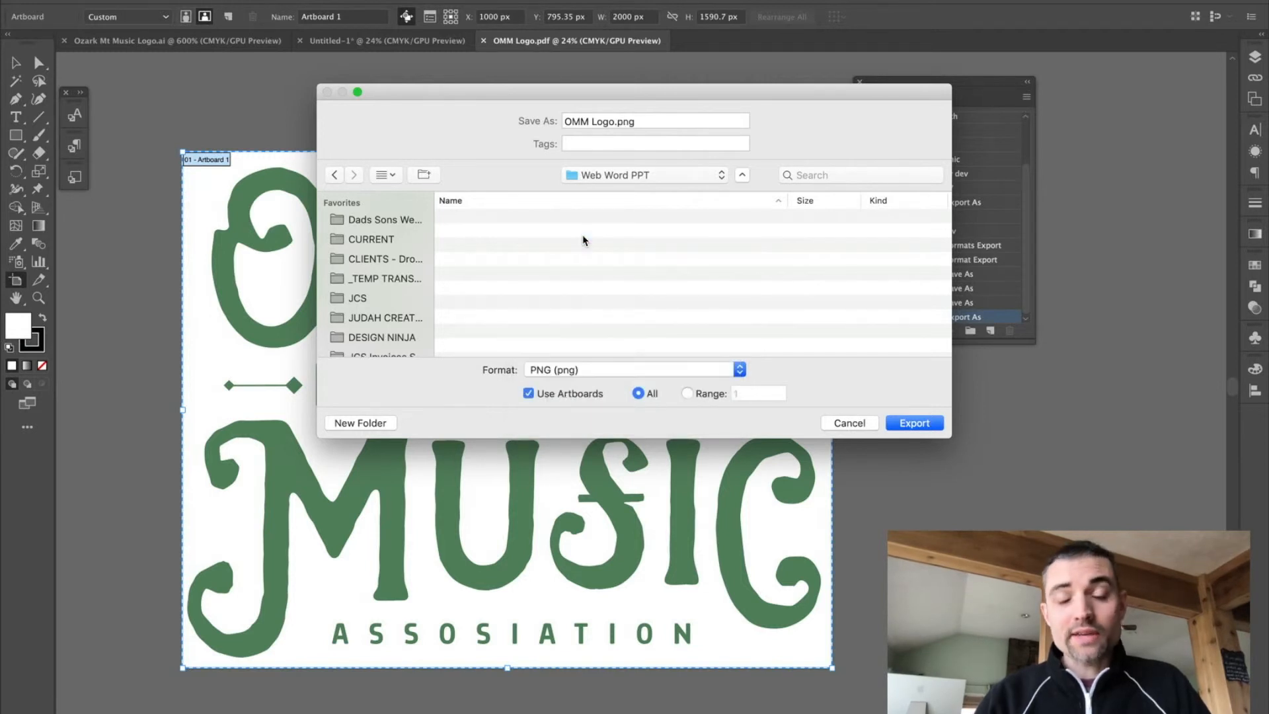
{"action": "left_click", "coordinate": [913, 423]}
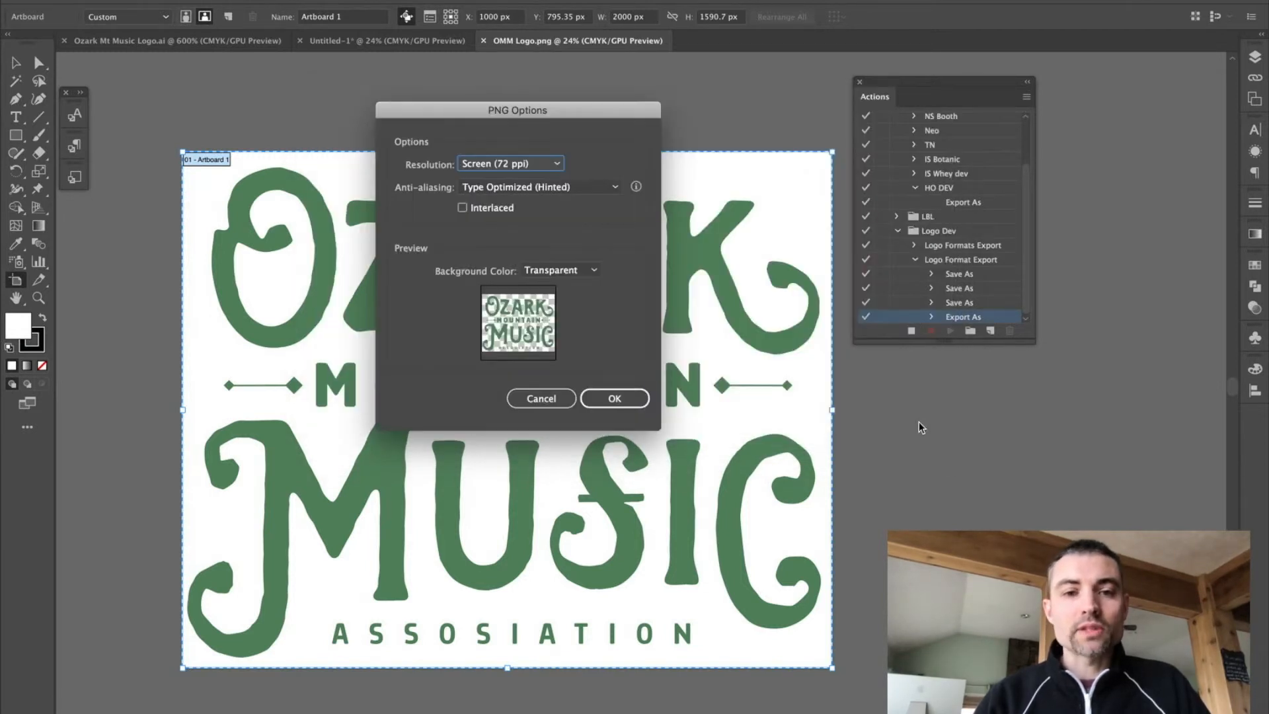
{"action": "mouse_move", "coordinate": [631, 293]}
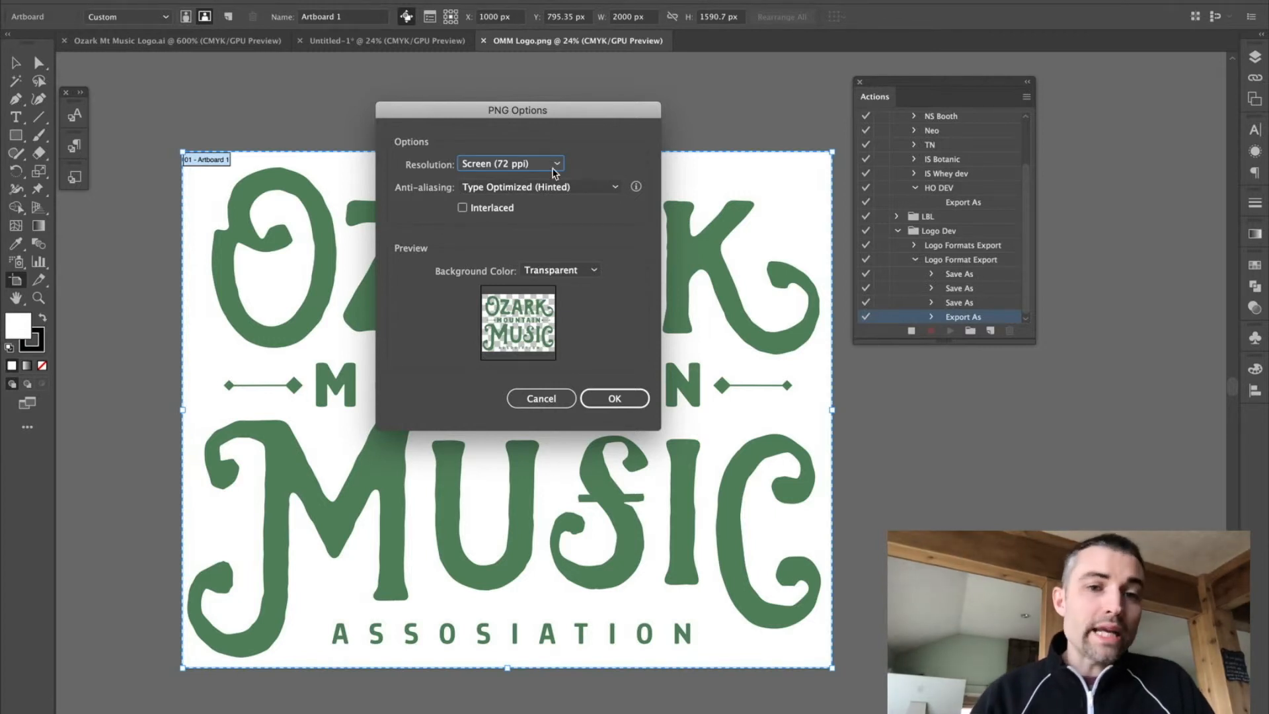
{"action": "left_click", "coordinate": [510, 164]}
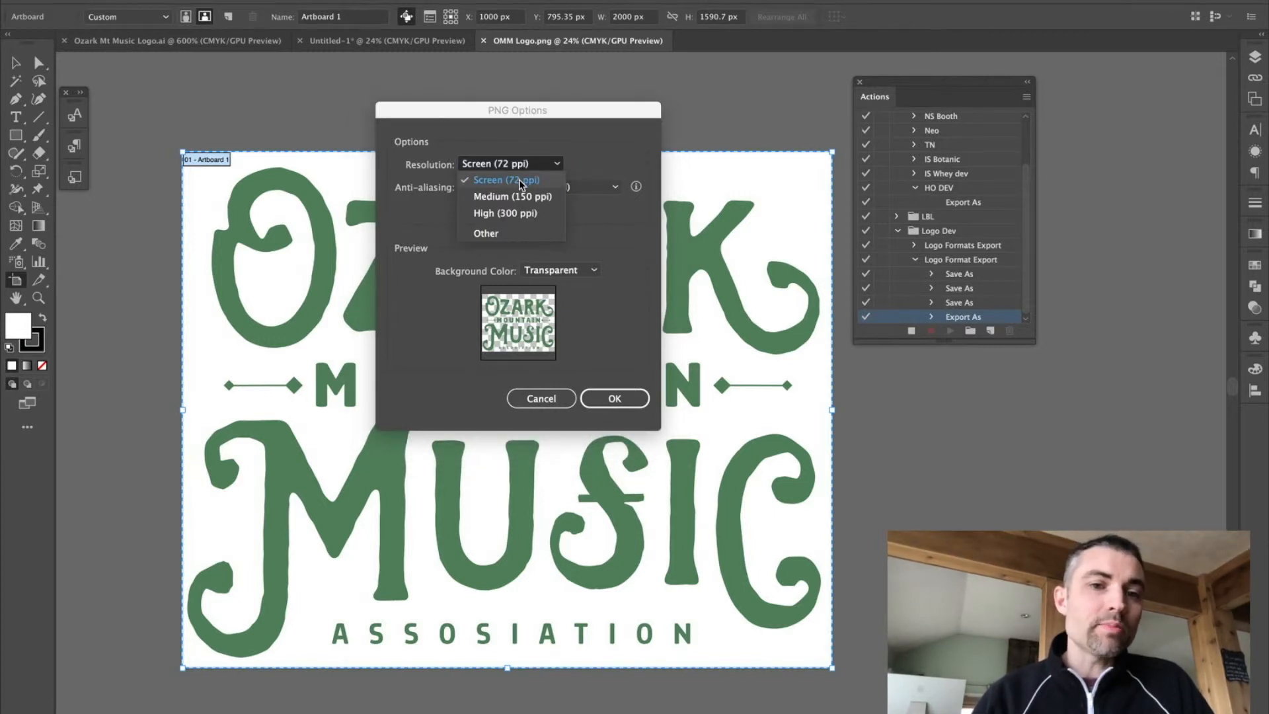
{"action": "left_click", "coordinate": [508, 164]}
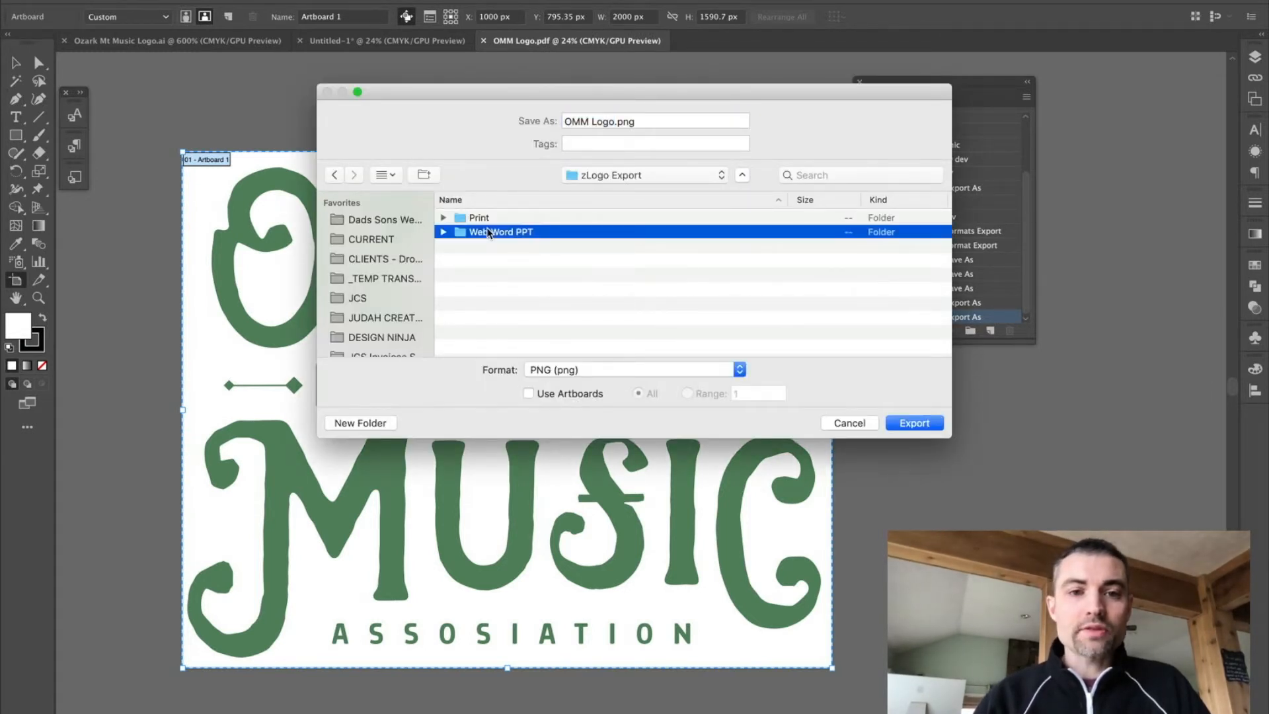
- Export the logo as a JPEG into Web Word PPT using the RGB colour model
{"action": "left_click", "coordinate": [737, 369]}
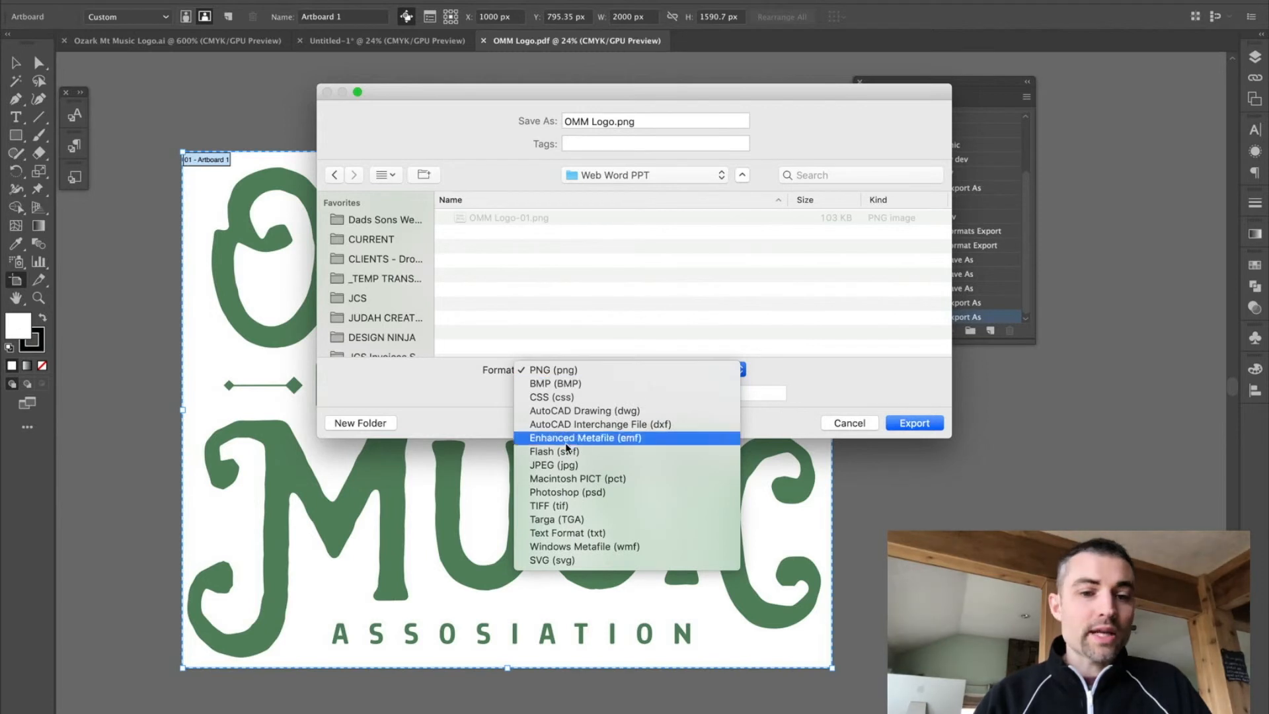
{"action": "left_click", "coordinate": [554, 464]}
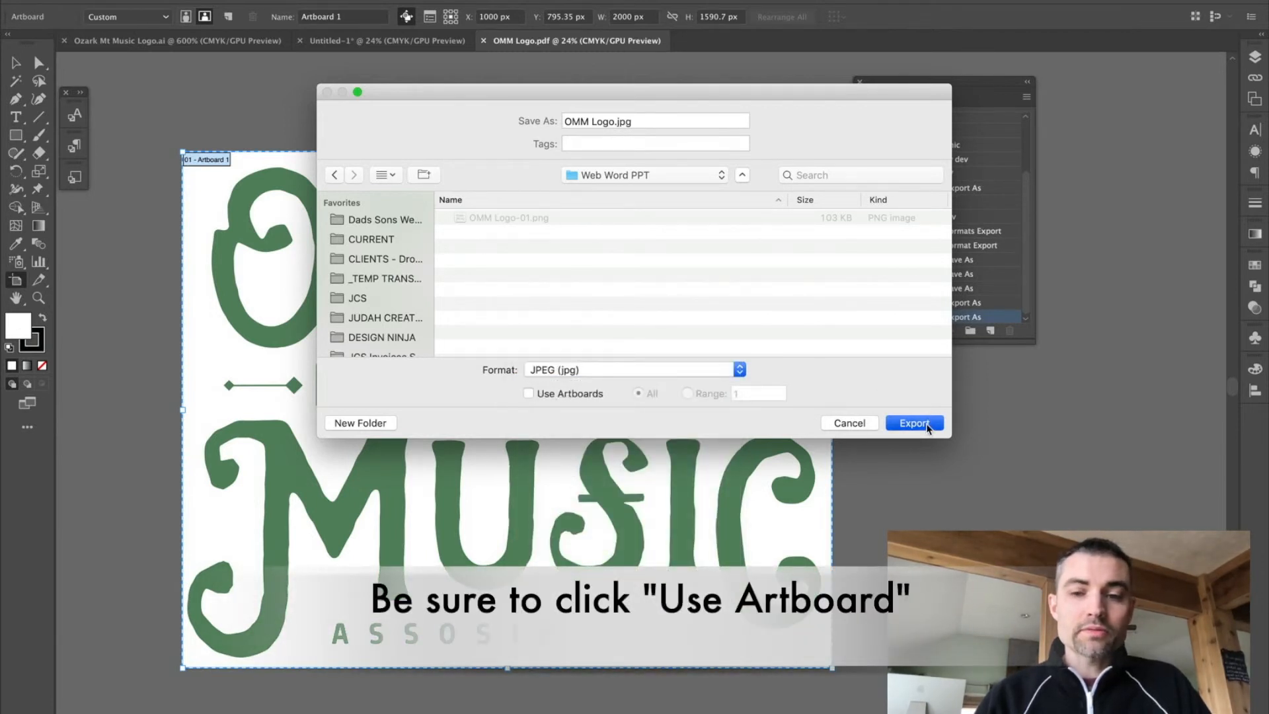
{"action": "left_click", "coordinate": [913, 422]}
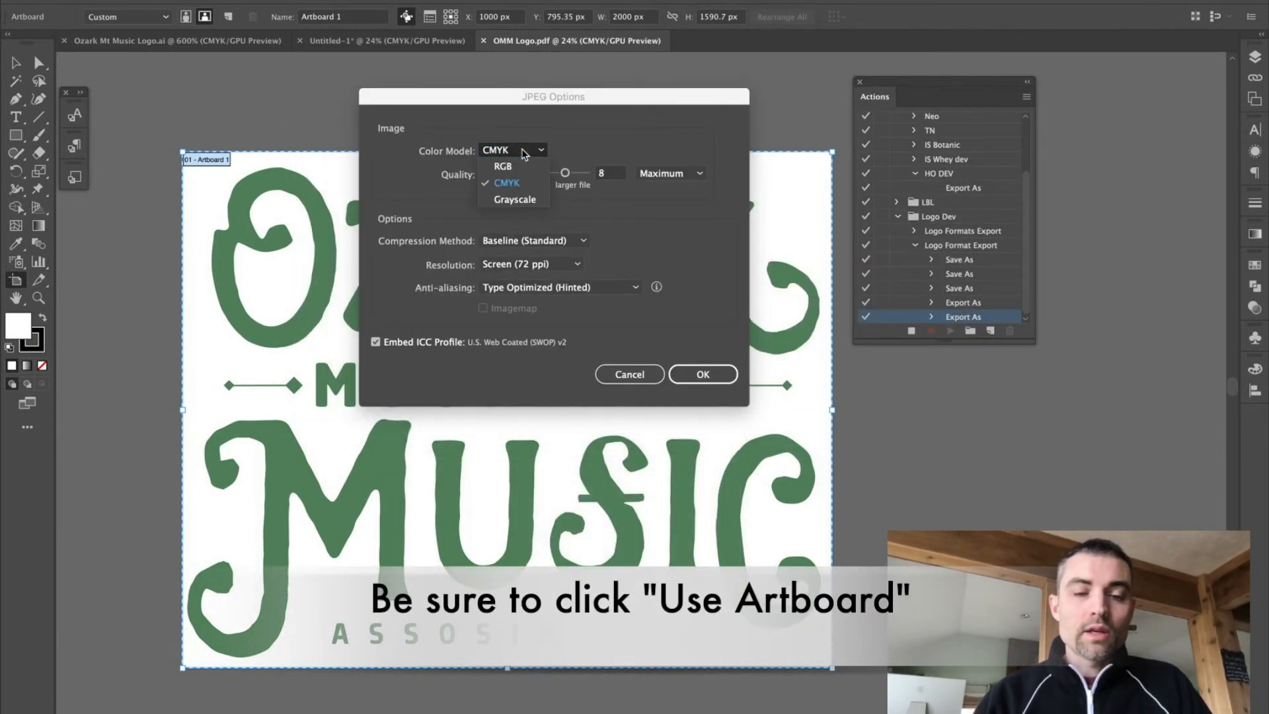
{"action": "mouse_move", "coordinate": [503, 166]}
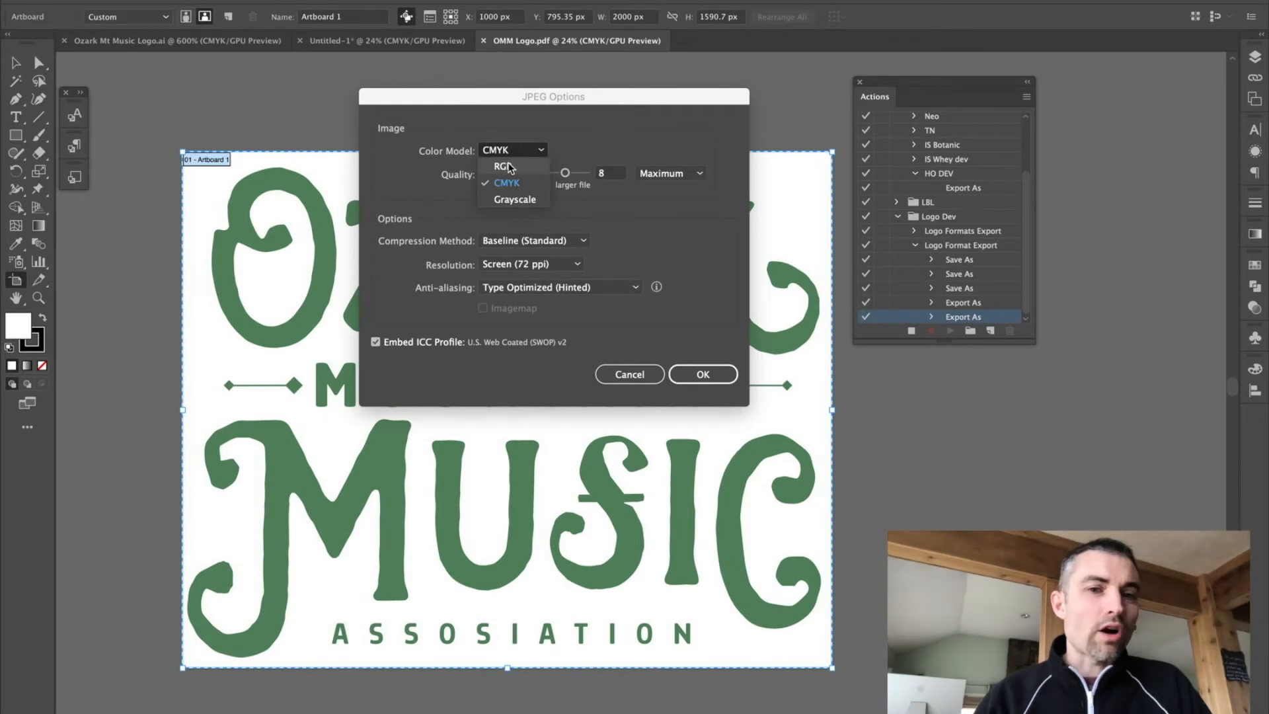
{"action": "left_click", "coordinate": [503, 166]}
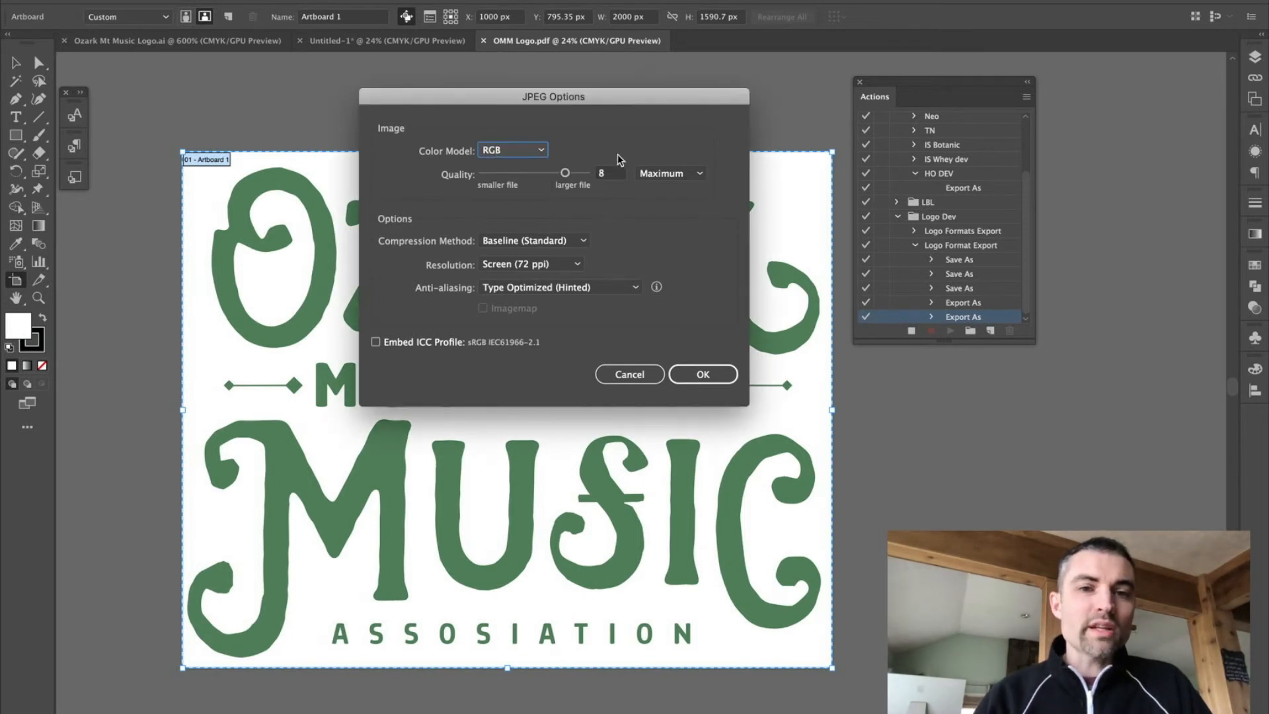
{"action": "mouse_move", "coordinate": [588, 165]}
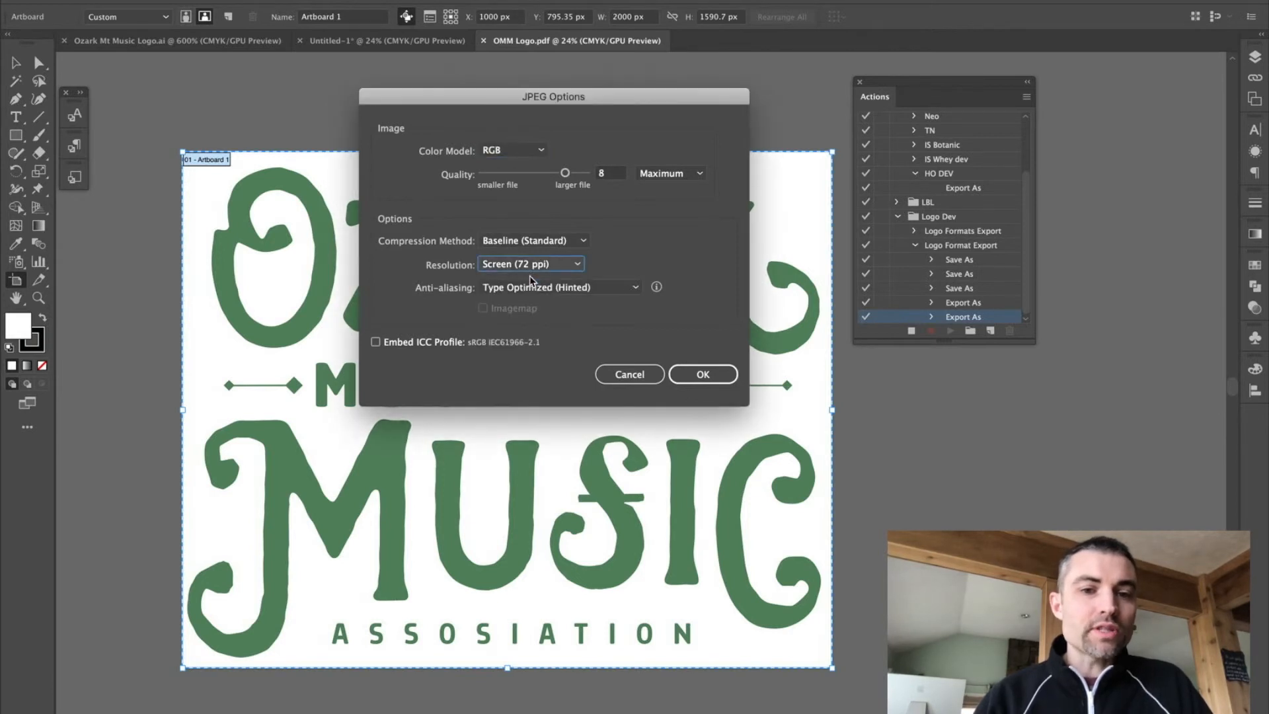
{"action": "left_click", "coordinate": [702, 374]}
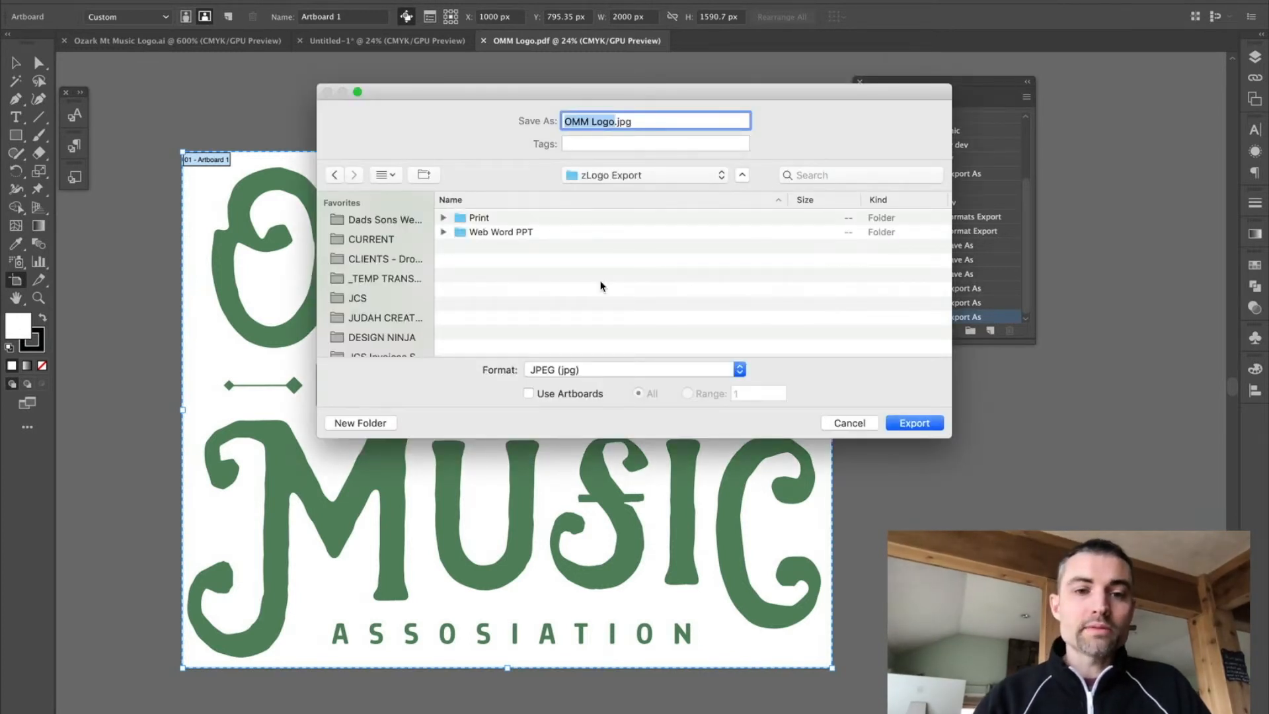
- Export the logo as a BMP into Web Word PPT with default rasterize settings
{"action": "double_click", "coordinate": [501, 232]}
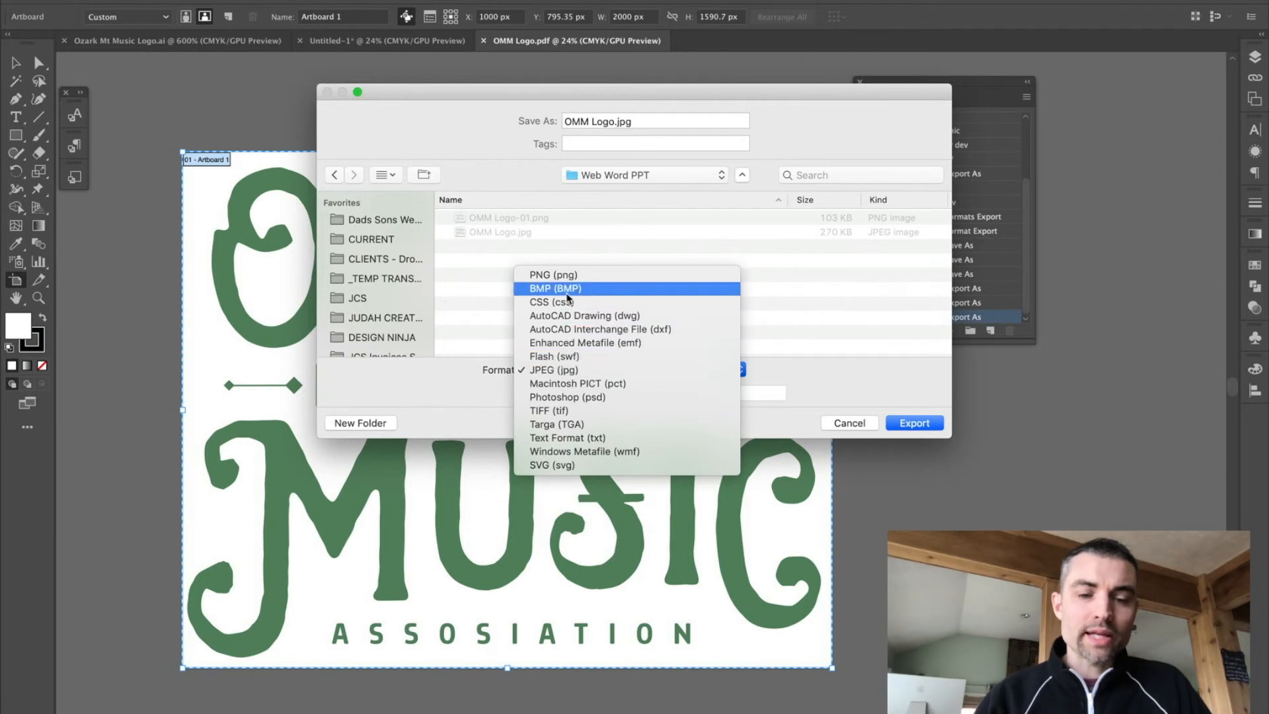
{"action": "left_click", "coordinate": [553, 289]}
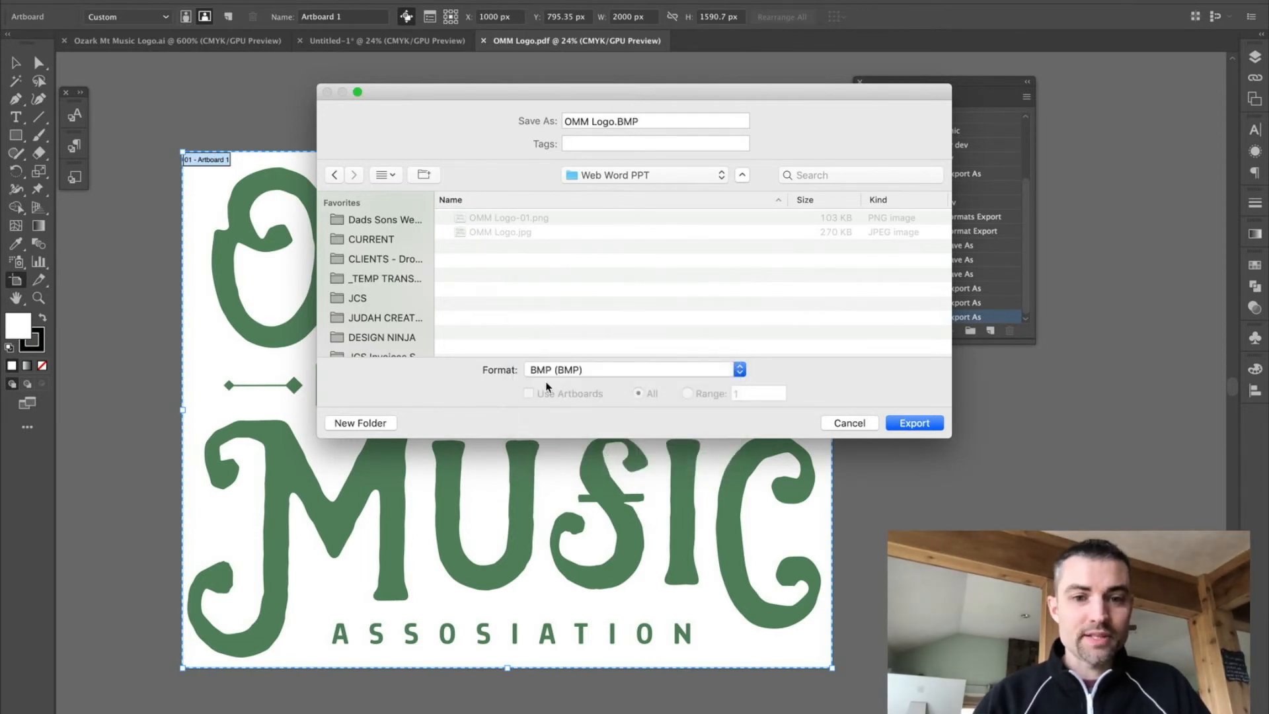
{"action": "left_click", "coordinate": [913, 422]}
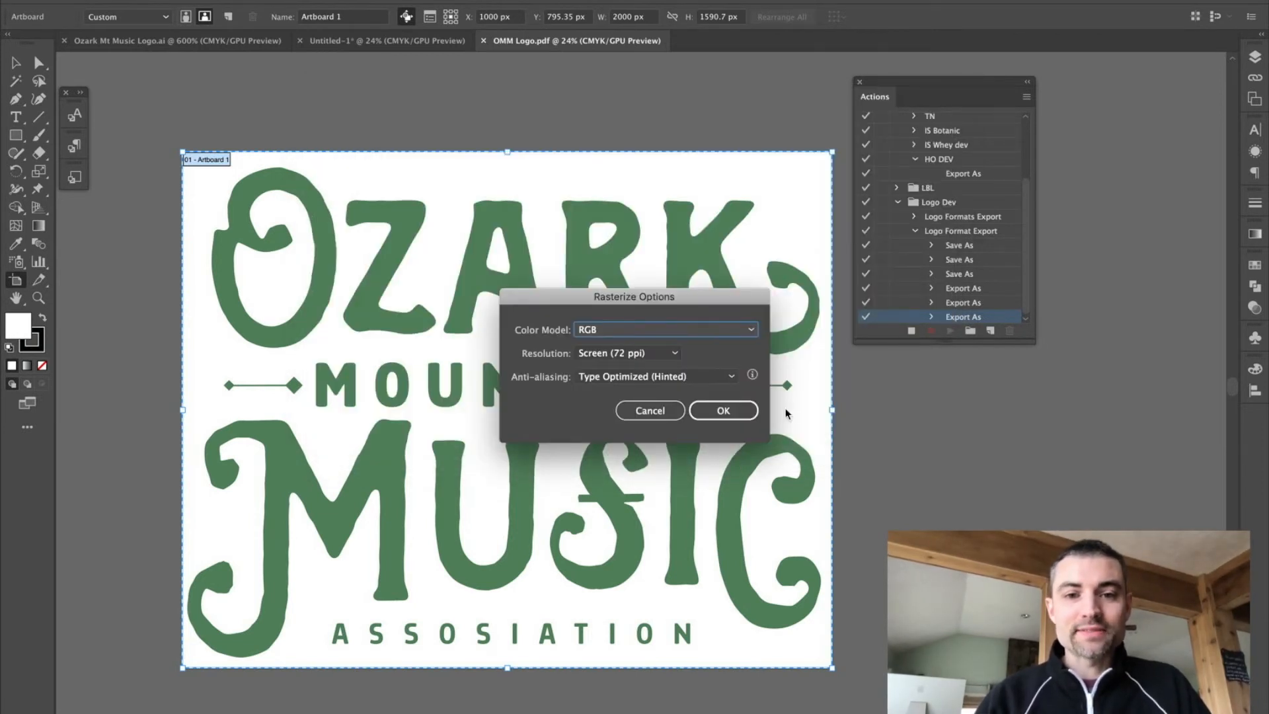
{"action": "left_click", "coordinate": [721, 410]}
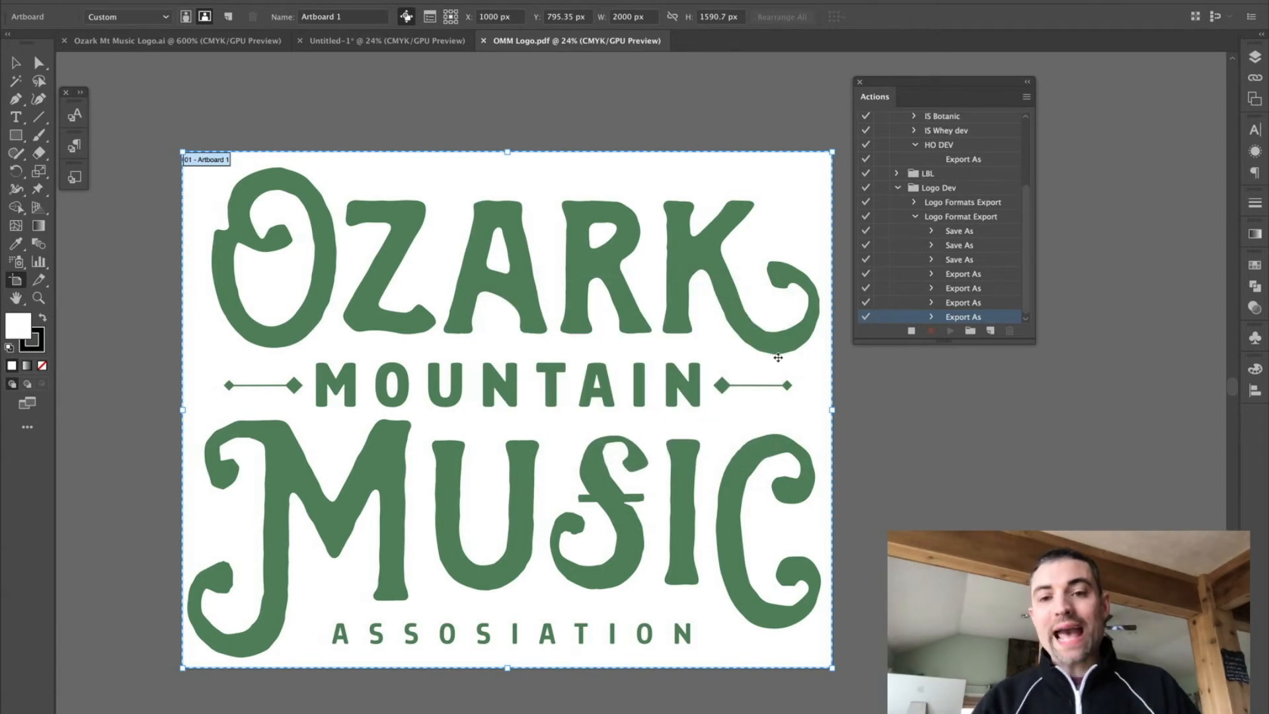
{"action": "mouse_move", "coordinate": [706, 354]}
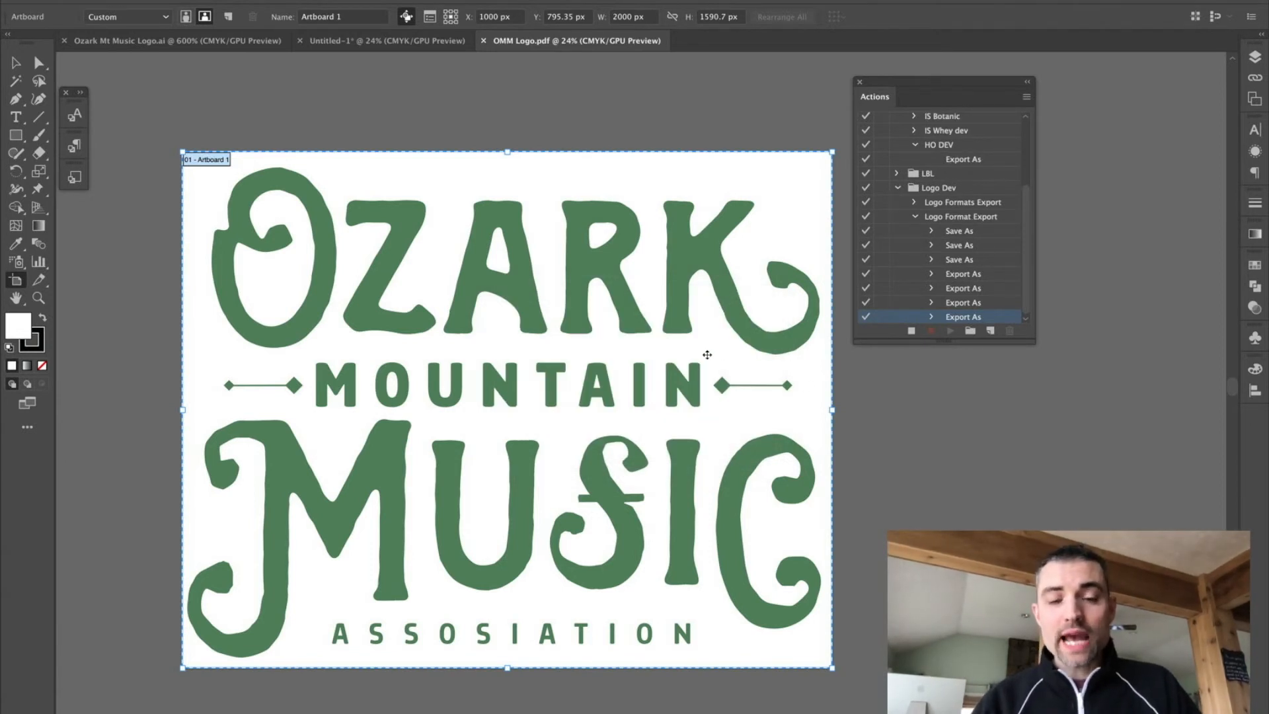
{"action": "mouse_move", "coordinate": [707, 361]}
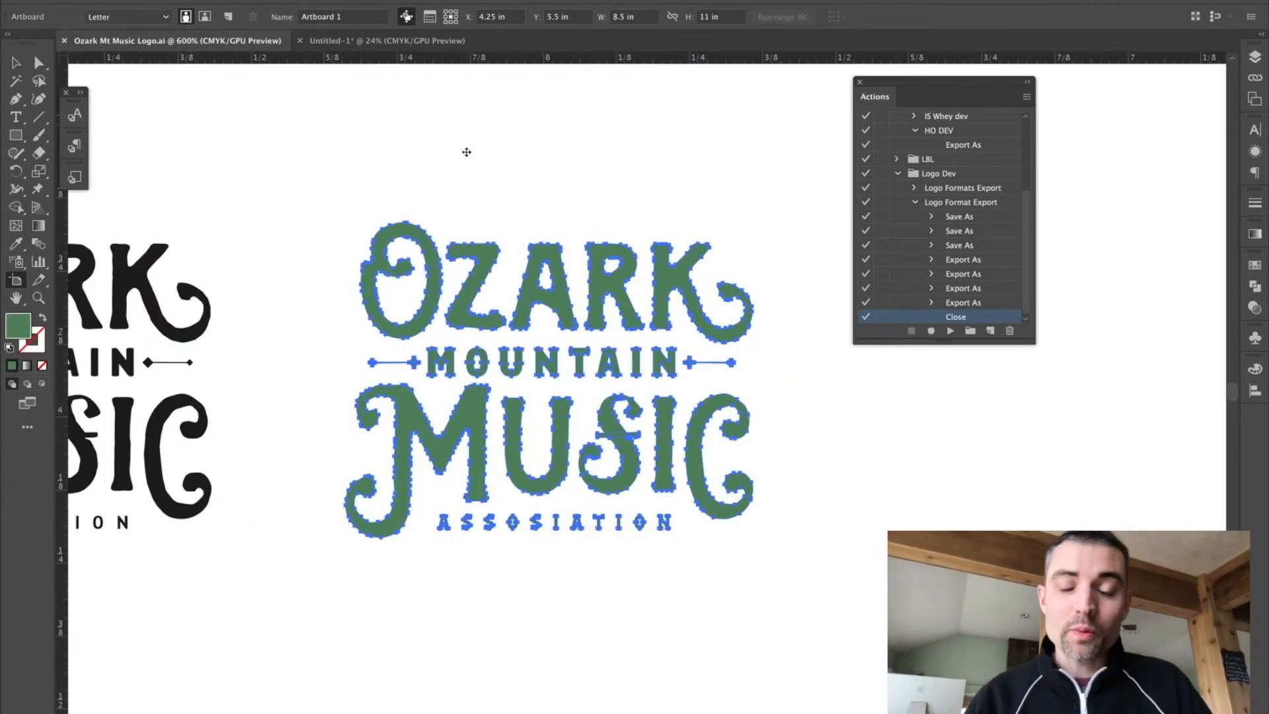
{"action": "mouse_move", "coordinate": [494, 202]}
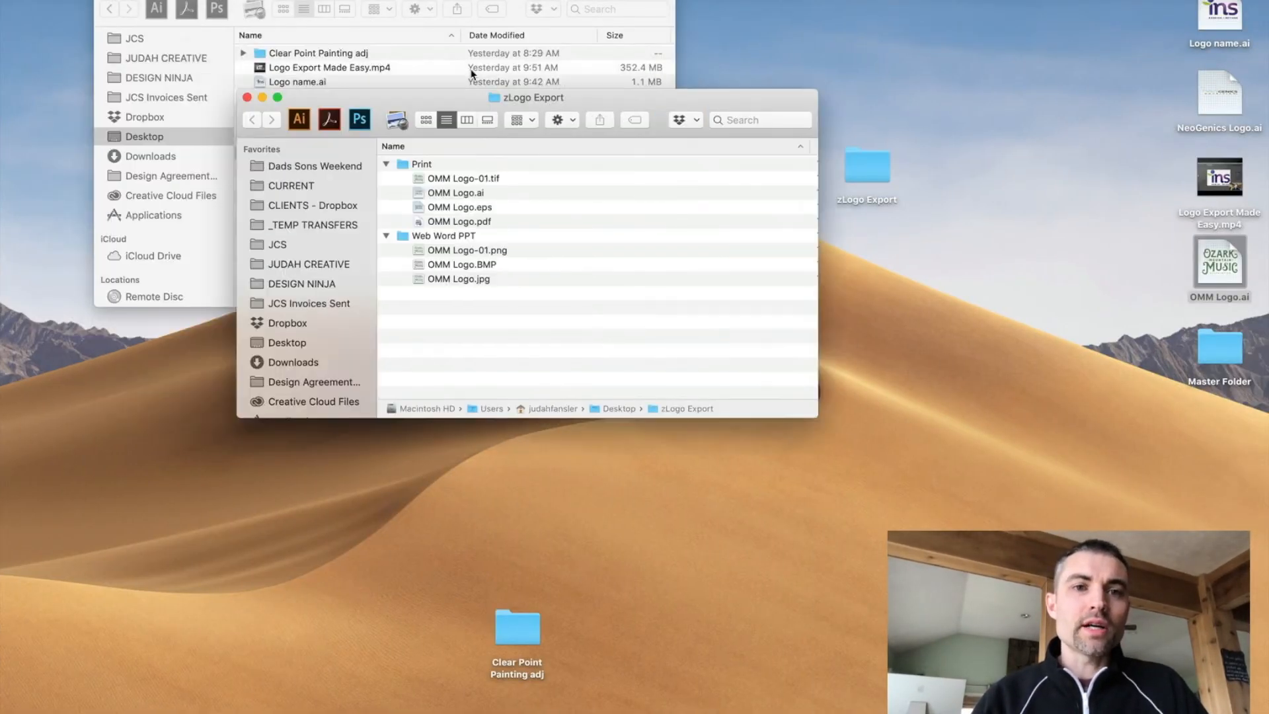
- Check the TIFF in Print and BMP in Web Word PPT, select NeoGenics Logo, close zLogo Export
{"action": "left_click", "coordinate": [248, 97]}
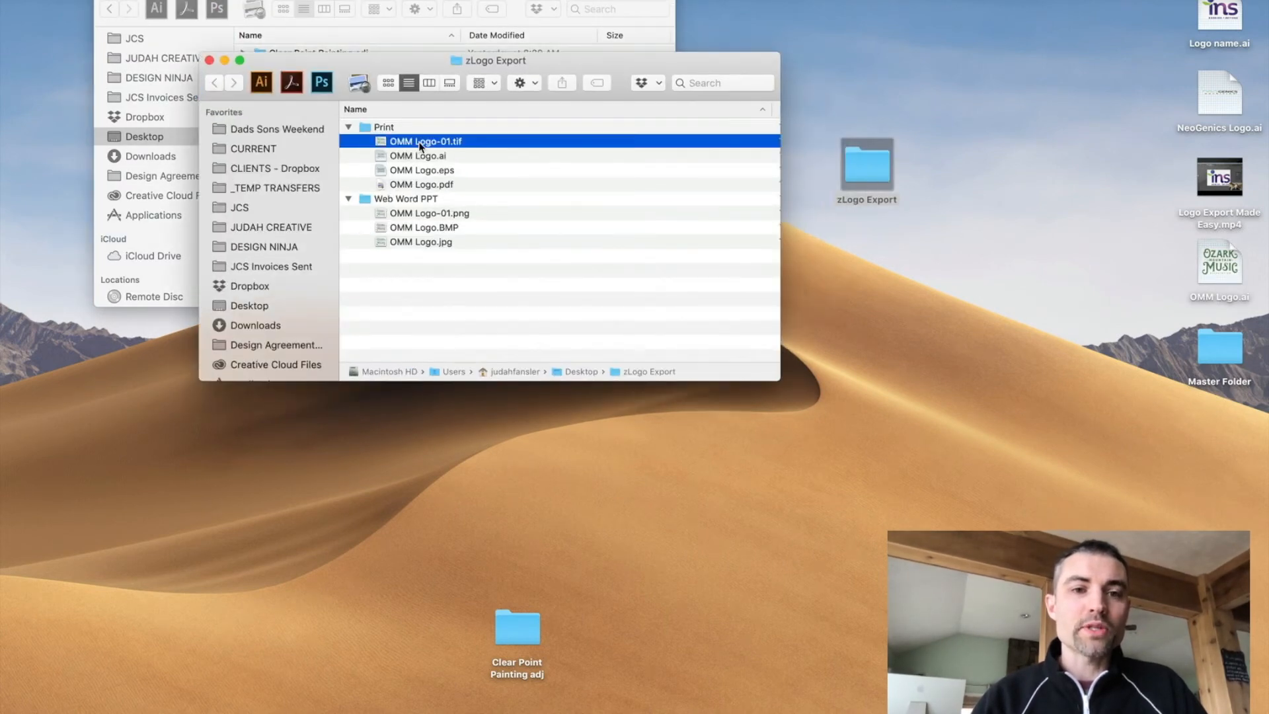
{"action": "left_click", "coordinate": [423, 226]}
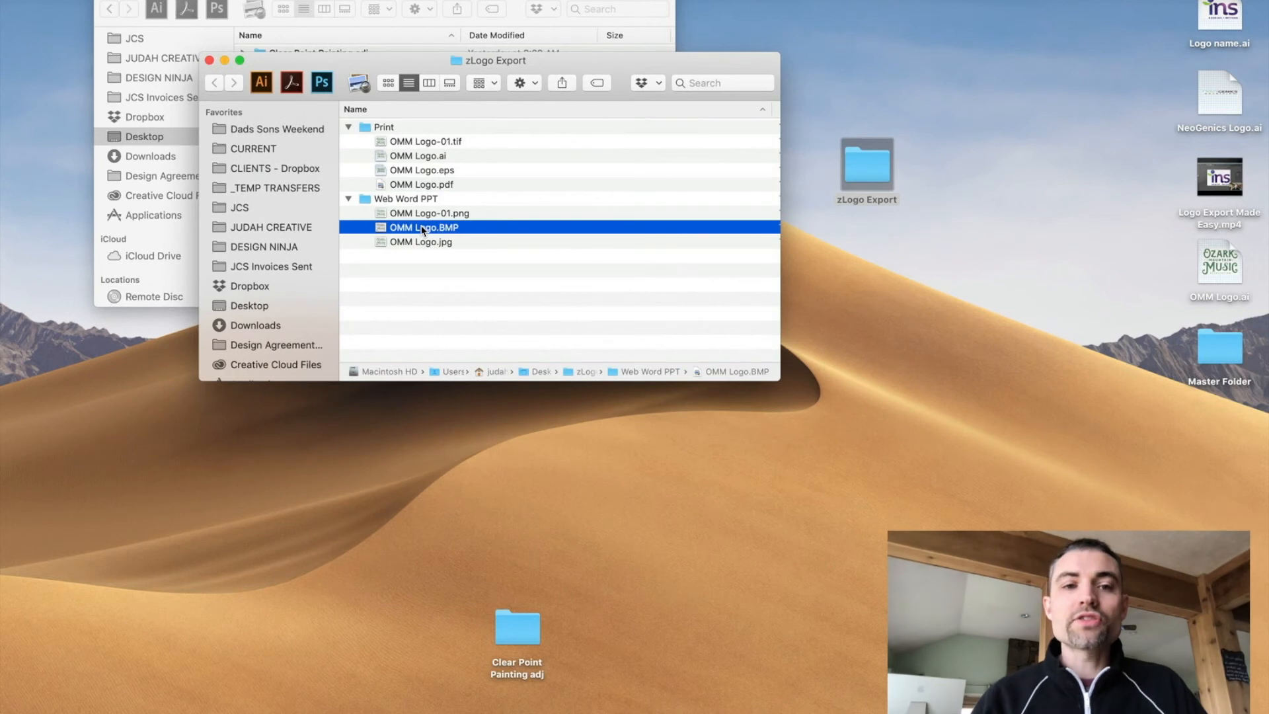
{"action": "left_click", "coordinate": [866, 162]}
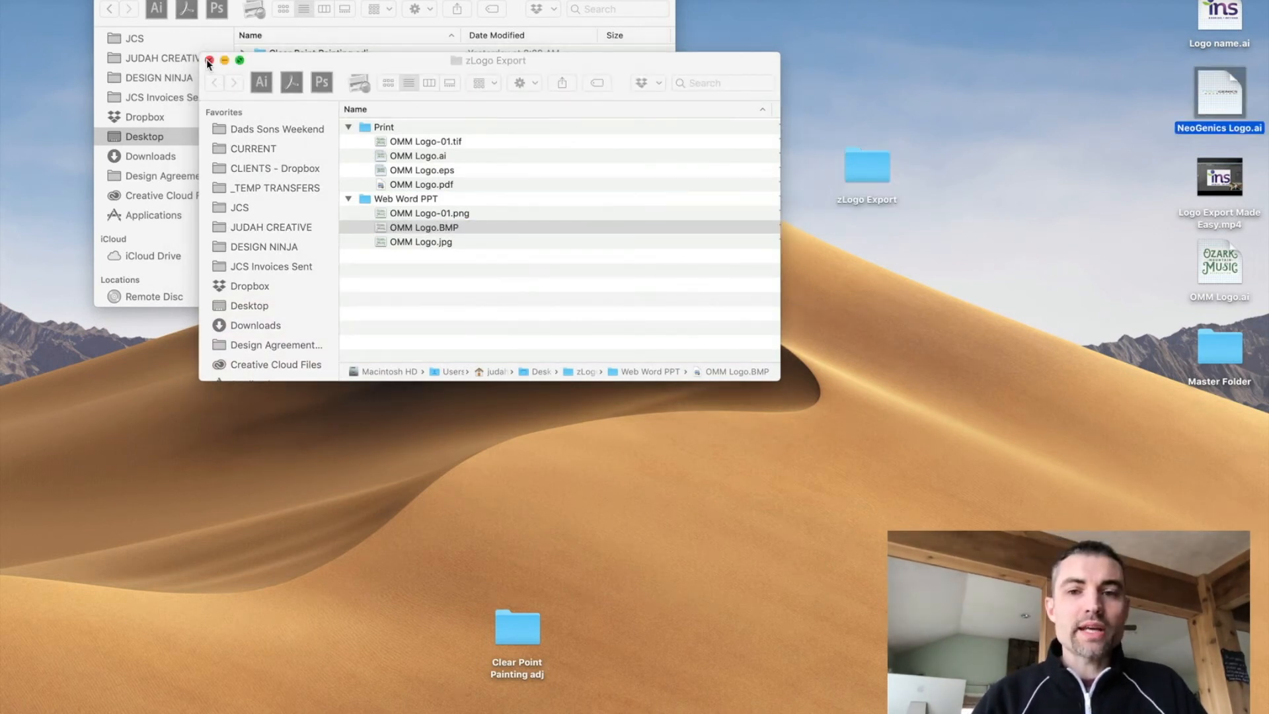
{"action": "left_click", "coordinate": [208, 62]}
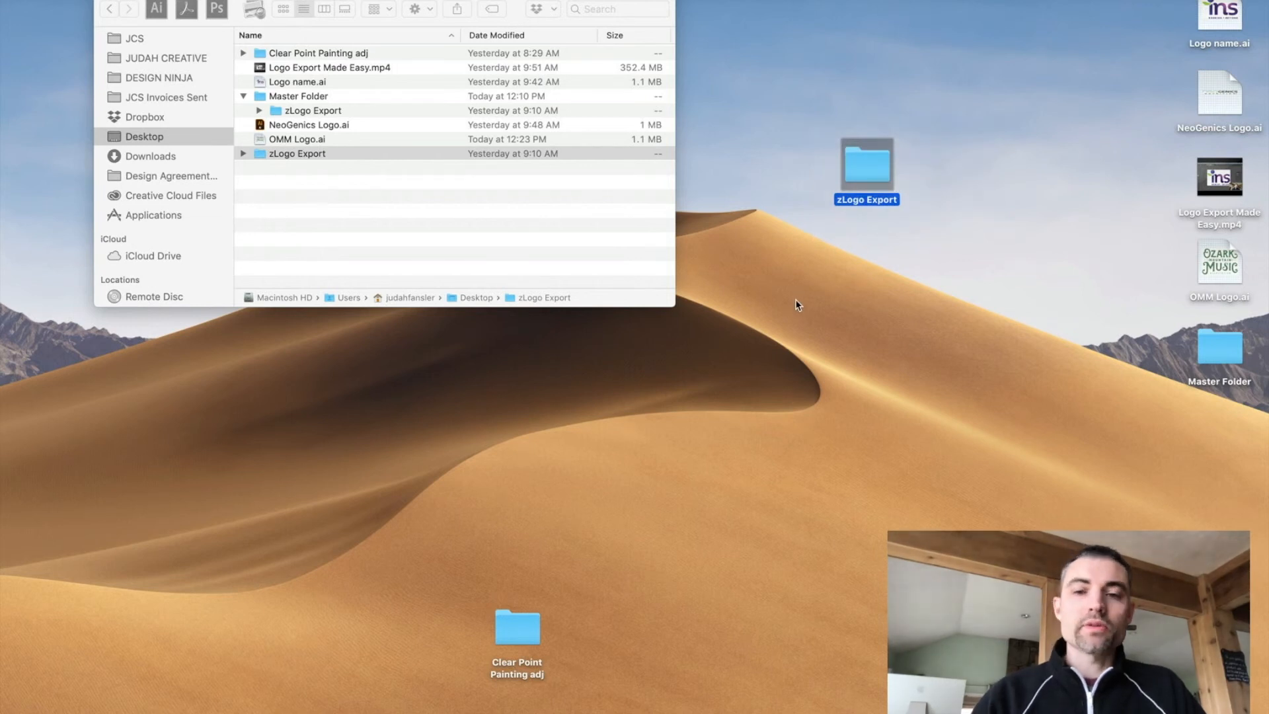
{"action": "left_click", "coordinate": [108, 9]}
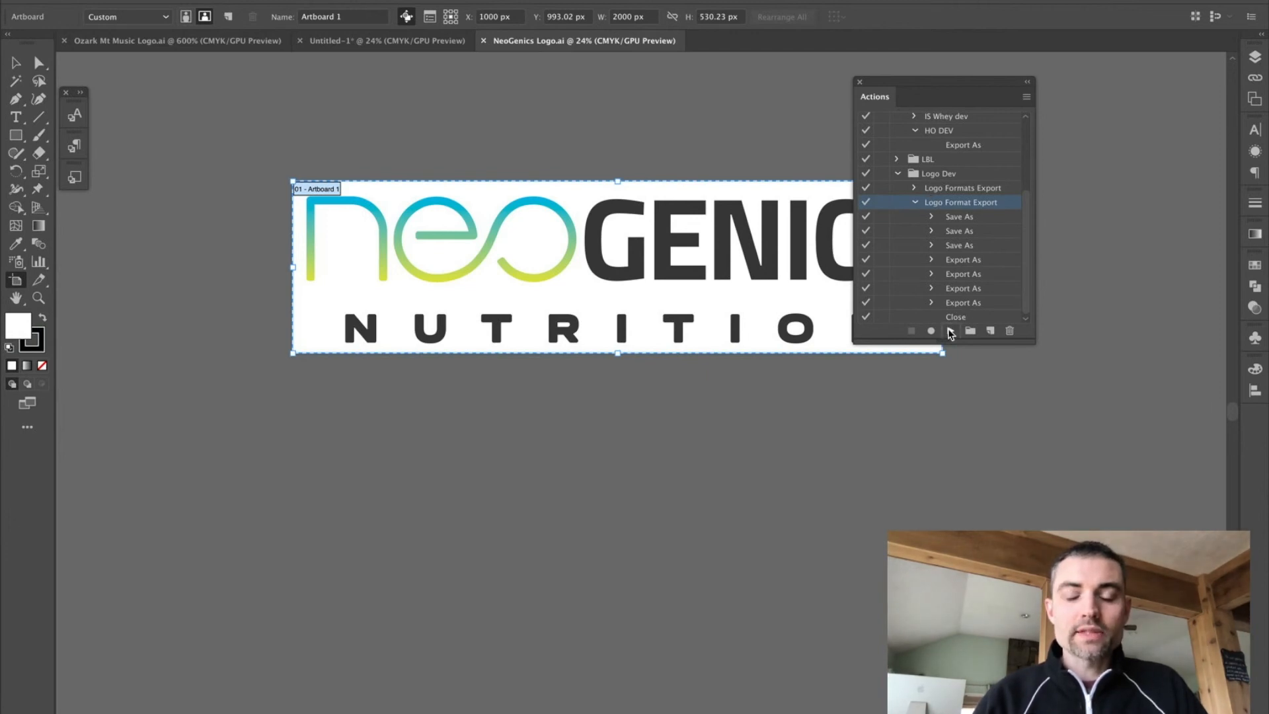
- Play the Logo Format Export action on NeoGenics Logo.ai
{"action": "left_click", "coordinate": [950, 331]}
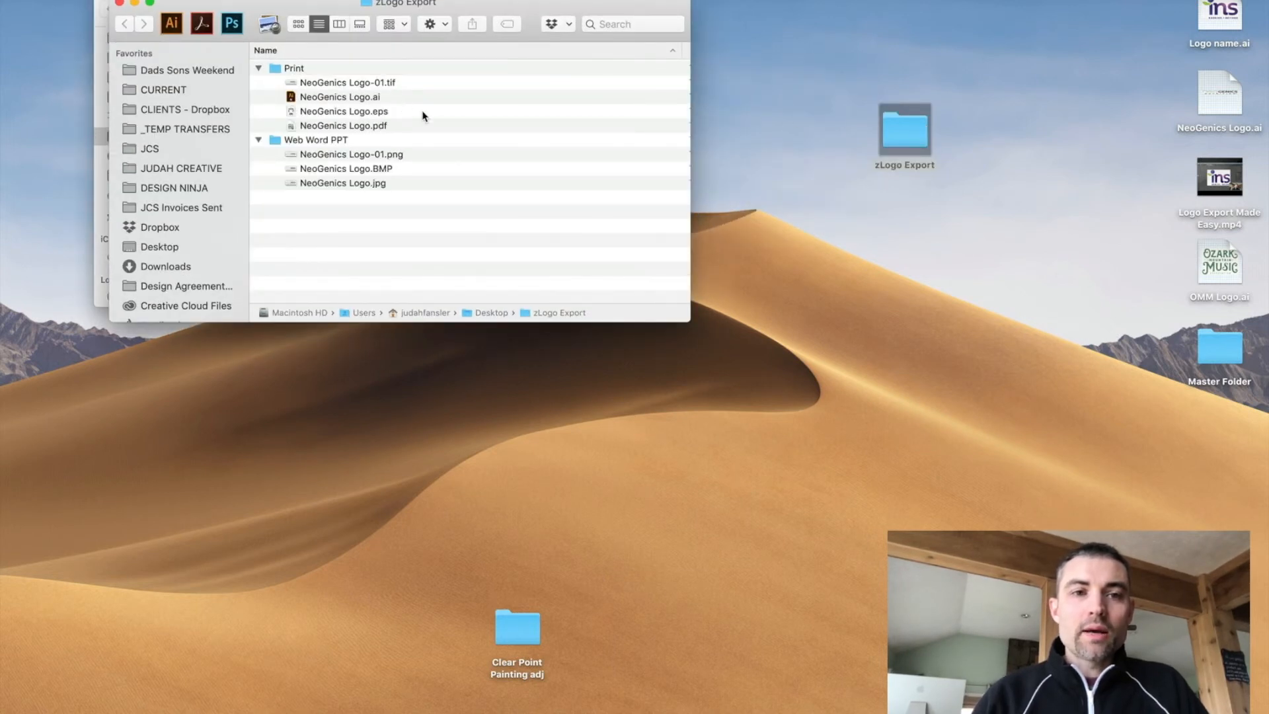
{"action": "mouse_move", "coordinate": [433, 97]}
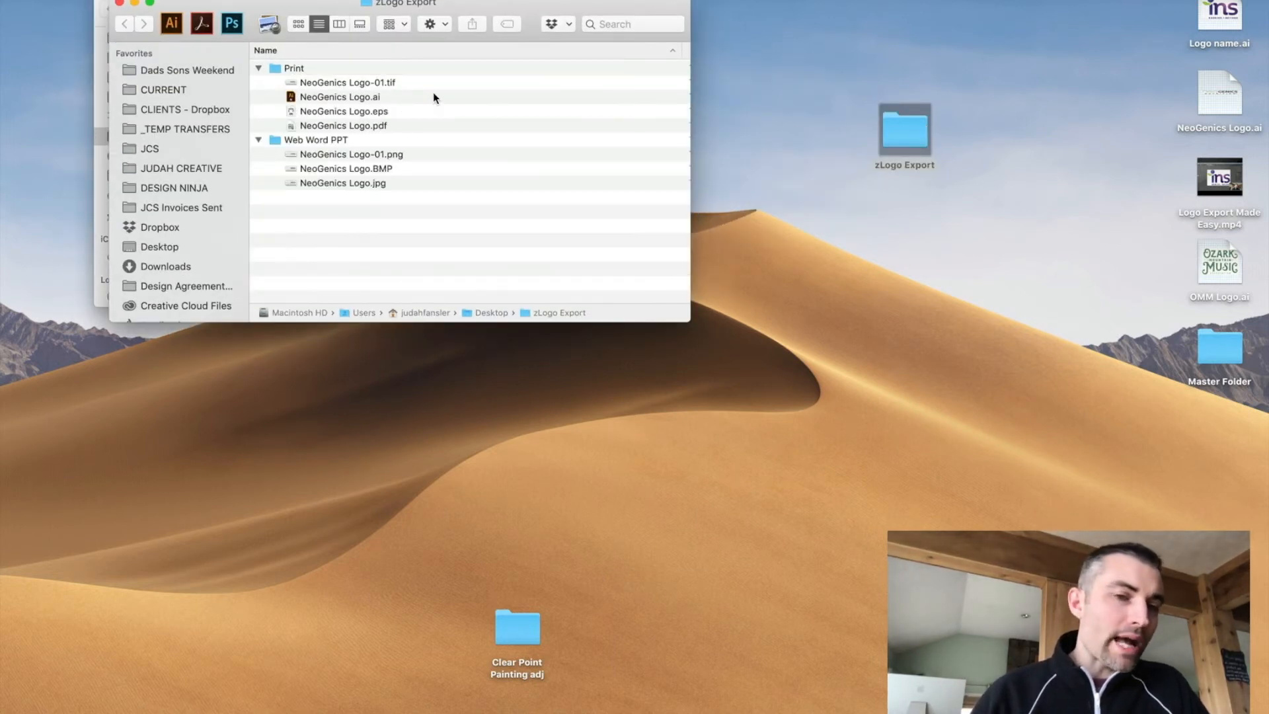